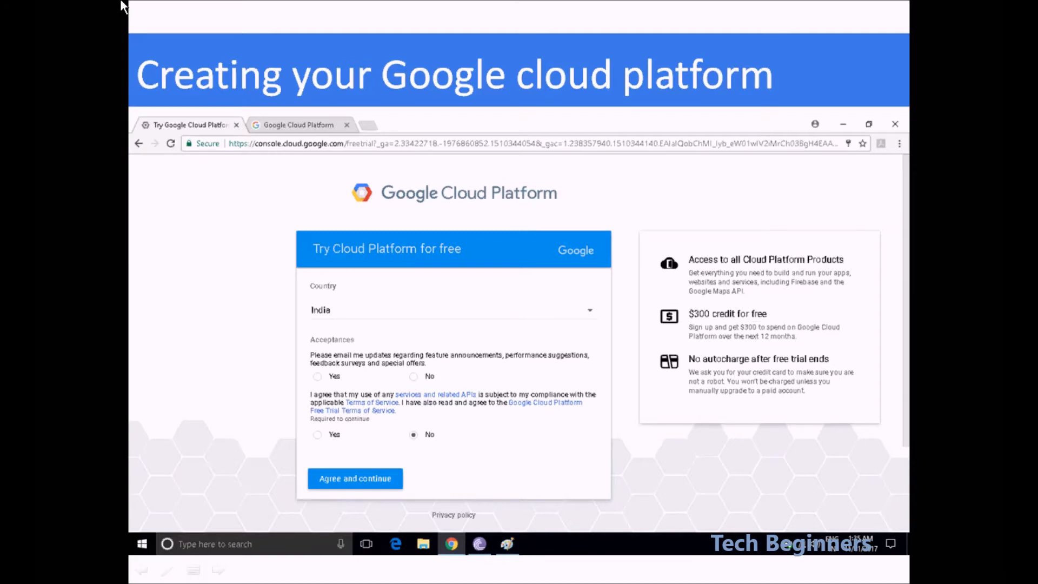
# Continue the free-trial signup into the customer, tax and payment sections
pyautogui.click(355, 478)
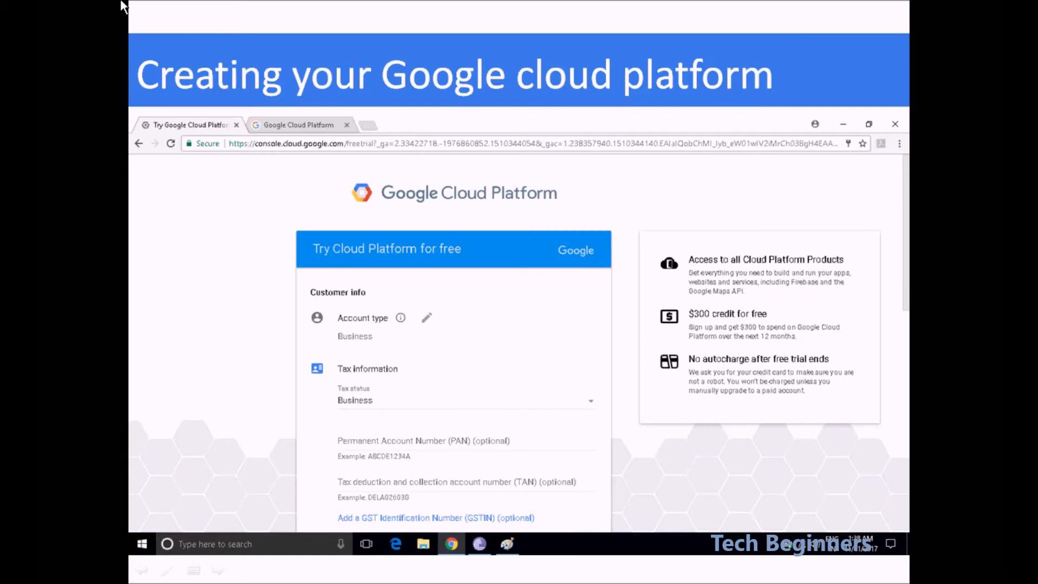
pyautogui.scroll(-3)
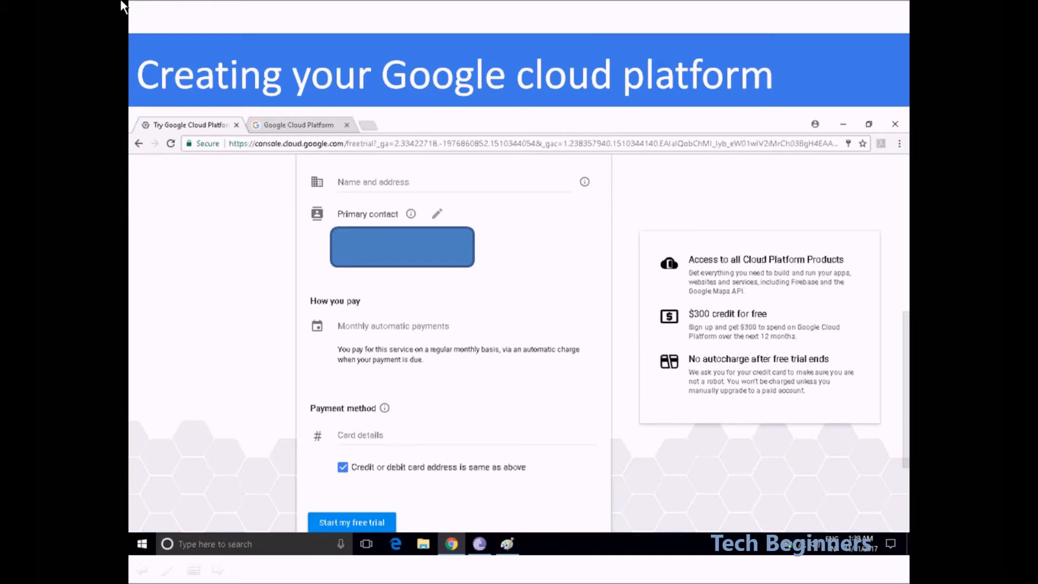
# Start the free trial, dismiss the welcome message and reach the Getting Started card
pyautogui.click(351, 522)
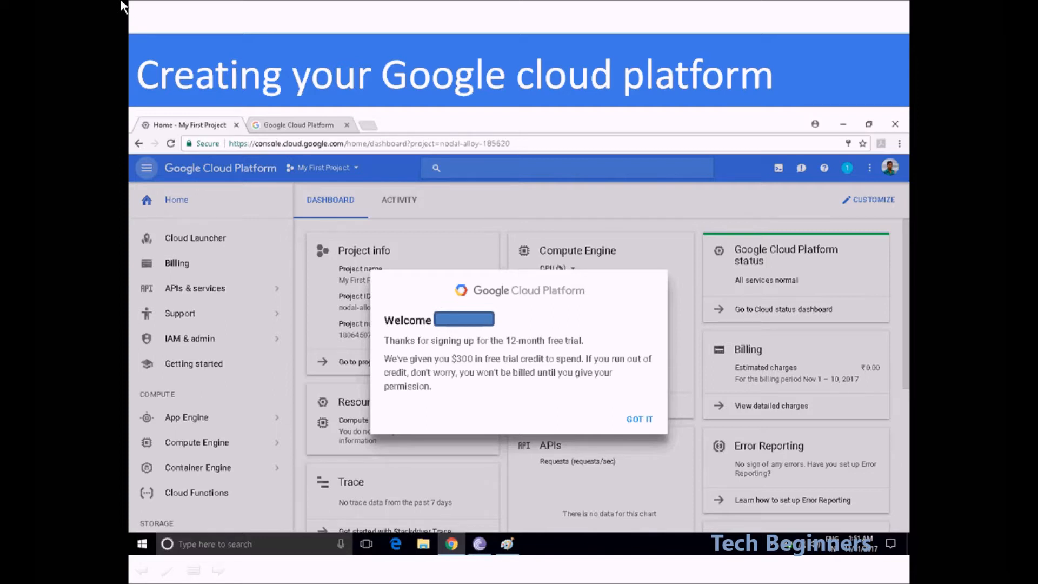
pyautogui.click(638, 419)
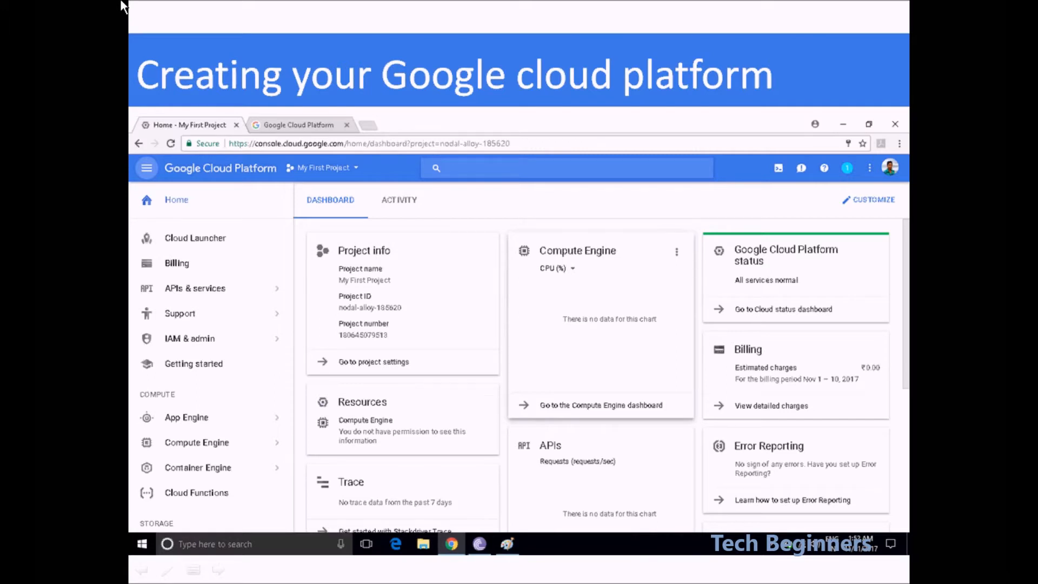
pyautogui.scroll(-3)
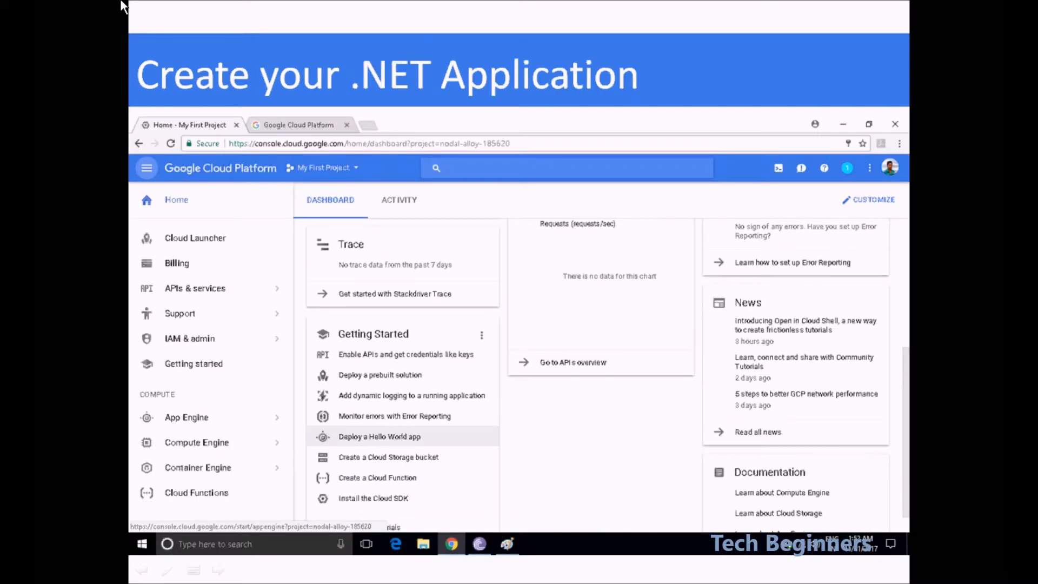
# Begin the Hello World deploy task and bring up the New Project page from the project selector
pyautogui.click(379, 436)
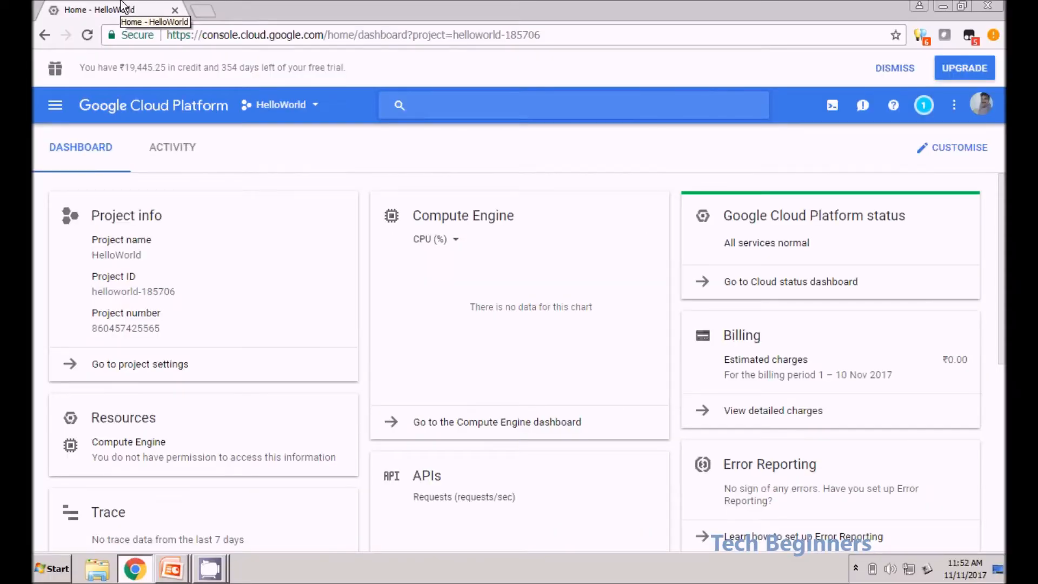
pyautogui.moveTo(288, 61)
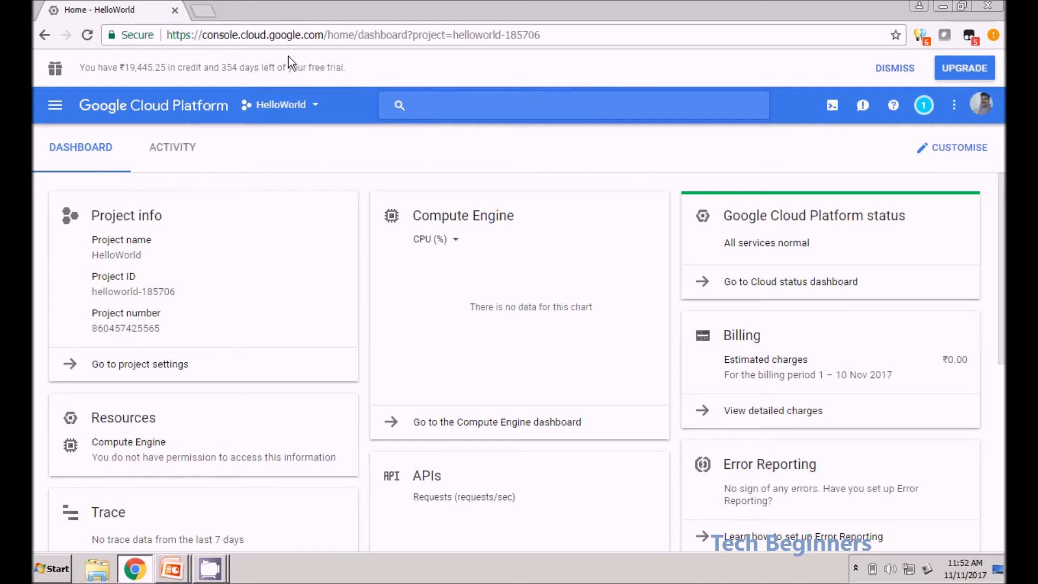
pyautogui.moveTo(324, 62)
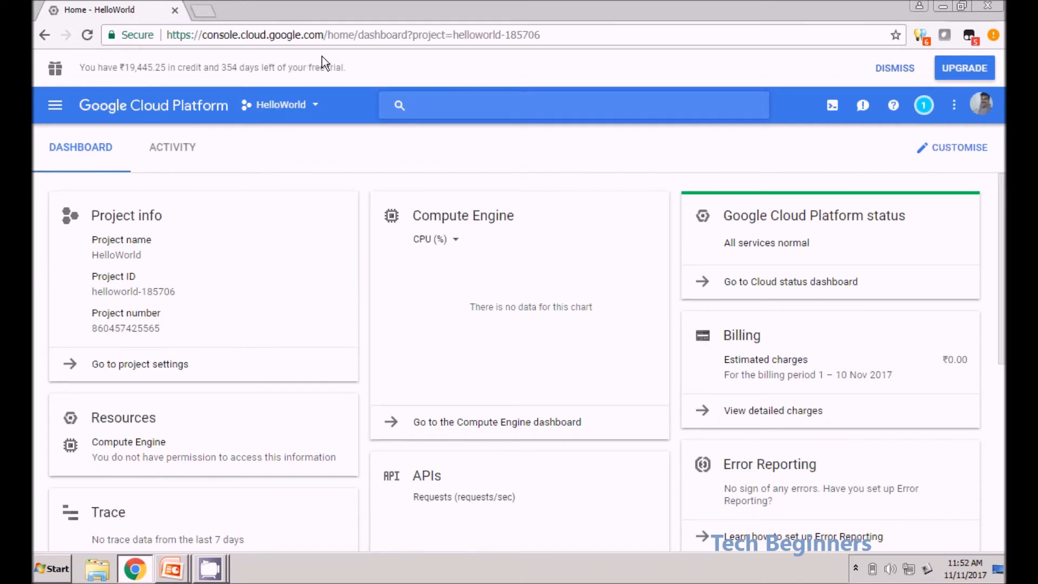
pyautogui.moveTo(370, 66)
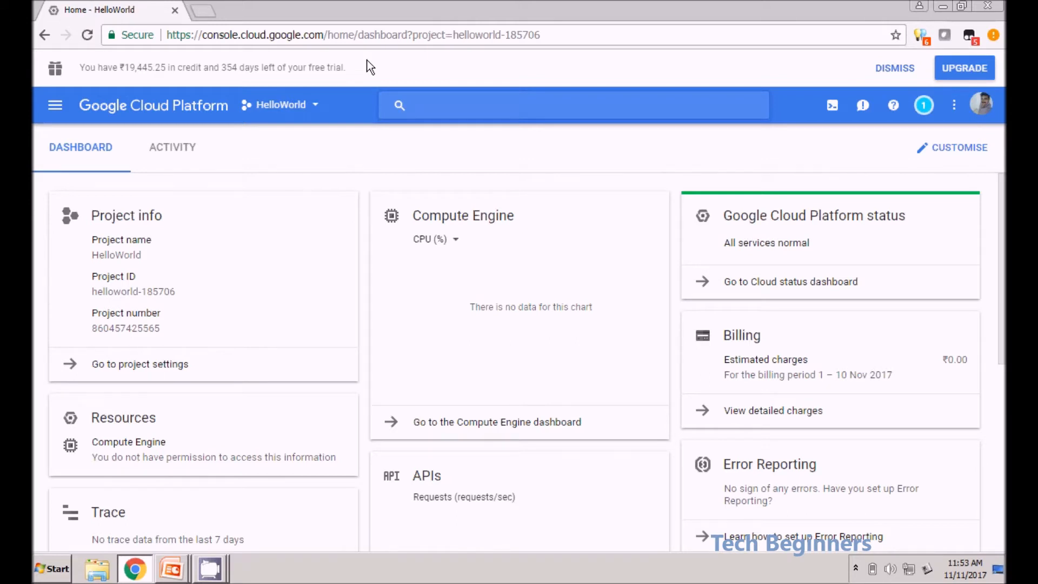
pyautogui.moveTo(280, 105)
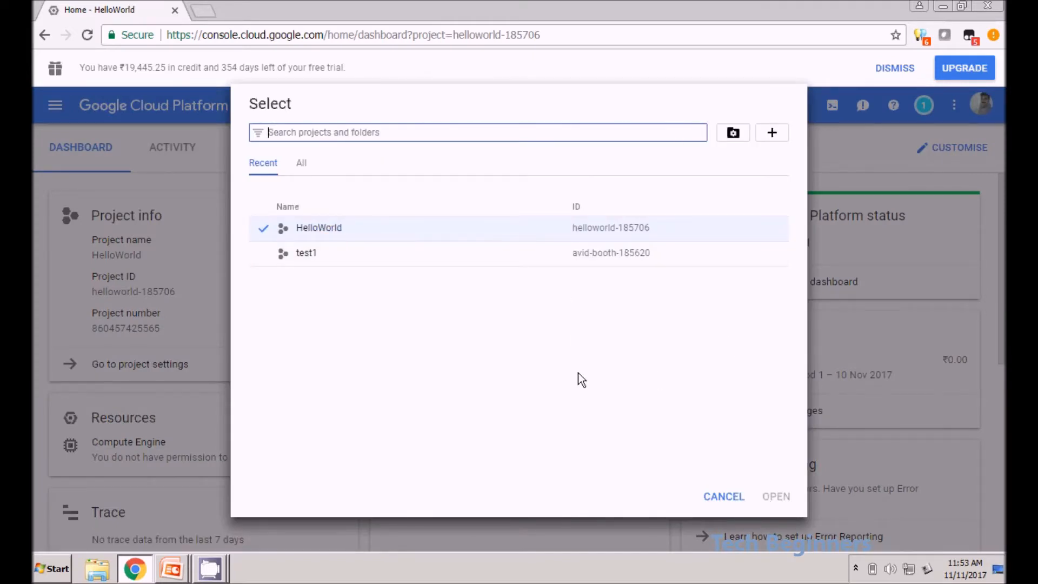
pyautogui.click(772, 132)
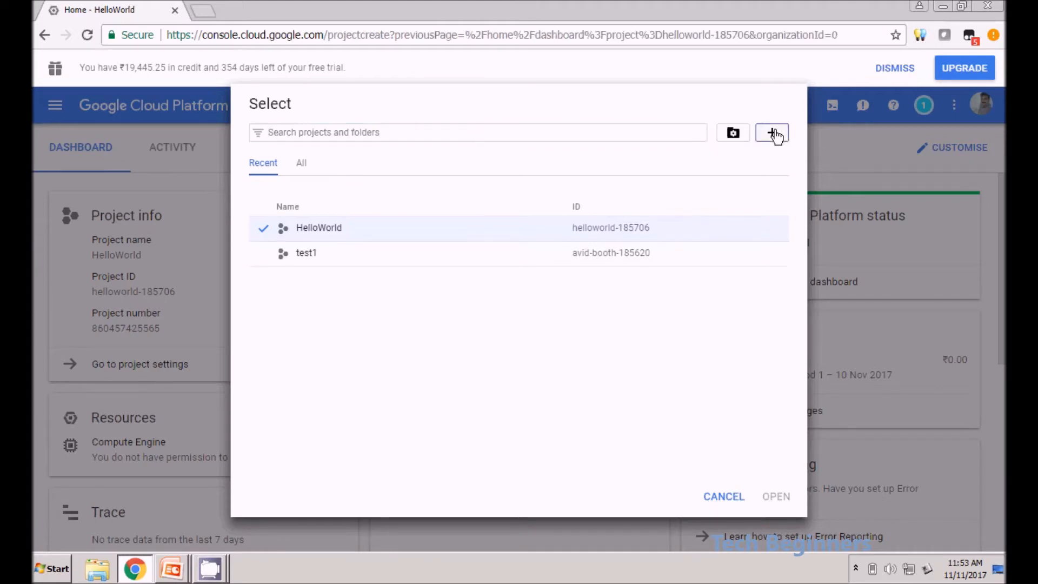
pyautogui.click(772, 132)
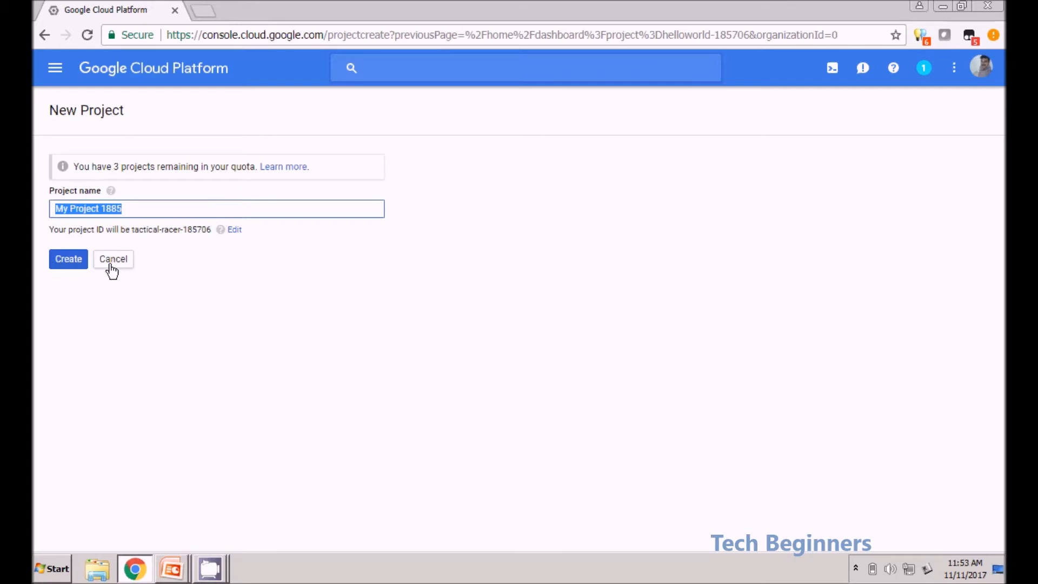
pyautogui.moveTo(118, 264)
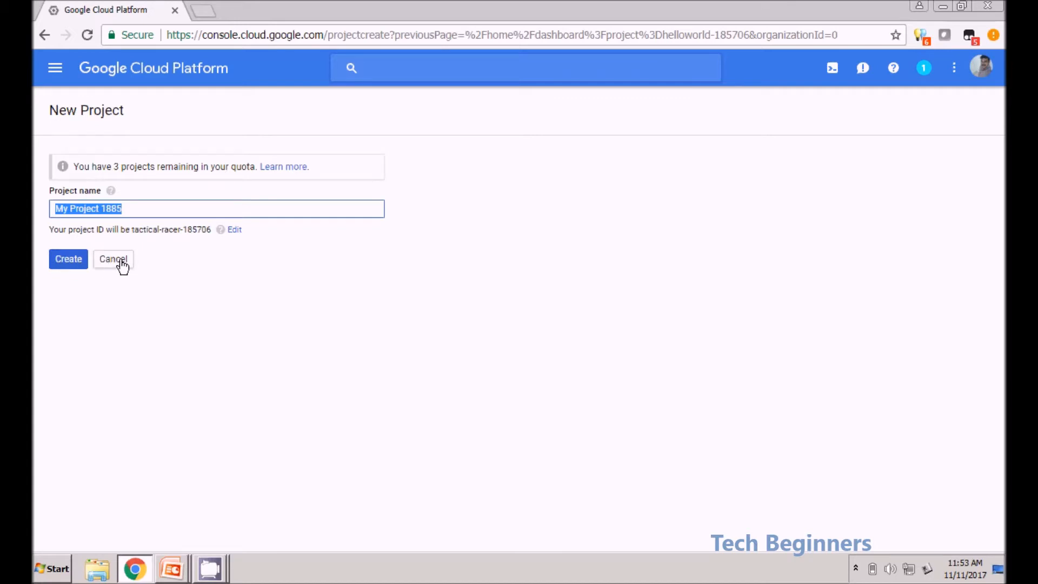
# Cancel the new project and go to App Engine > Dashboard for HelloWorld via the navigation menu
pyautogui.click(112, 258)
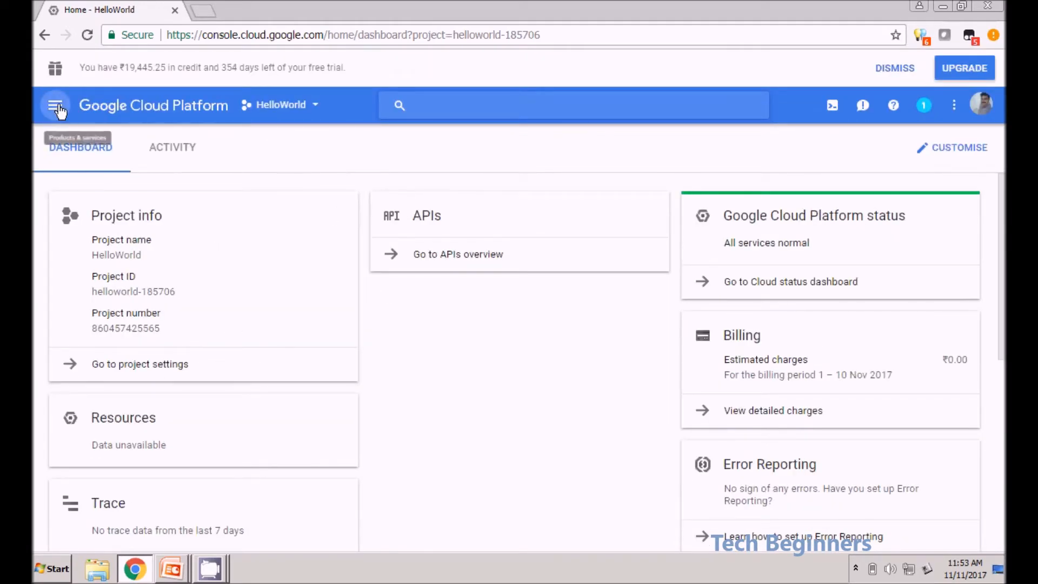
pyautogui.click(55, 105)
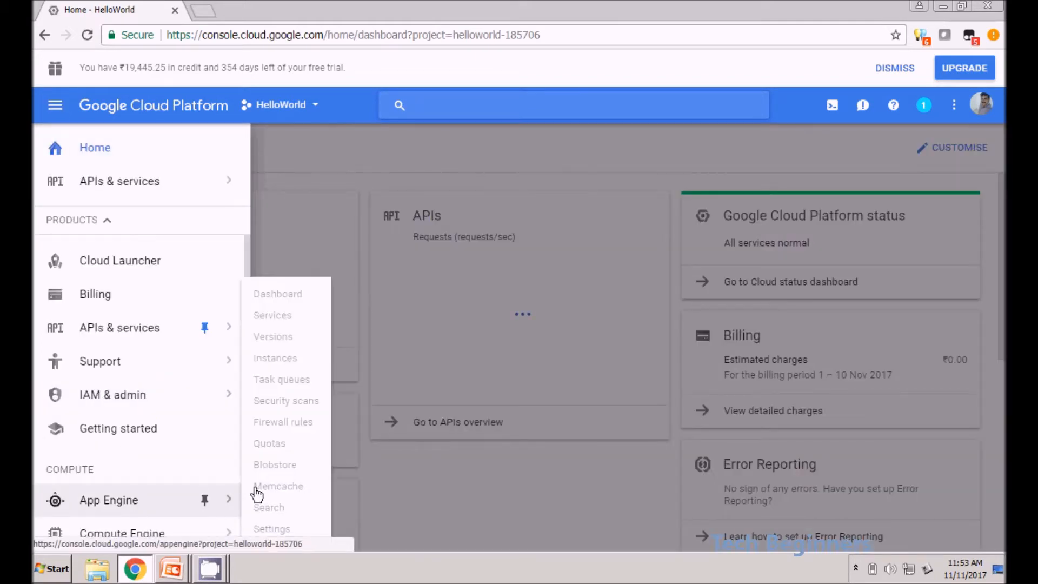
pyautogui.moveTo(278, 293)
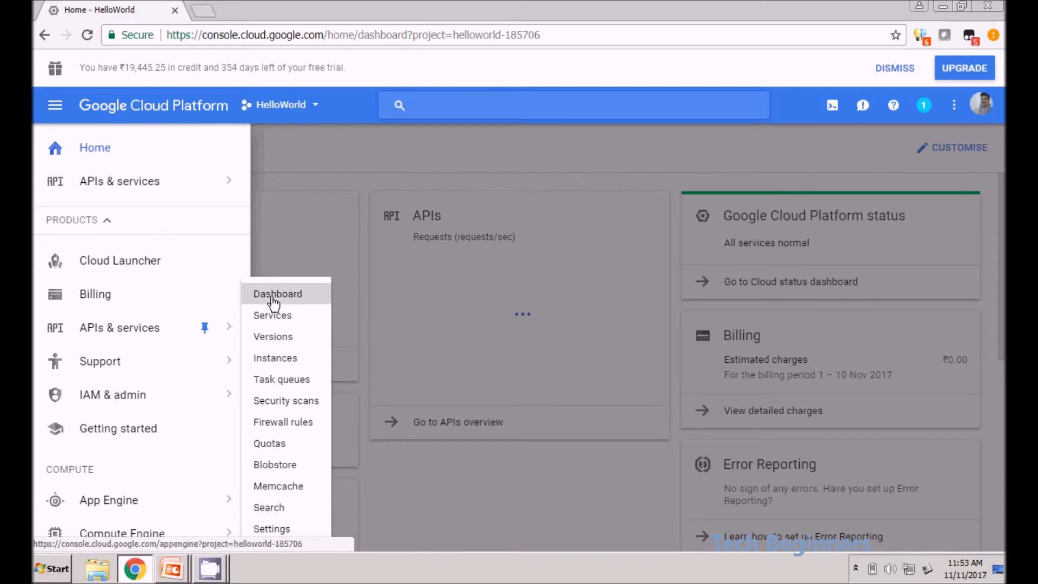
pyautogui.click(277, 293)
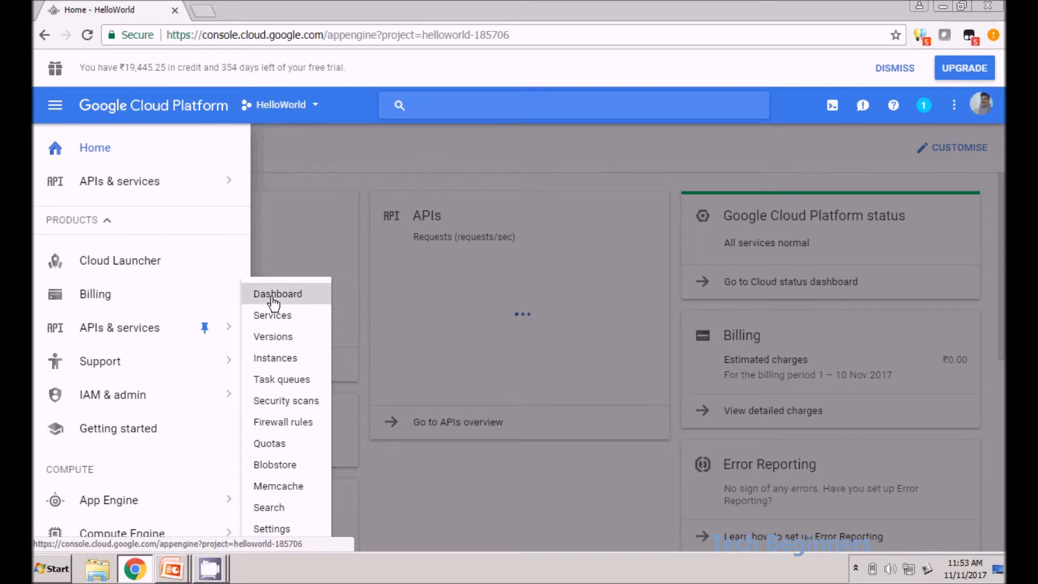
pyautogui.click(277, 293)
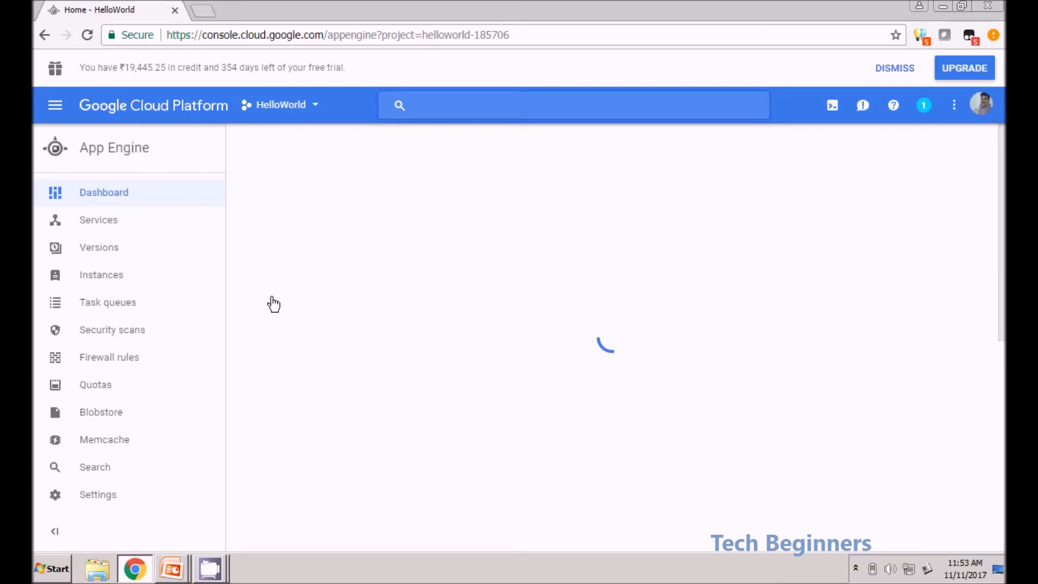
pyautogui.click(56, 105)
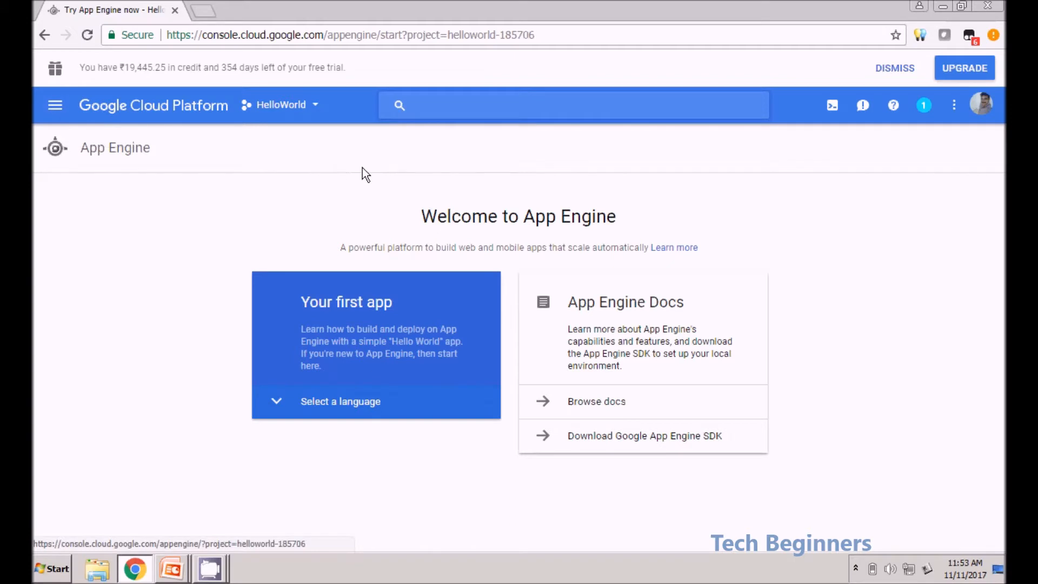
pyautogui.moveTo(373, 184)
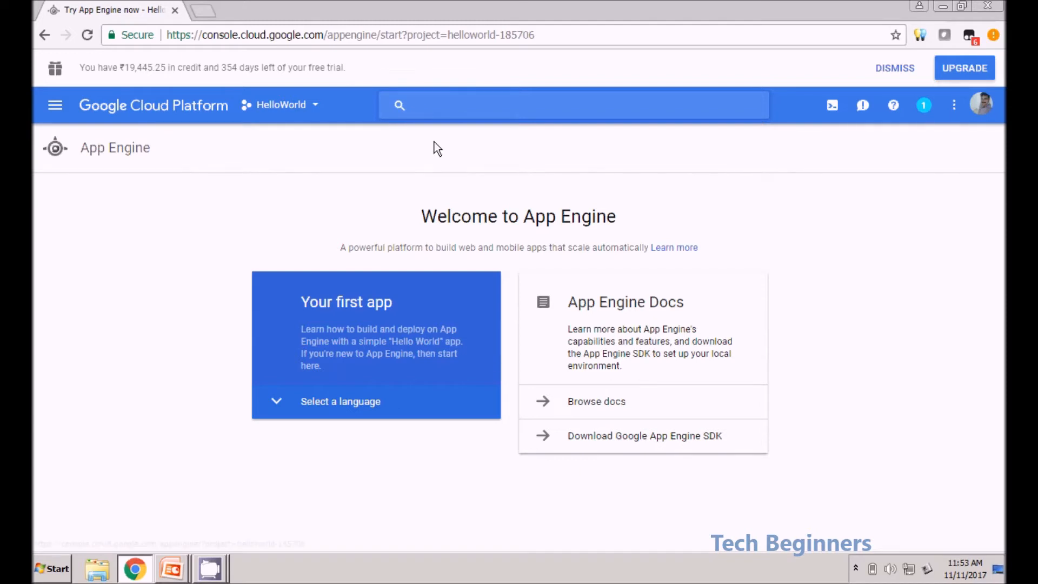
pyautogui.moveTo(825, 195)
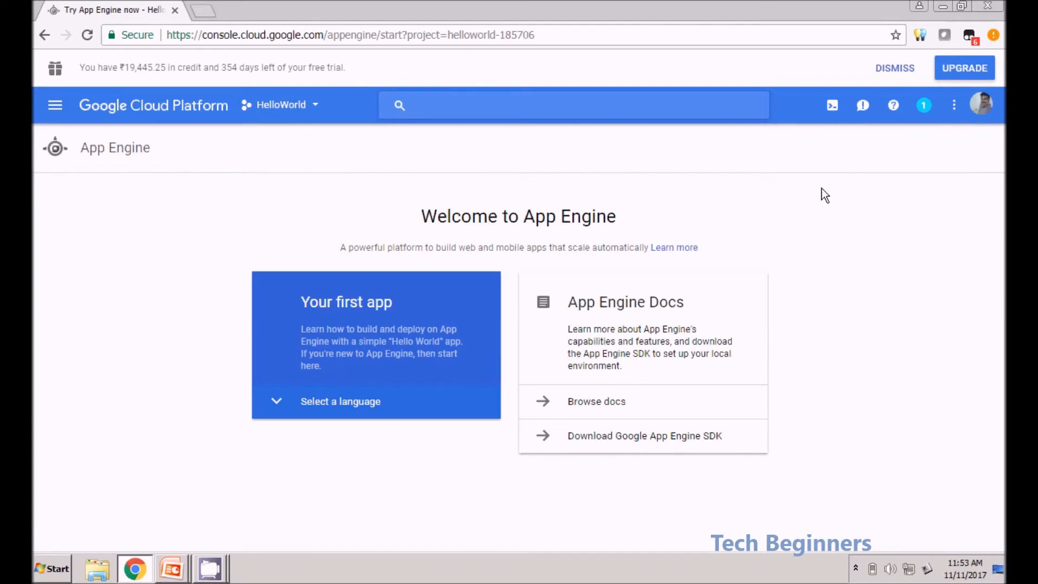
pyautogui.moveTo(506, 211)
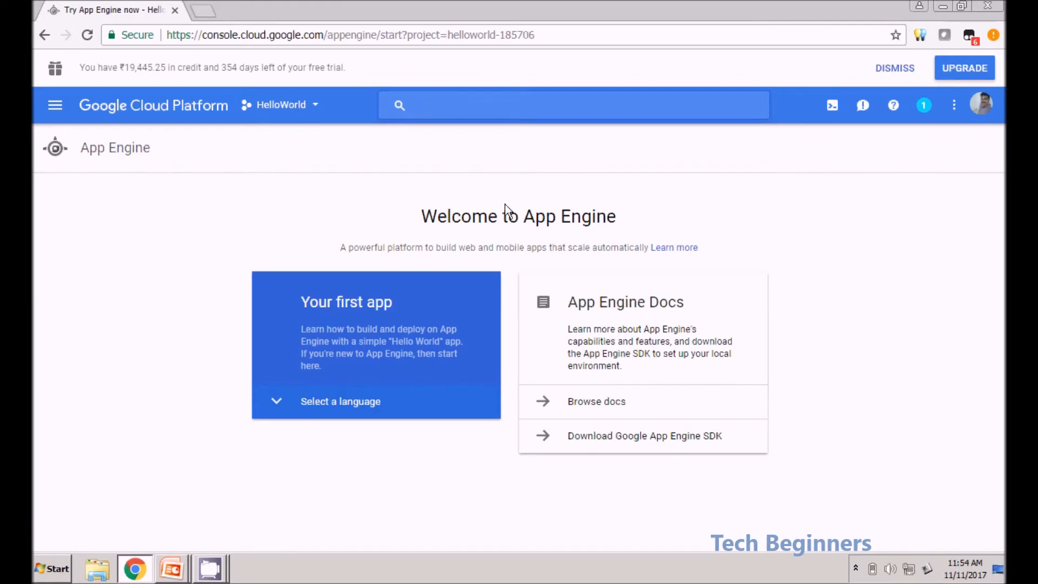
pyautogui.moveTo(406, 441)
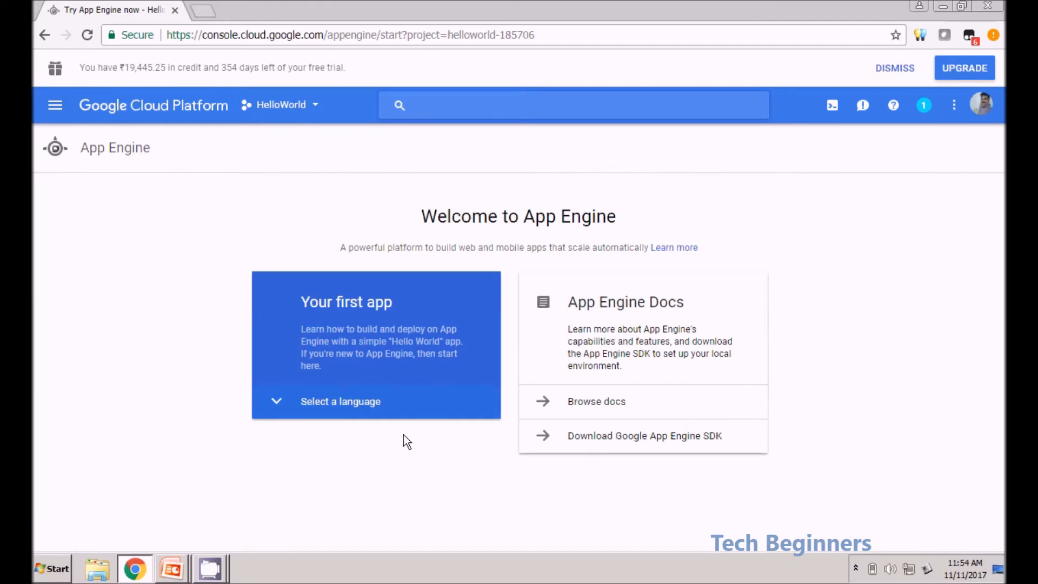
# Choose .NET as the first-app language and us-central as the serving region
pyautogui.click(341, 402)
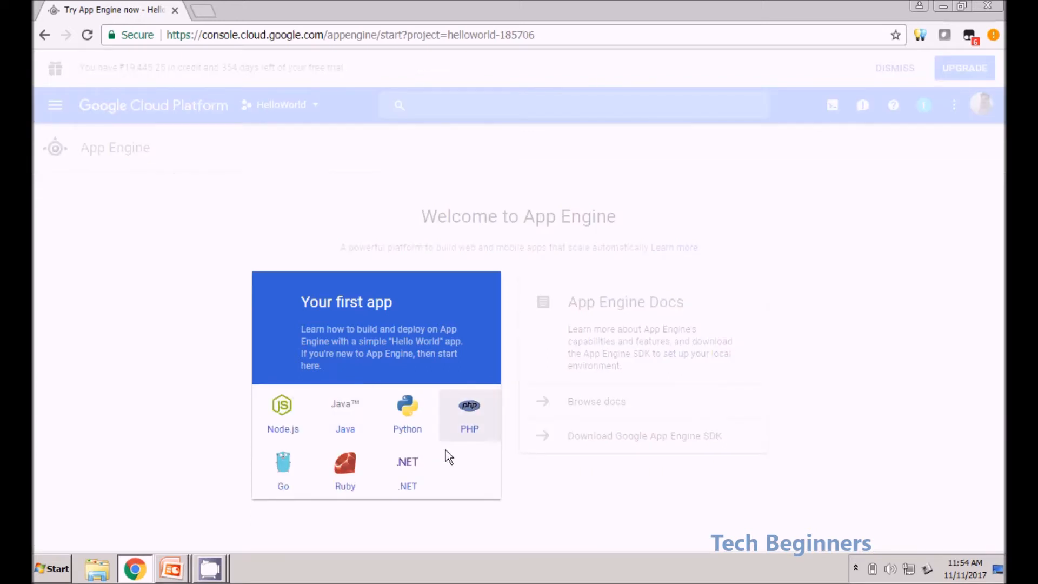
pyautogui.moveTo(407, 486)
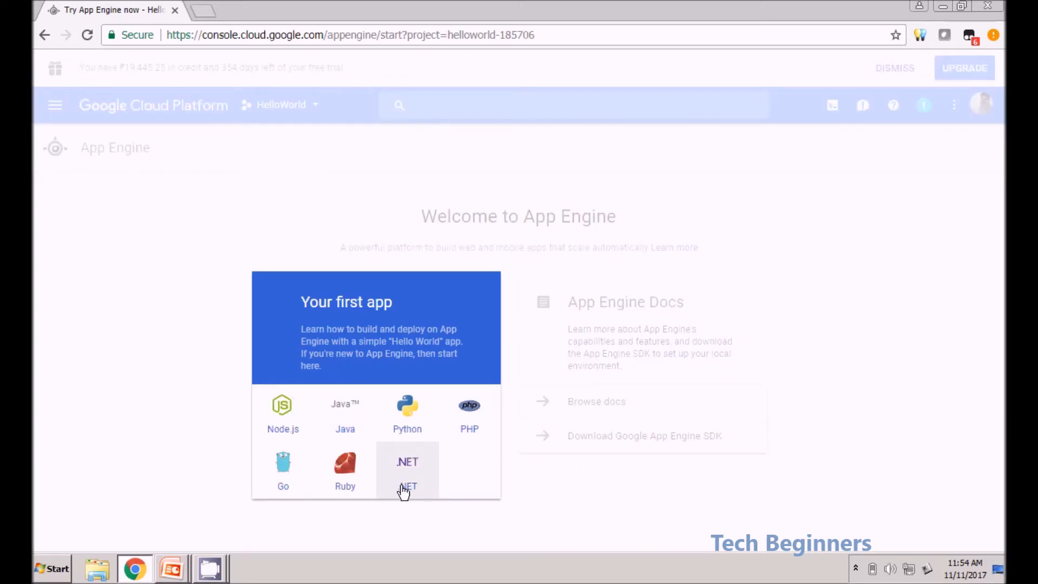
pyautogui.click(408, 470)
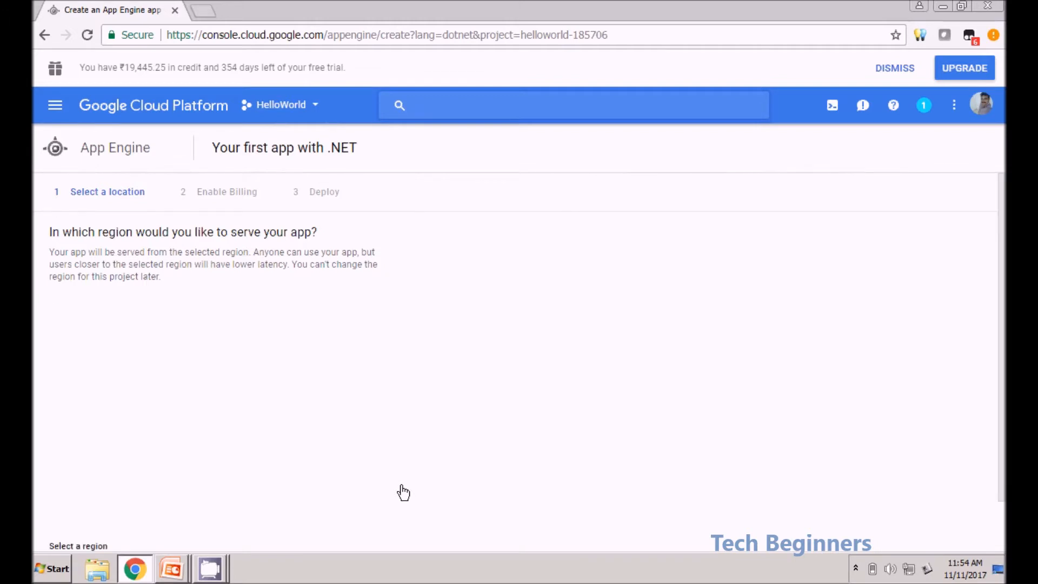
pyautogui.scroll(-3)
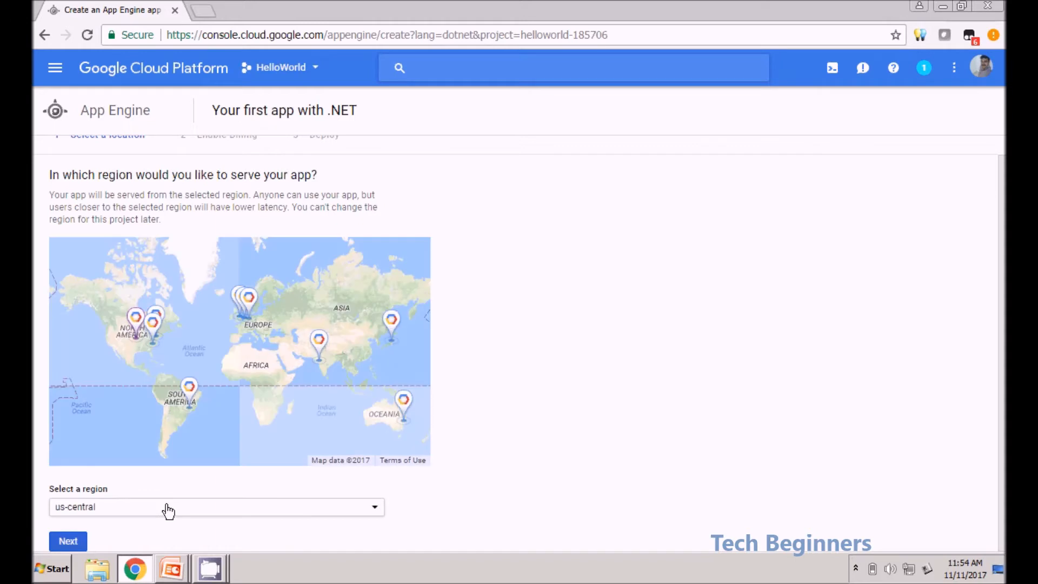
pyautogui.click(216, 506)
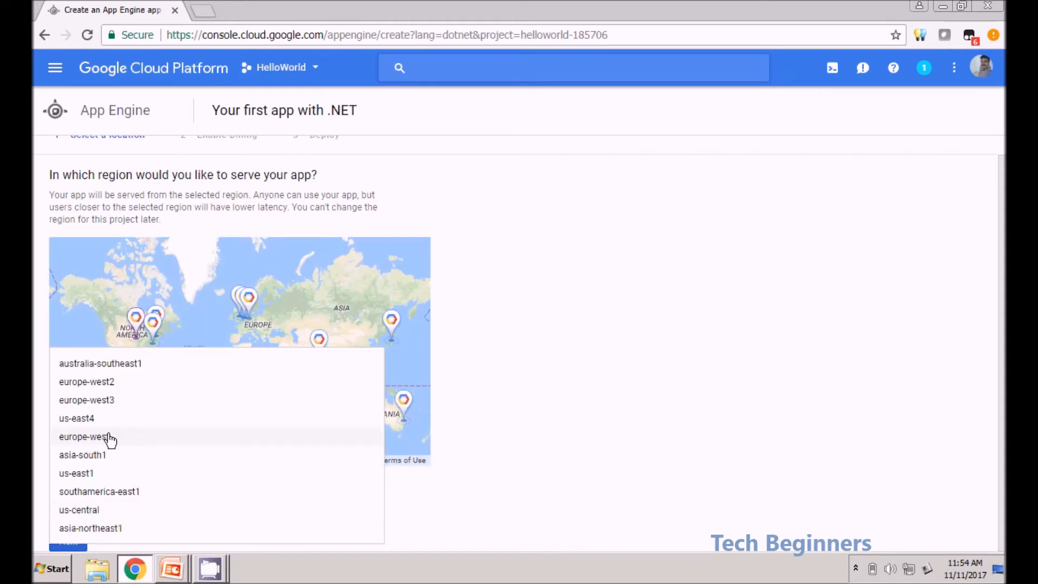
pyautogui.moveTo(150, 485)
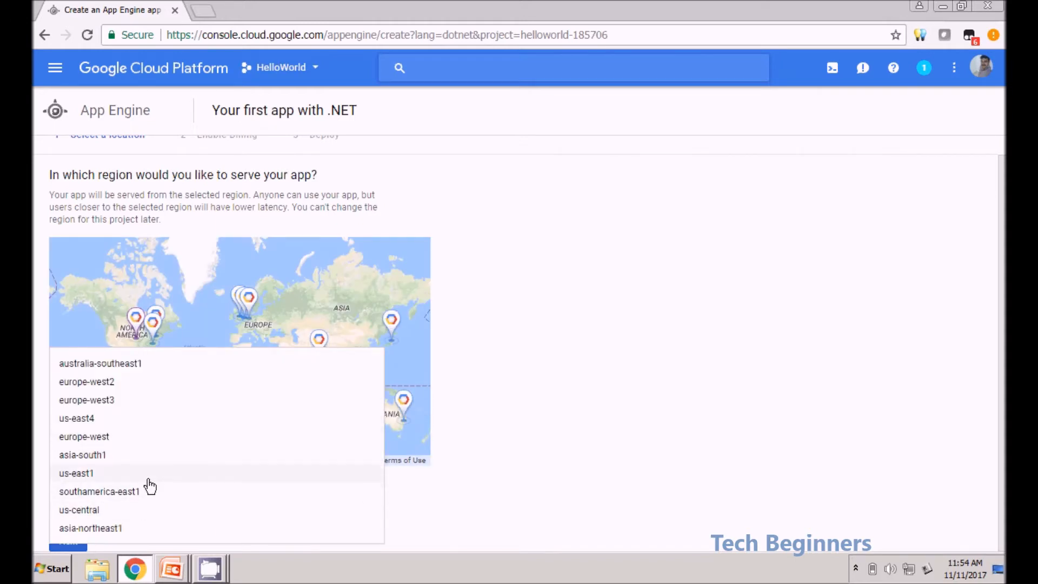
pyautogui.moveTo(136, 521)
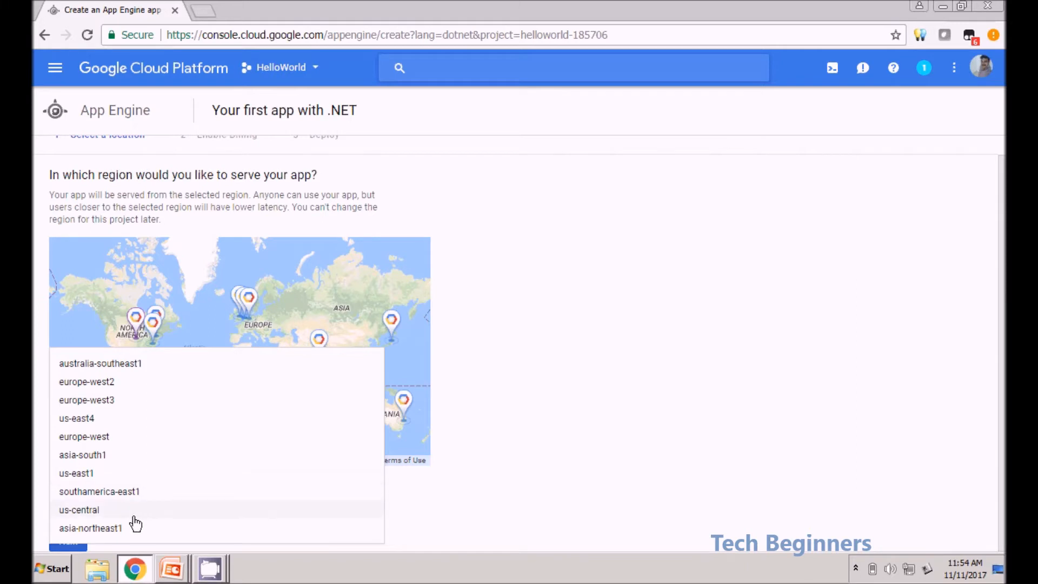
pyautogui.click(79, 510)
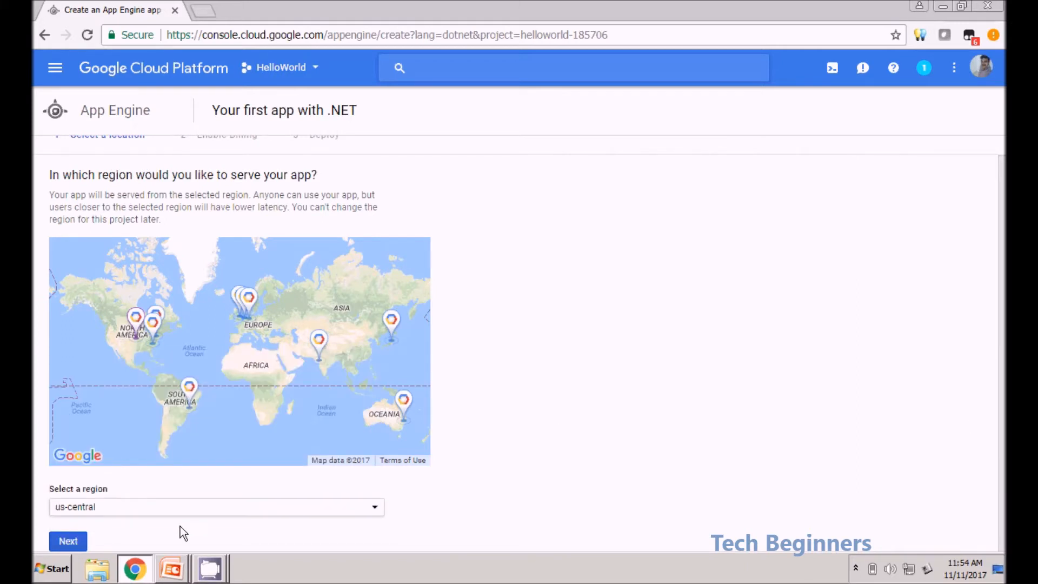
# Confirm the region, continue the quickstart with HelloWorld as the project, and activate Cloud Shell
pyautogui.click(67, 541)
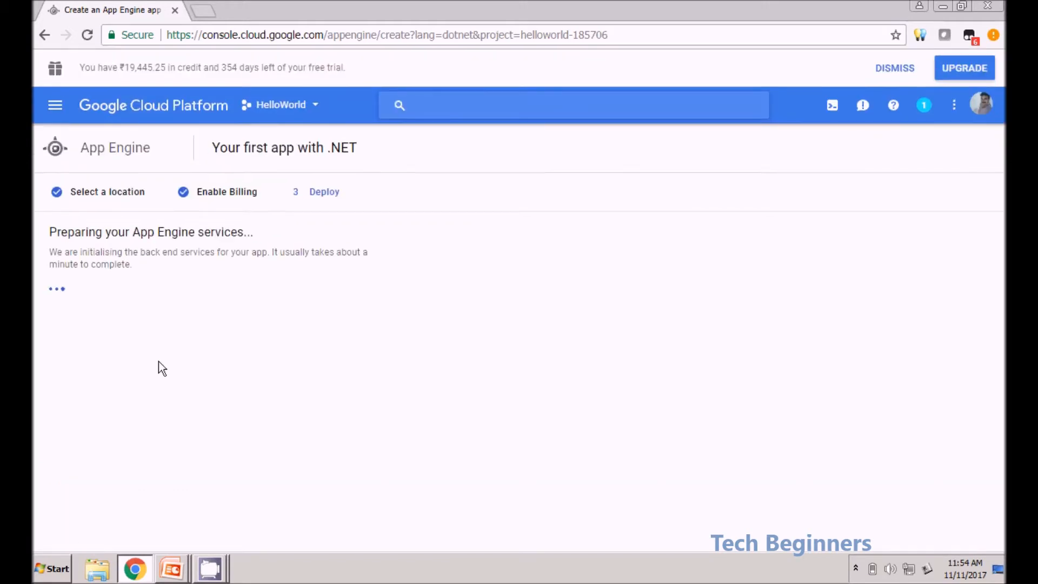
pyautogui.moveTo(230, 342)
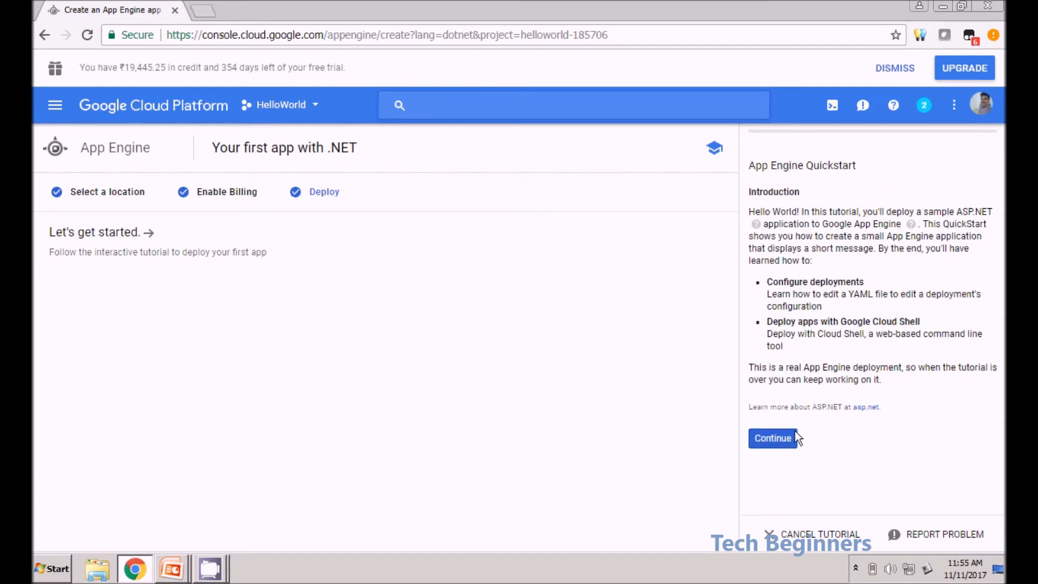
pyautogui.moveTo(832, 325)
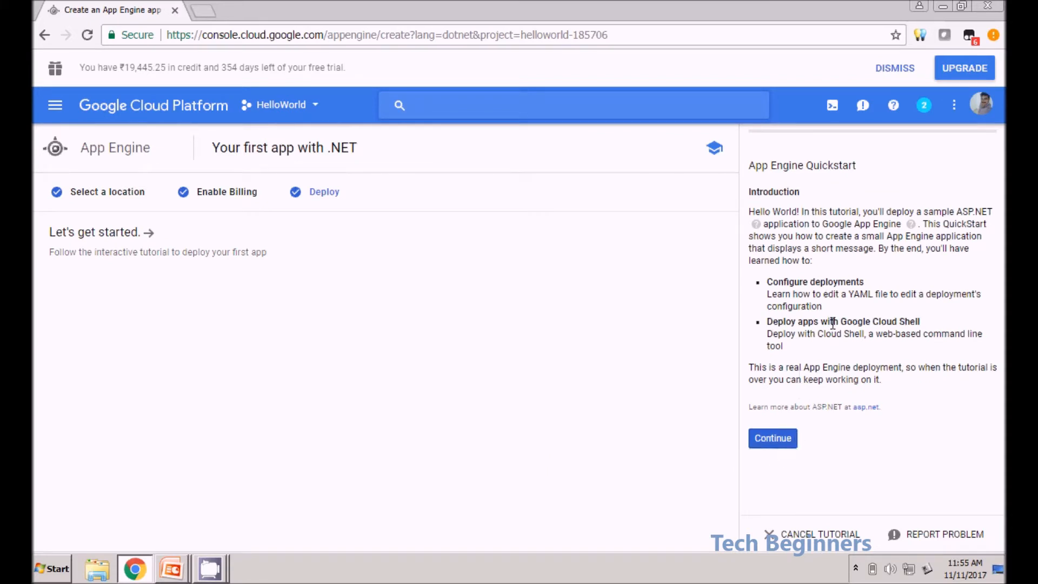
pyautogui.moveTo(921, 279)
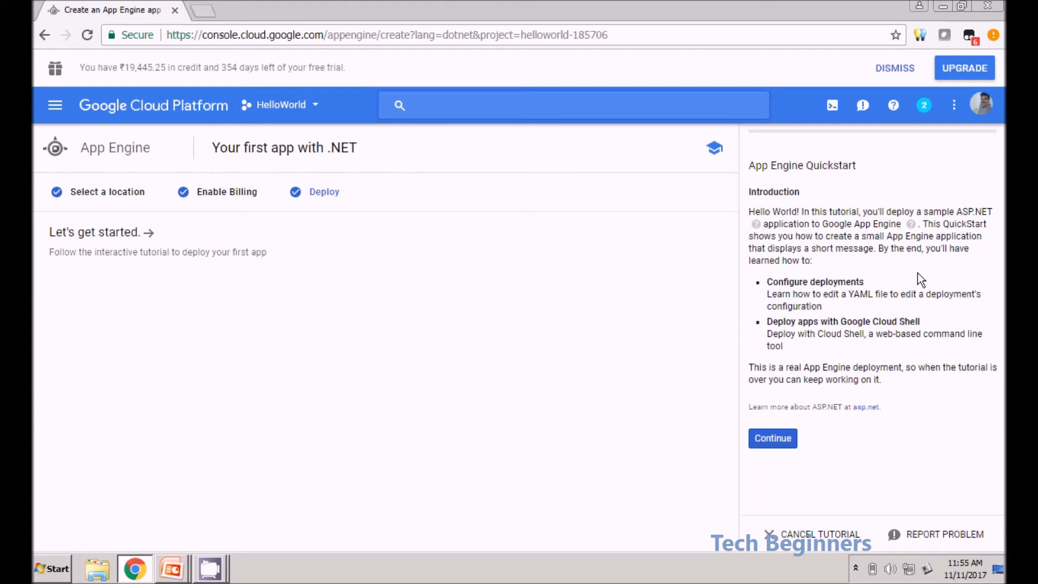
pyautogui.moveTo(850, 307)
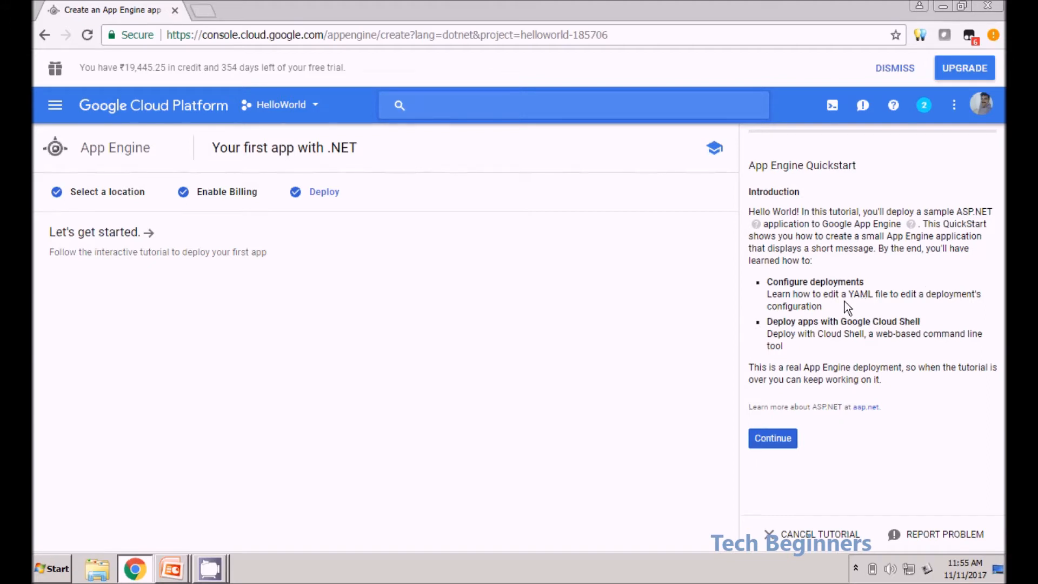
pyautogui.moveTo(899, 309)
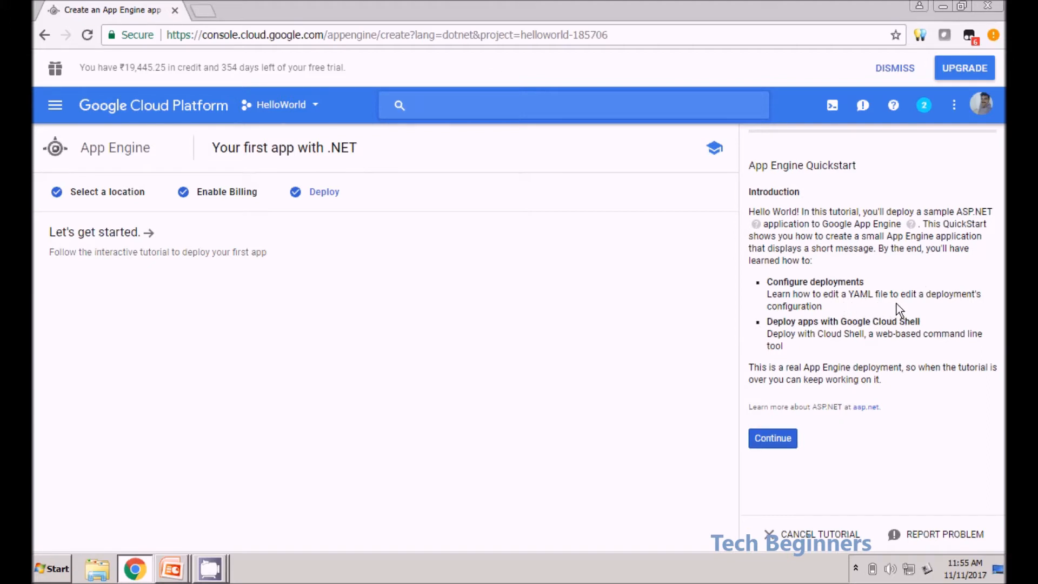
pyautogui.moveTo(911, 312)
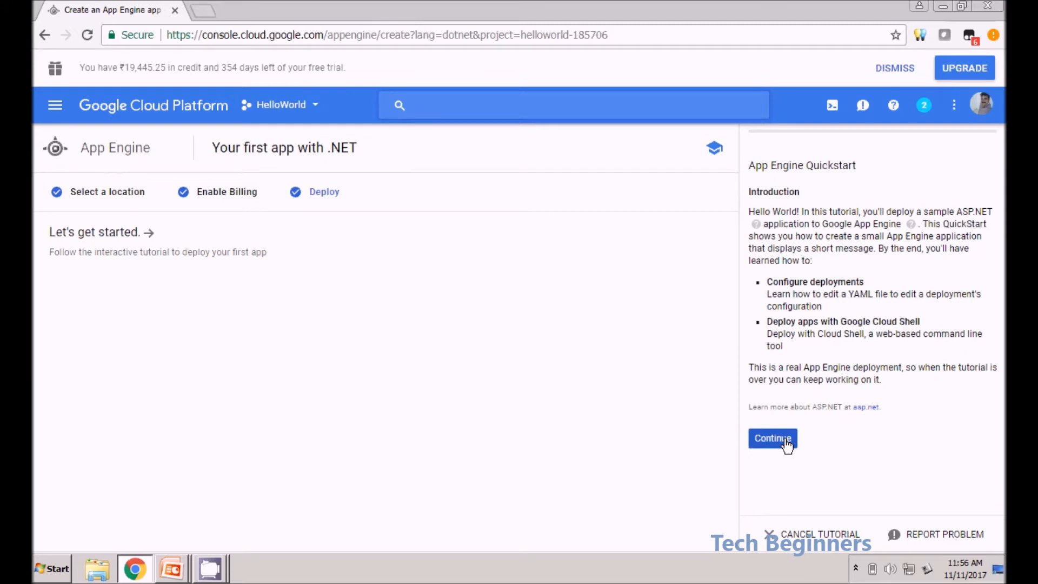
pyautogui.click(772, 438)
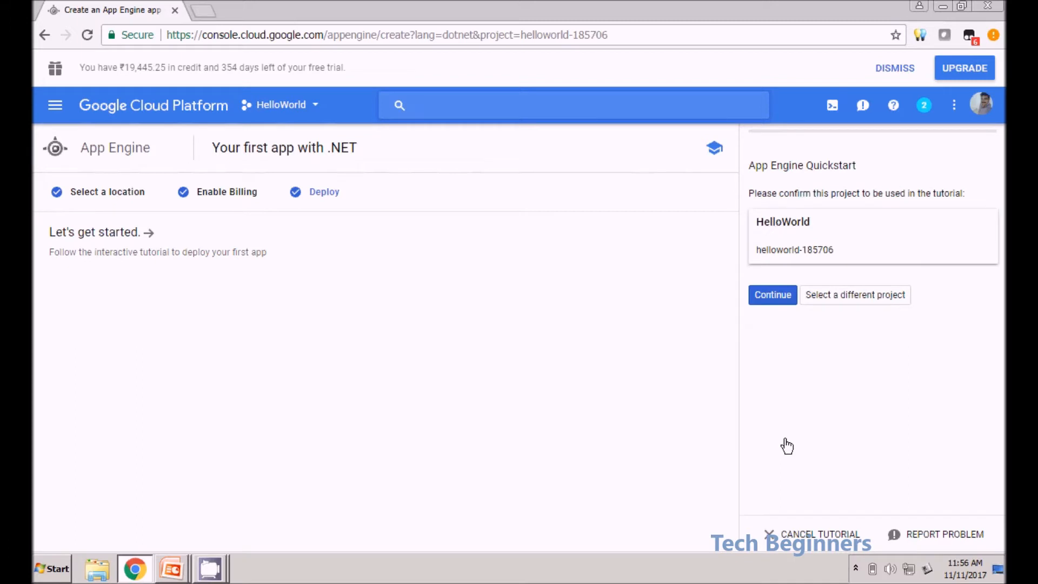
pyautogui.moveTo(772, 300)
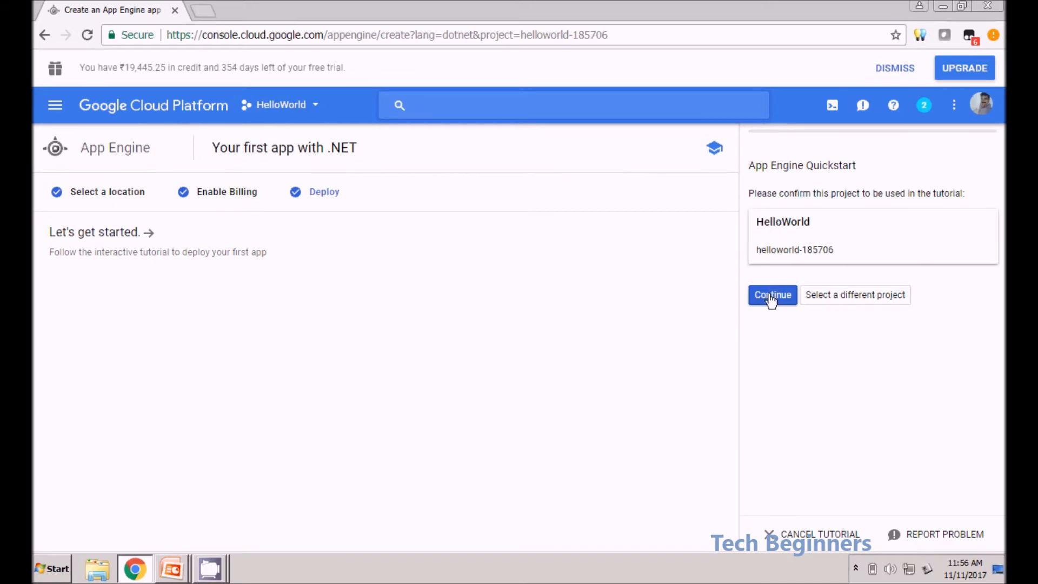
pyautogui.click(773, 294)
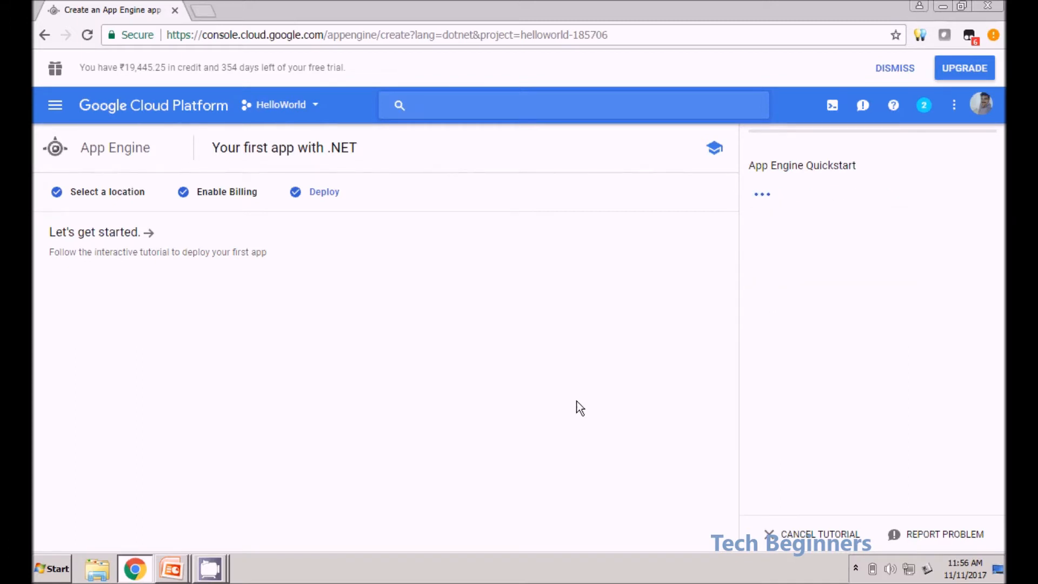
pyautogui.click(762, 194)
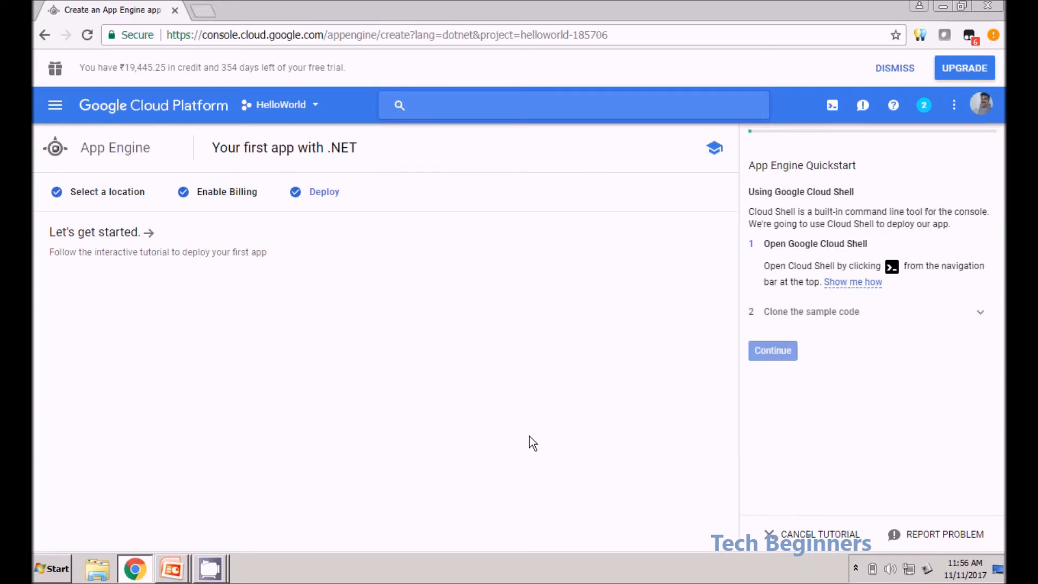
pyautogui.moveTo(629, 355)
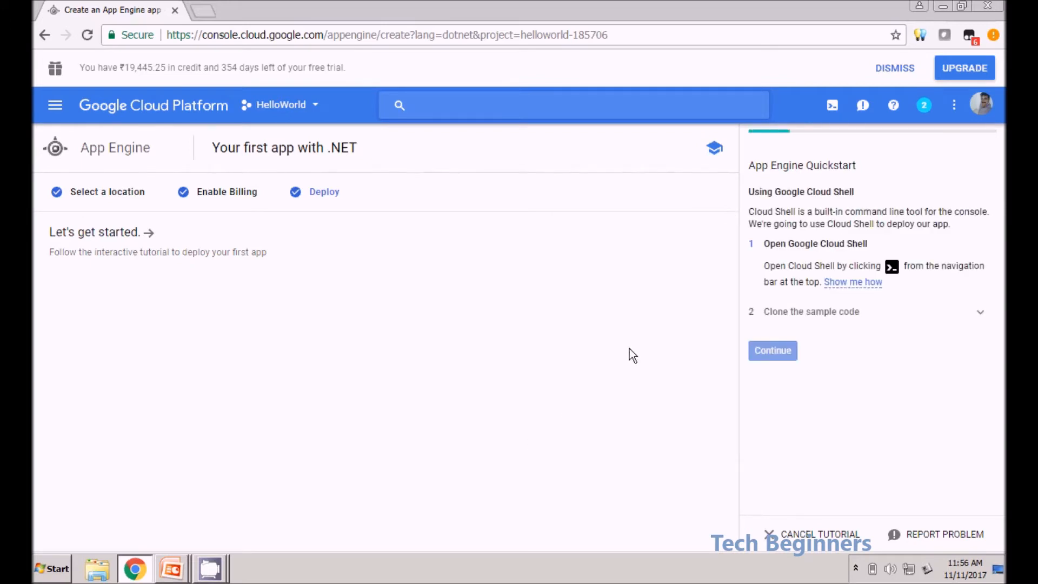
pyautogui.moveTo(593, 285)
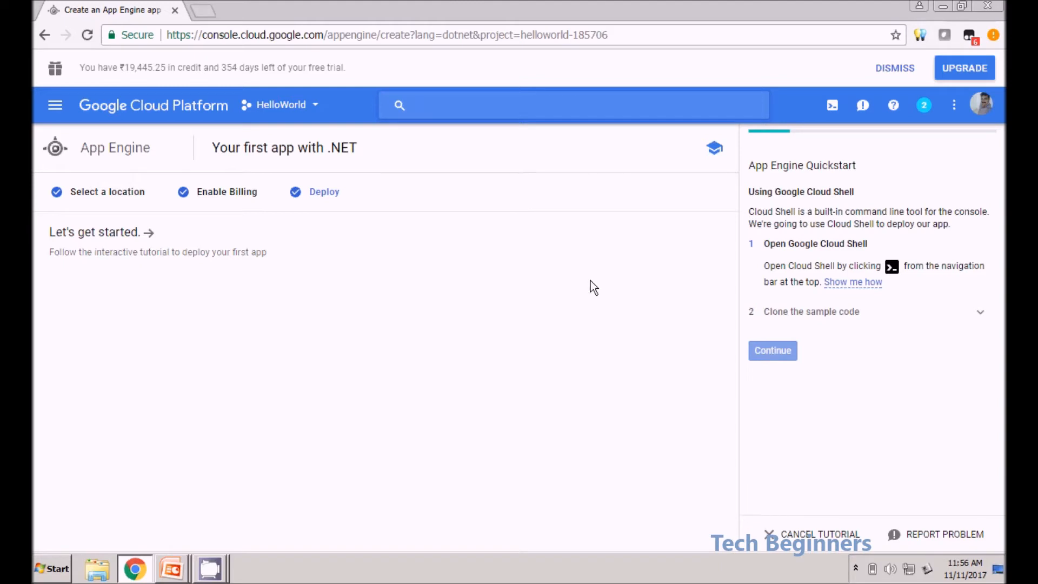
pyautogui.moveTo(785, 276)
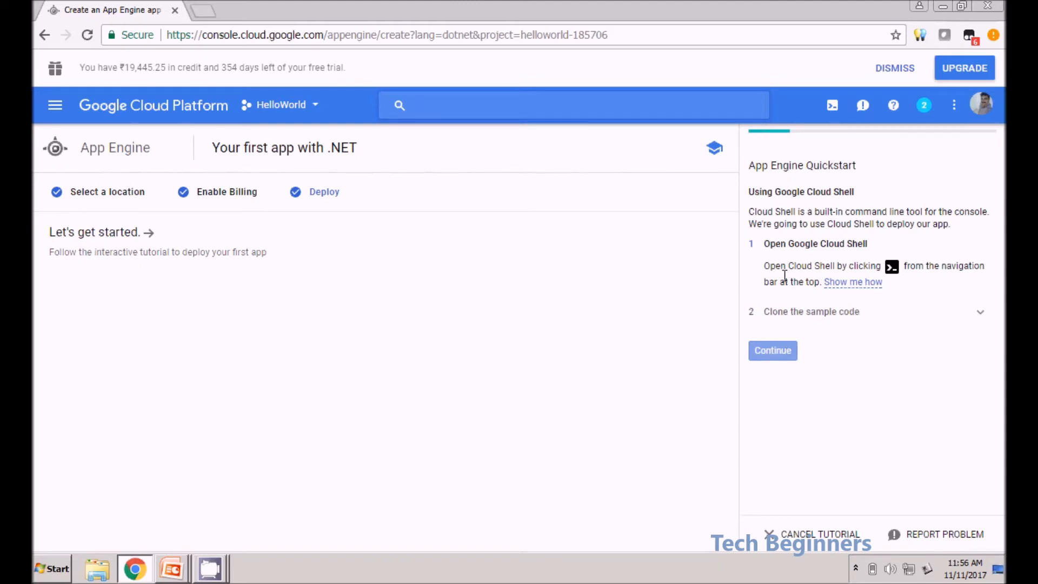
pyautogui.moveTo(799, 281)
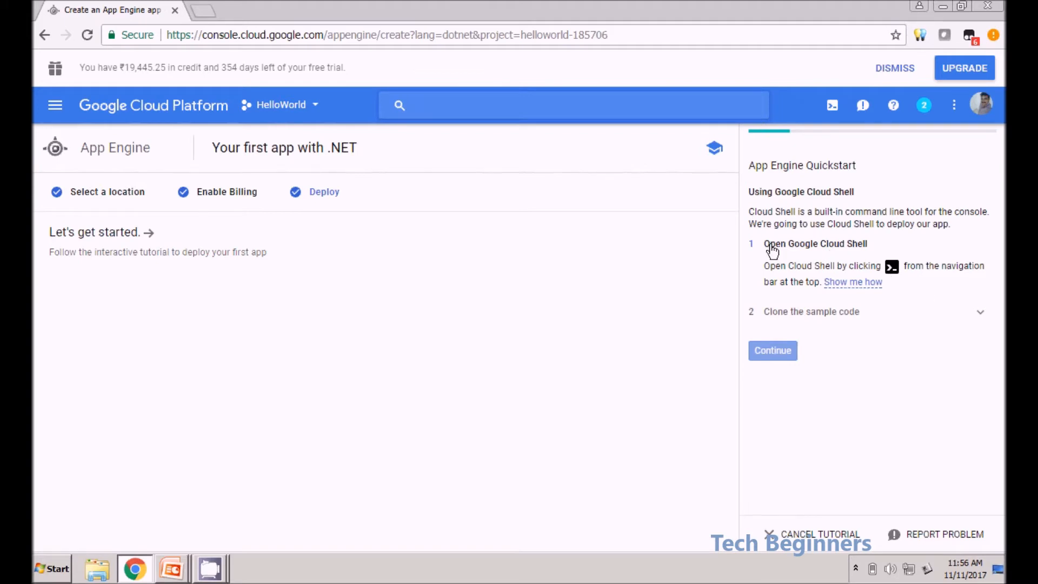
pyautogui.moveTo(896, 273)
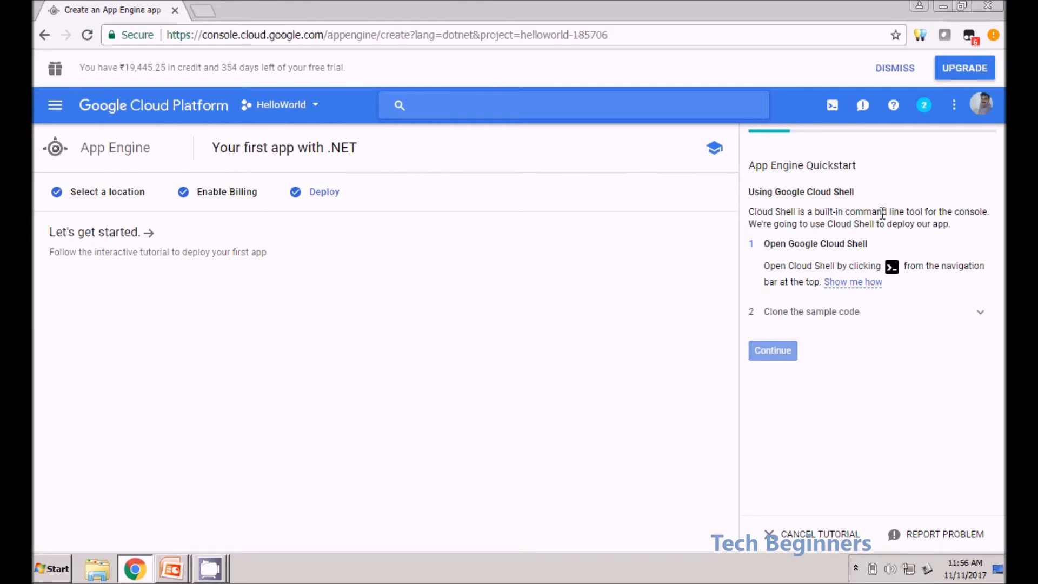
pyautogui.moveTo(833, 105)
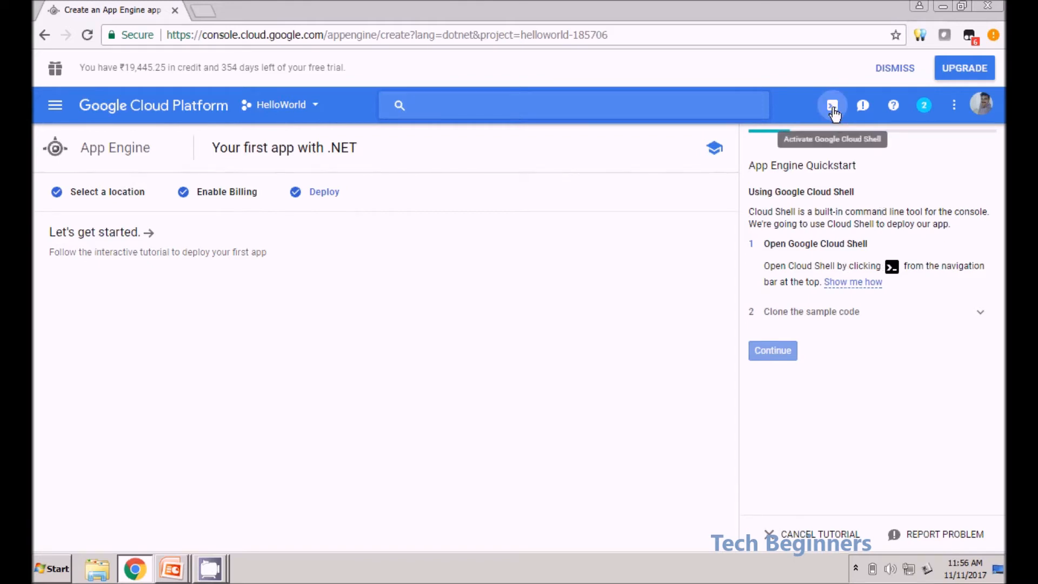
pyautogui.click(832, 104)
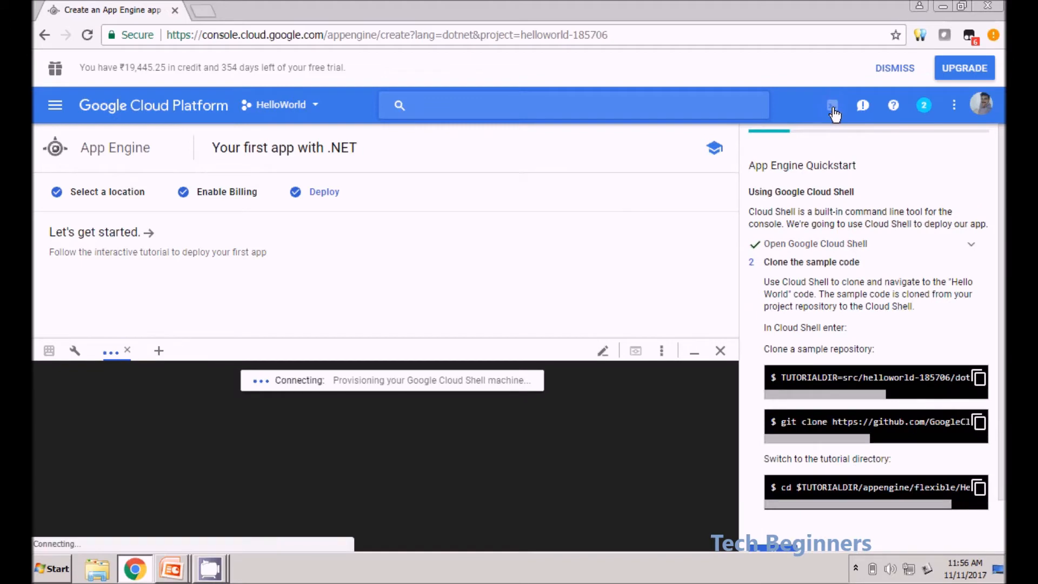
pyautogui.moveTo(781, 211)
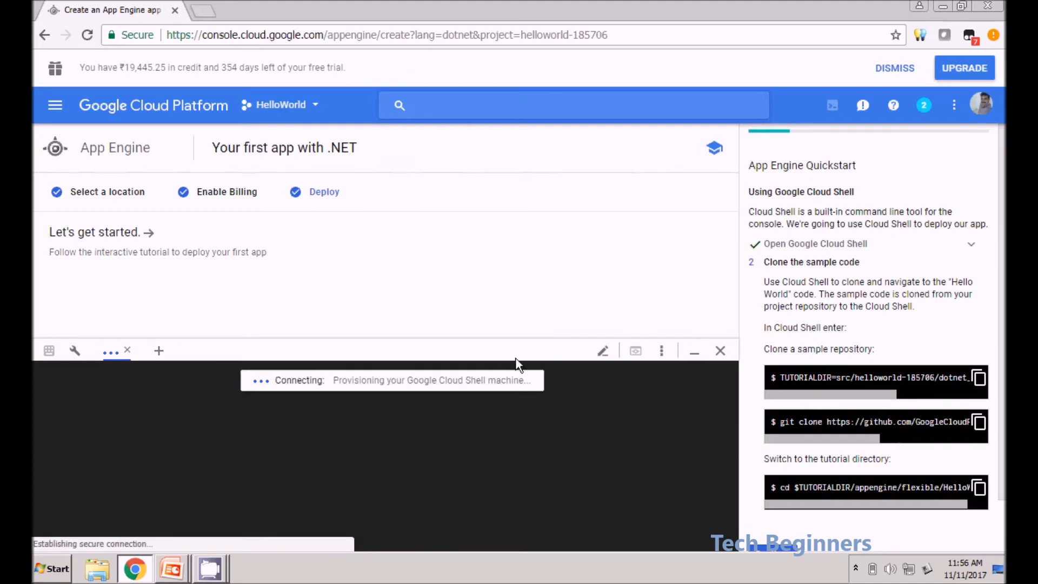
pyautogui.moveTo(500, 263)
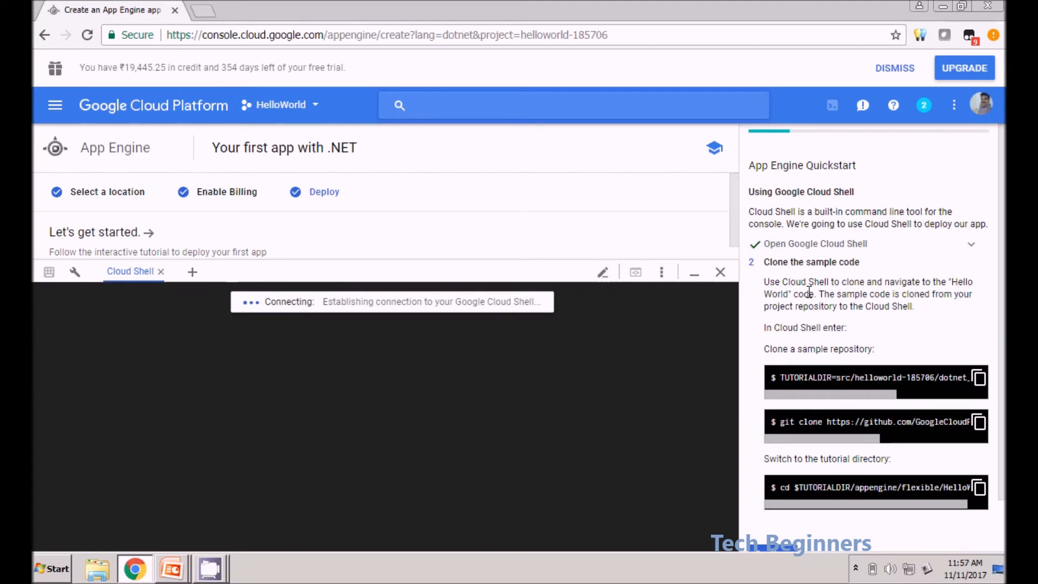
pyautogui.moveTo(836, 350)
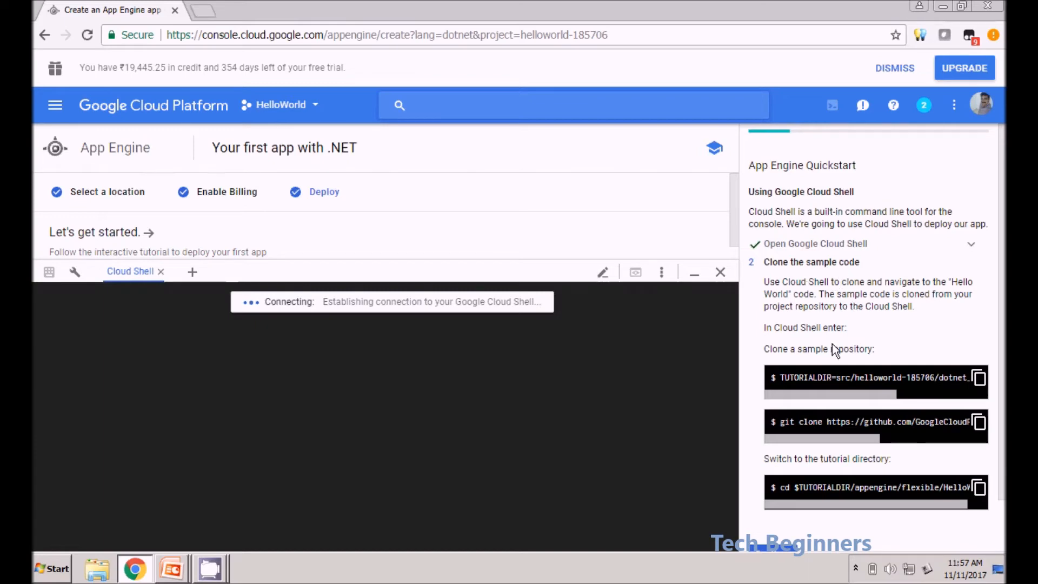
pyautogui.moveTo(842, 332)
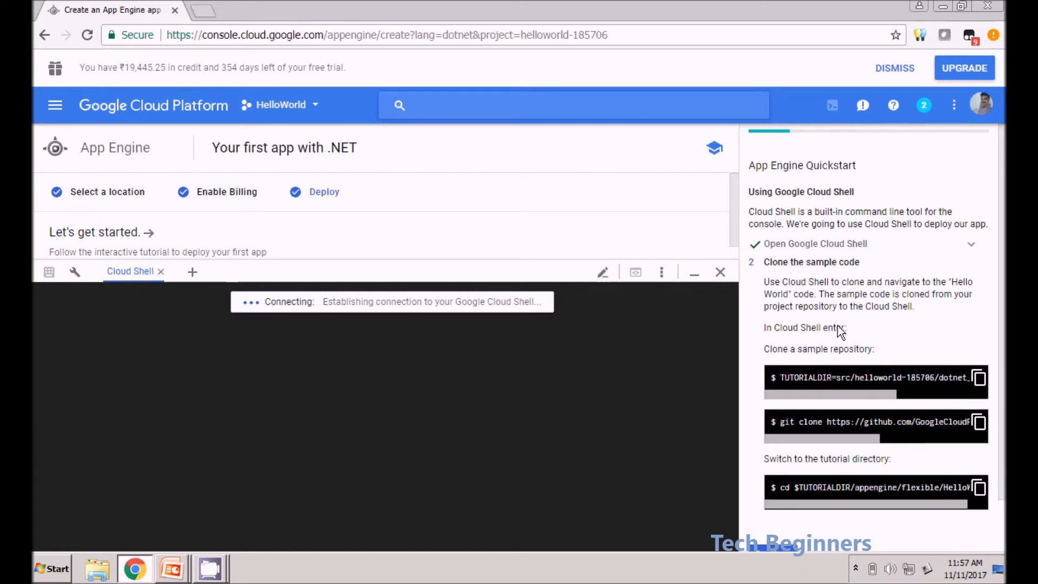
pyautogui.moveTo(854, 378)
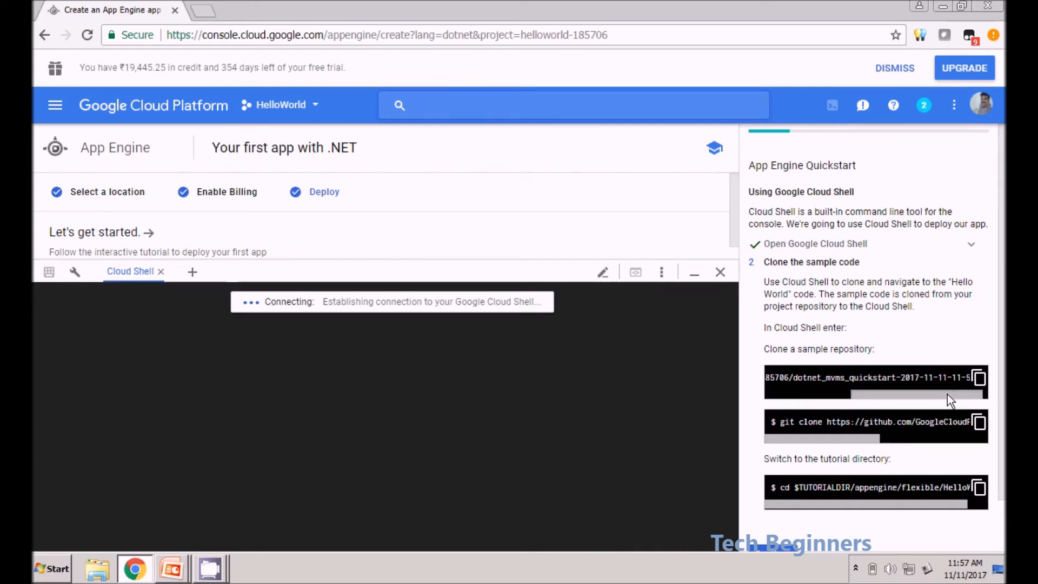
pyautogui.moveTo(980, 378)
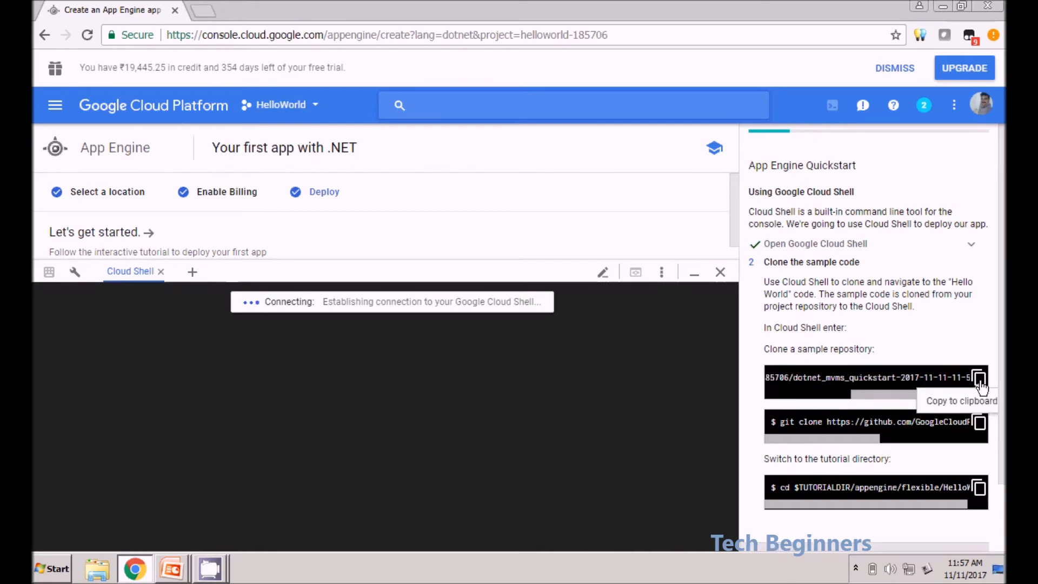
# Copy the TUTORIALDIR command to the clipboard while Cloud Shell connects
pyautogui.click(979, 378)
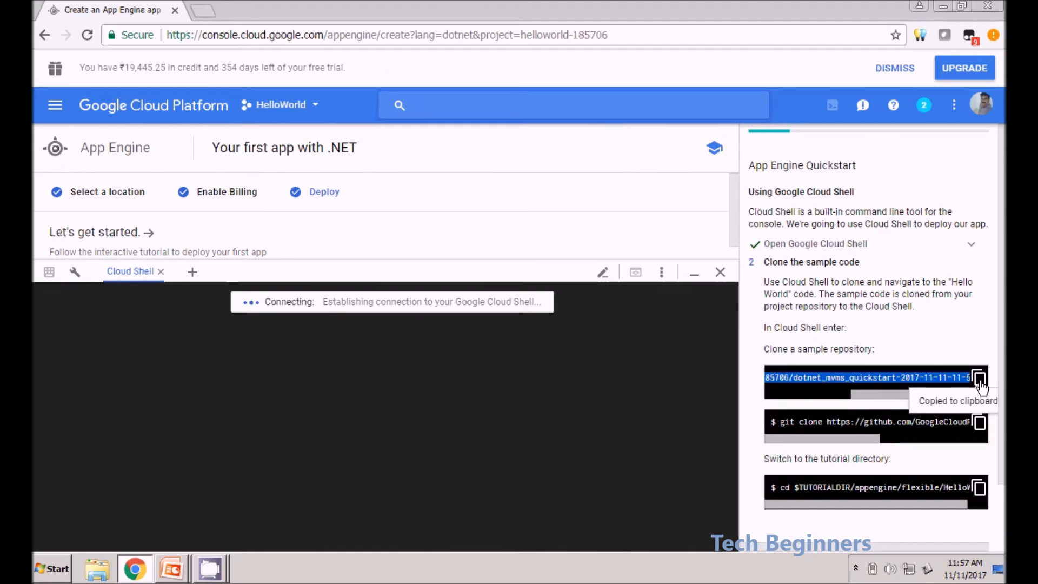
pyautogui.moveTo(714, 202)
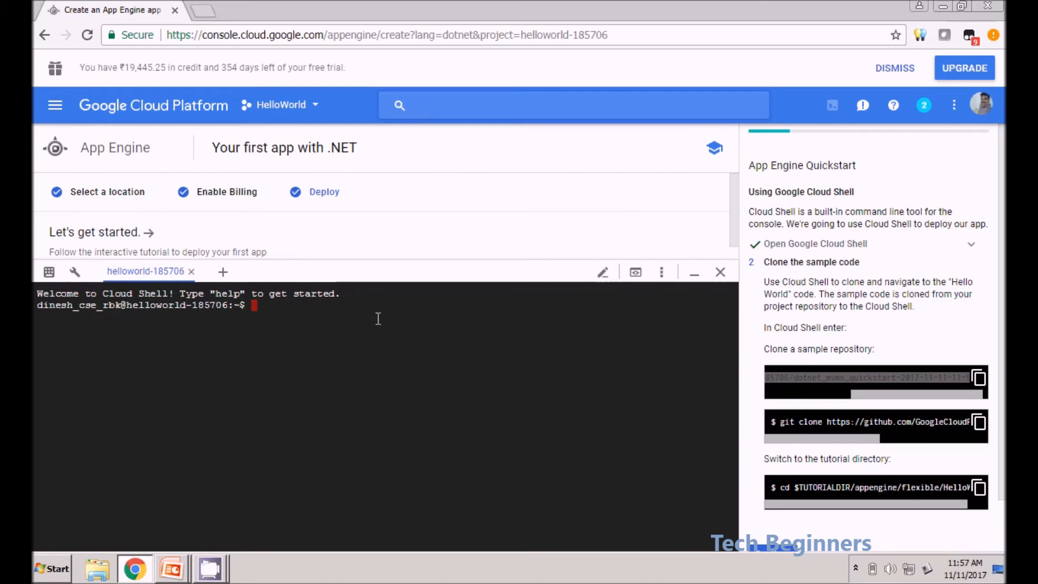
pyautogui.moveTo(308, 332)
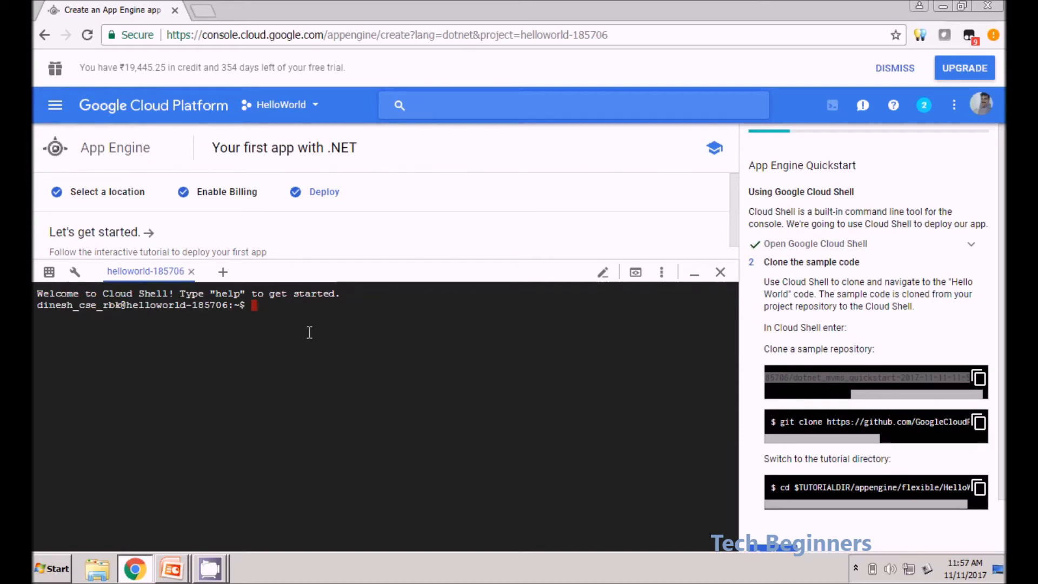
# Set TUTORIALDIR and git clone dotnet-docs-samples into it in Cloud Shell
pyautogui.write('TUTORIALDIR=src/helloworld-185706/dotnet_mvms_quickstart-2017-11-11-11-55')
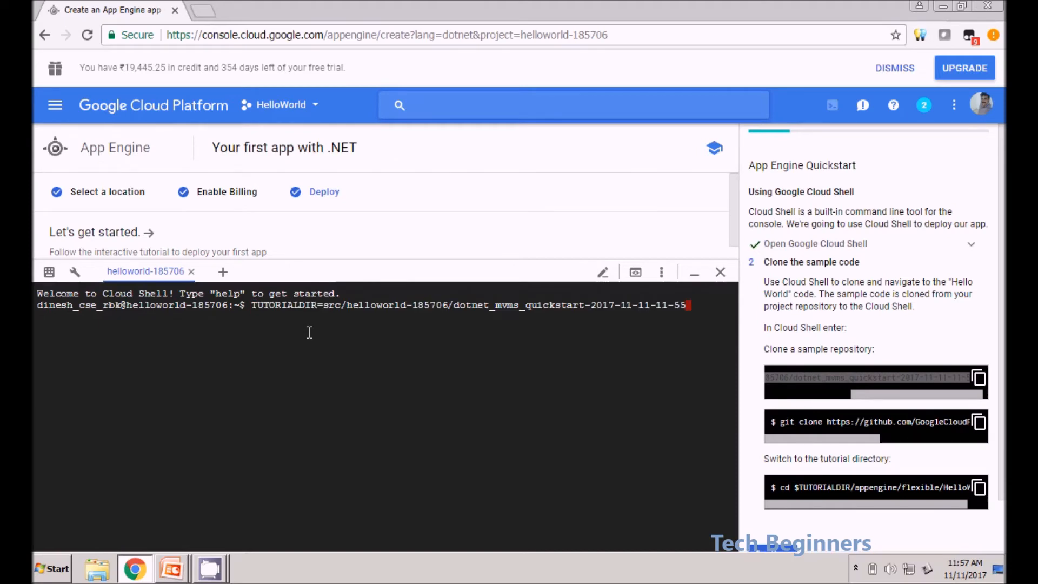
pyautogui.press('Return')
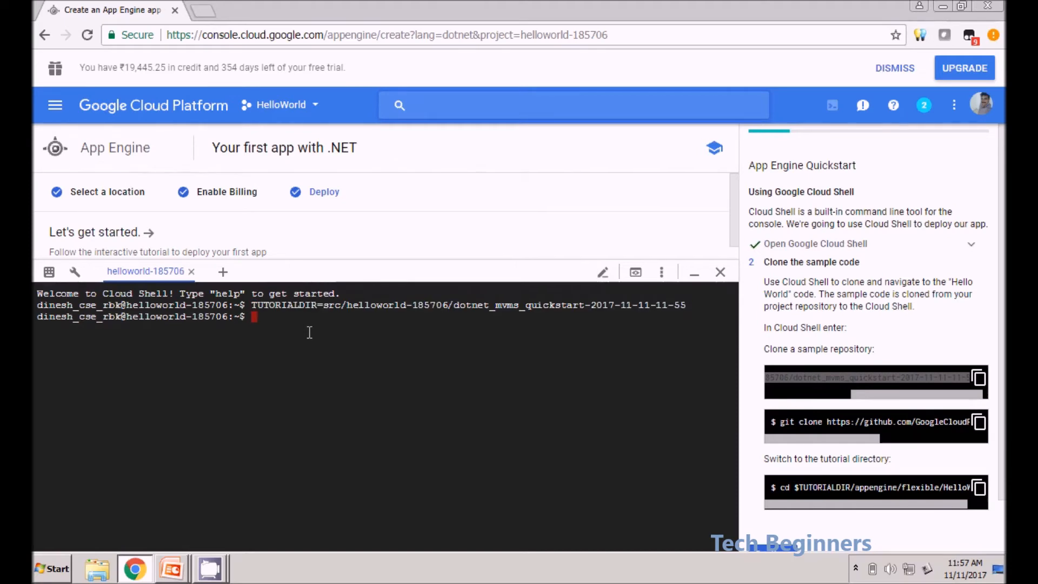
pyautogui.moveTo(952, 406)
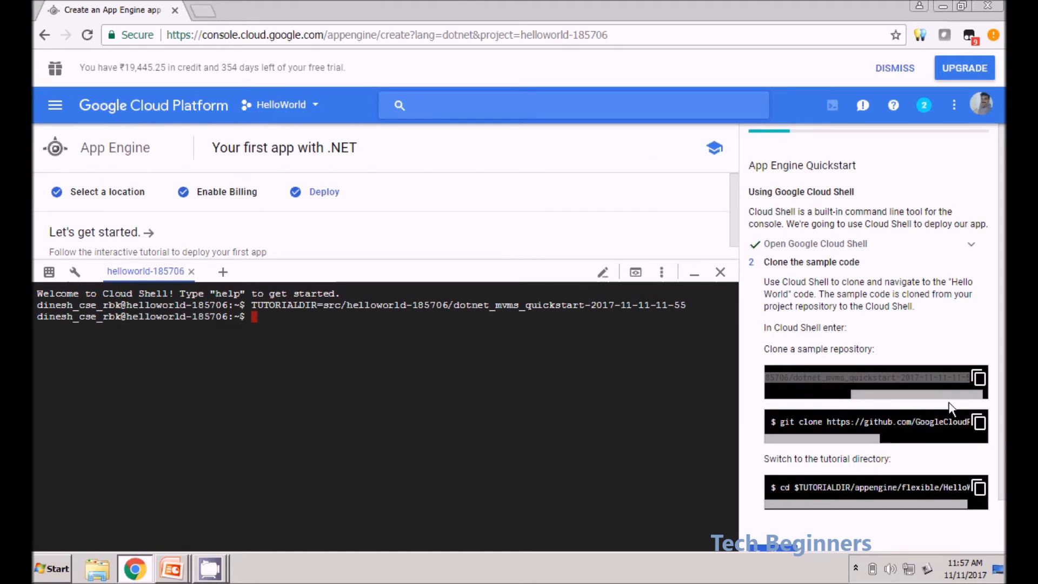
pyautogui.click(979, 422)
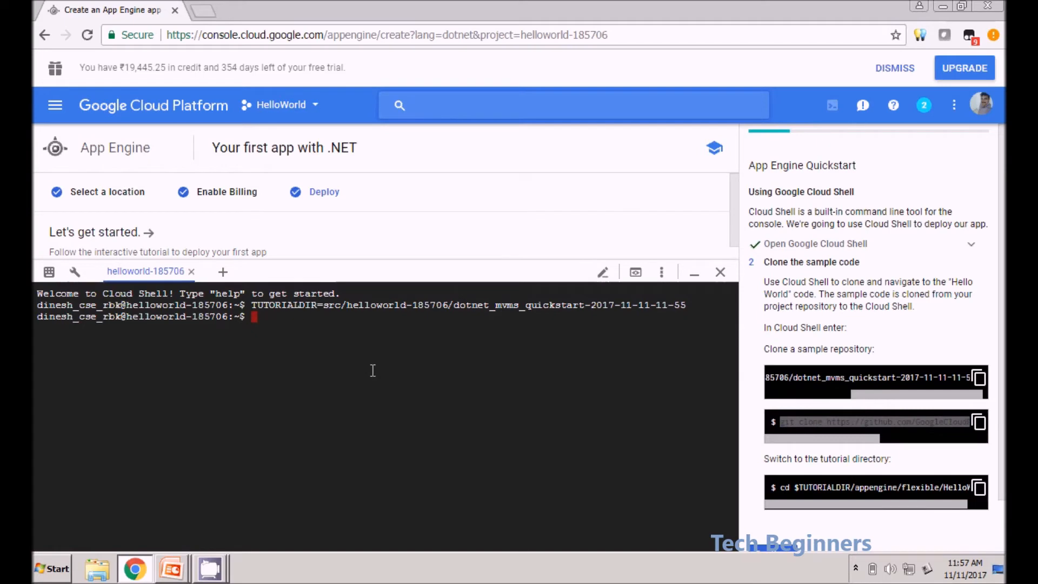
pyautogui.write('git clone https://gith')
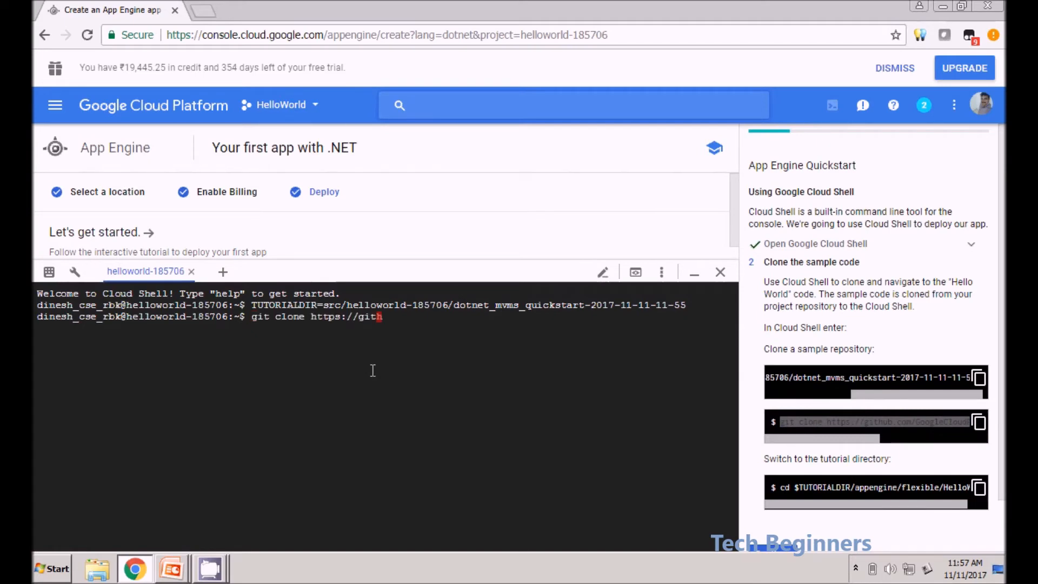
pyautogui.write('hub.com/GoogleCloudPlatform/dotnet-docs-samples.git $TUTORIALDIR')
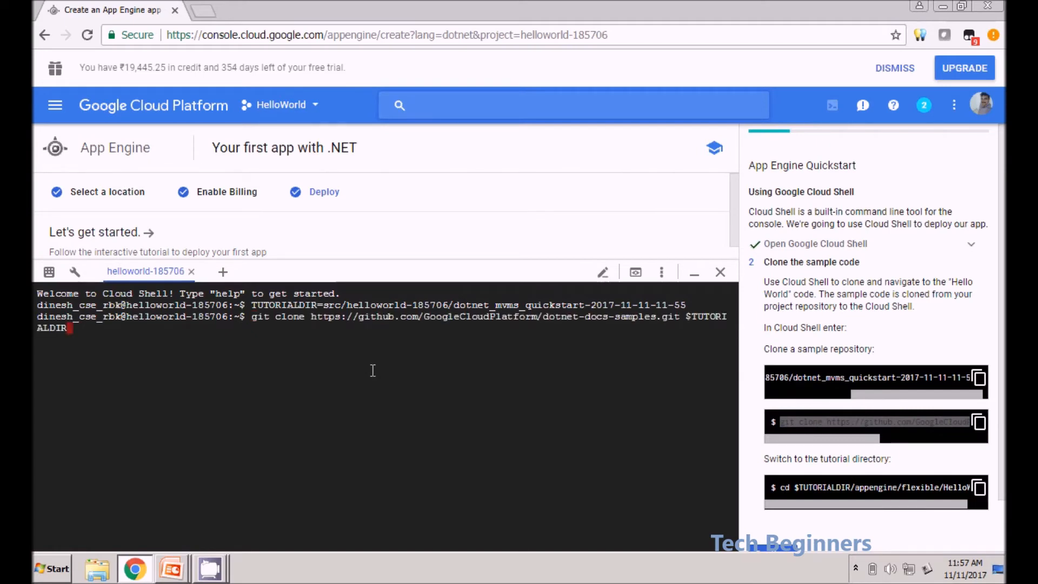
pyautogui.press('Return')
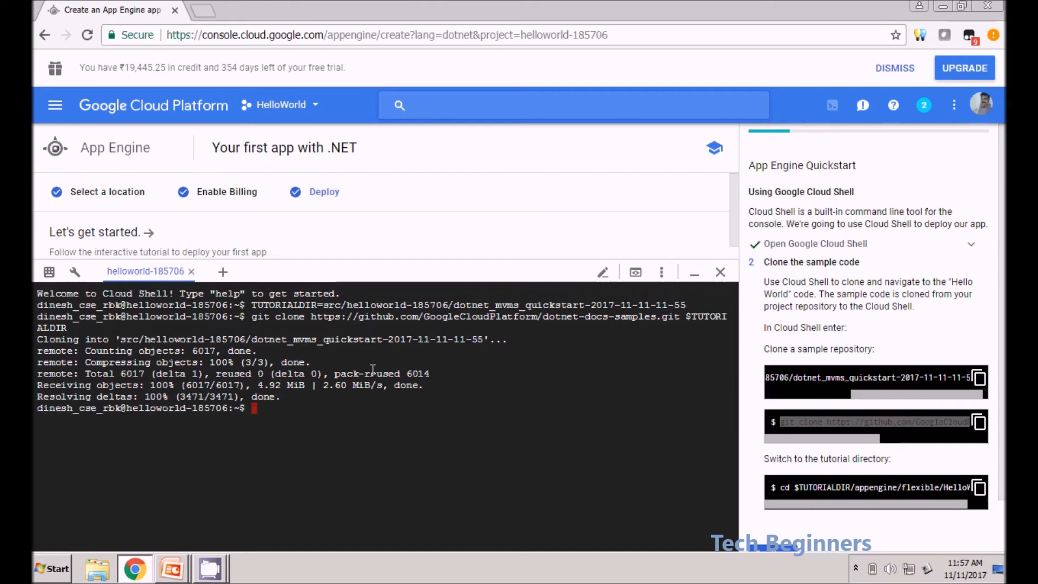
pyautogui.moveTo(902, 465)
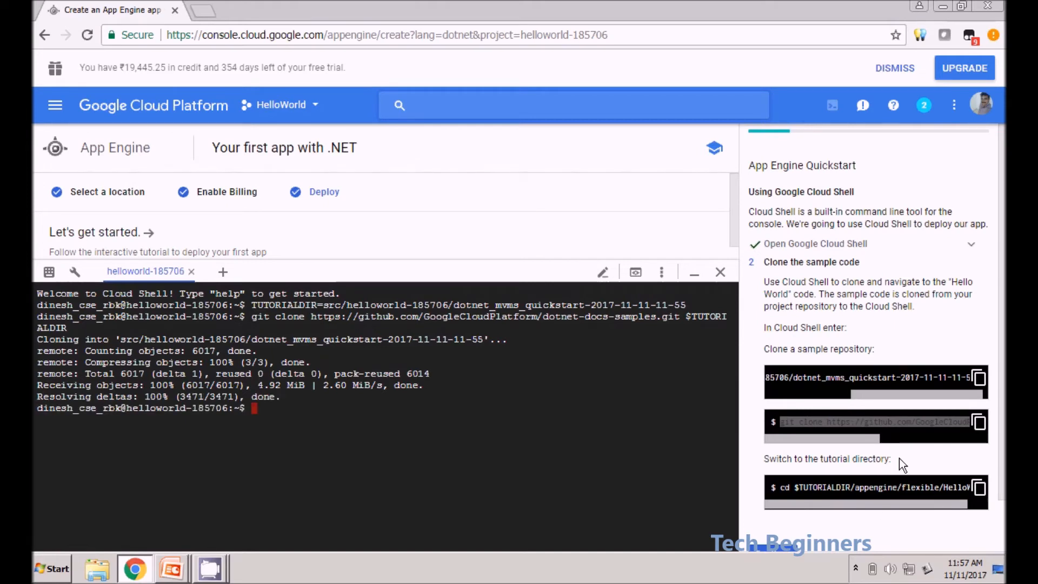
pyautogui.moveTo(970, 507)
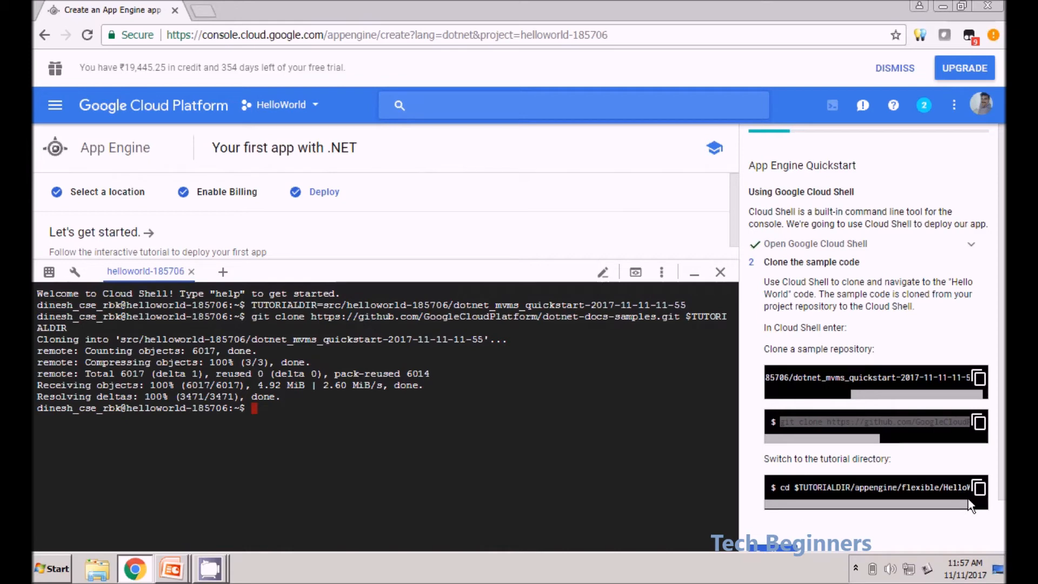
pyautogui.moveTo(980, 488)
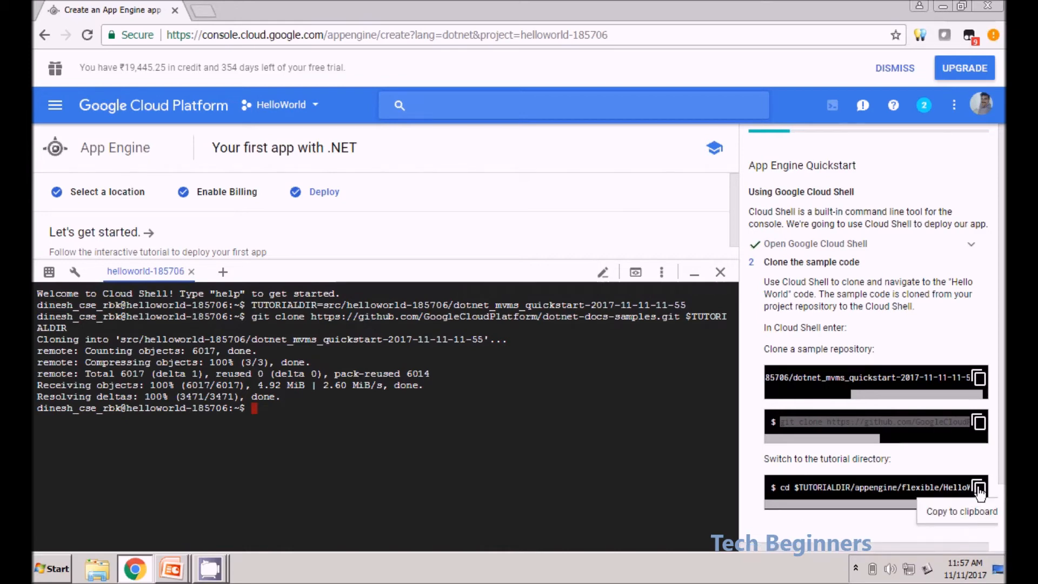
# Change into $TUTORIALDIR/appengine/flexible/HelloWorld
pyautogui.click(979, 488)
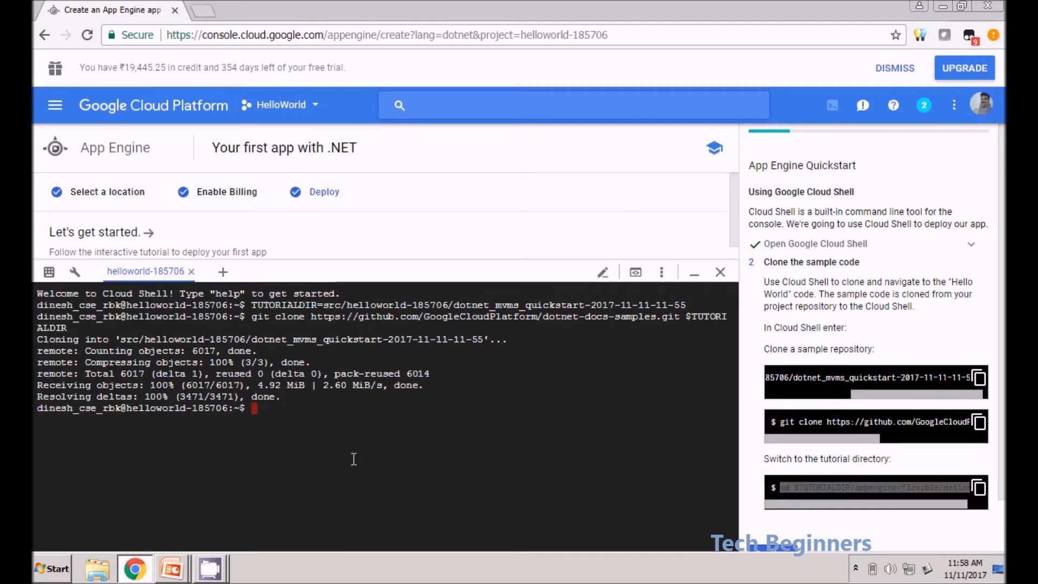
pyautogui.write('cd $TUTORIALDIR/appengine/flexible/HelloWorld')
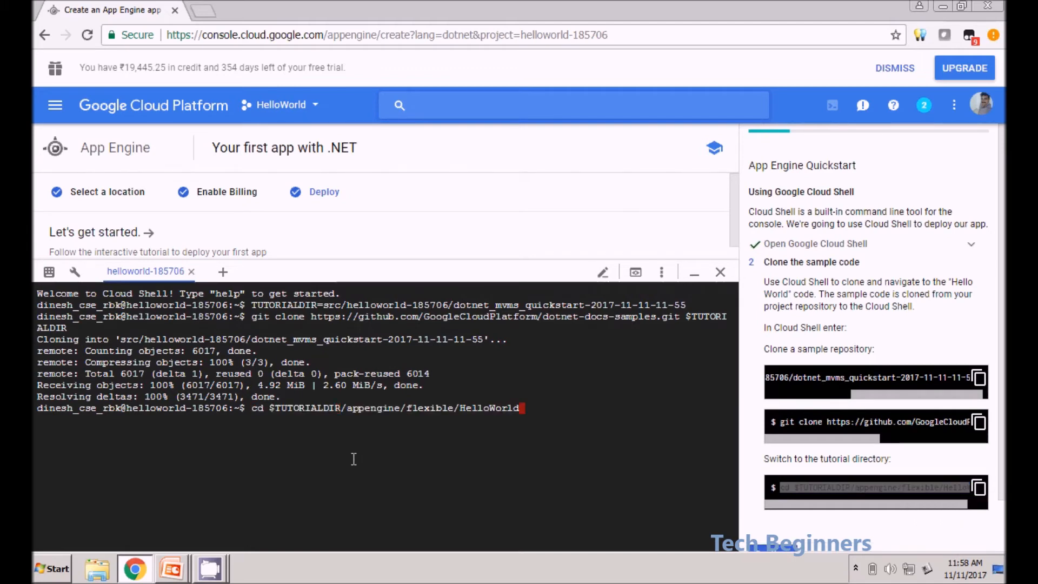
pyautogui.press('Return')
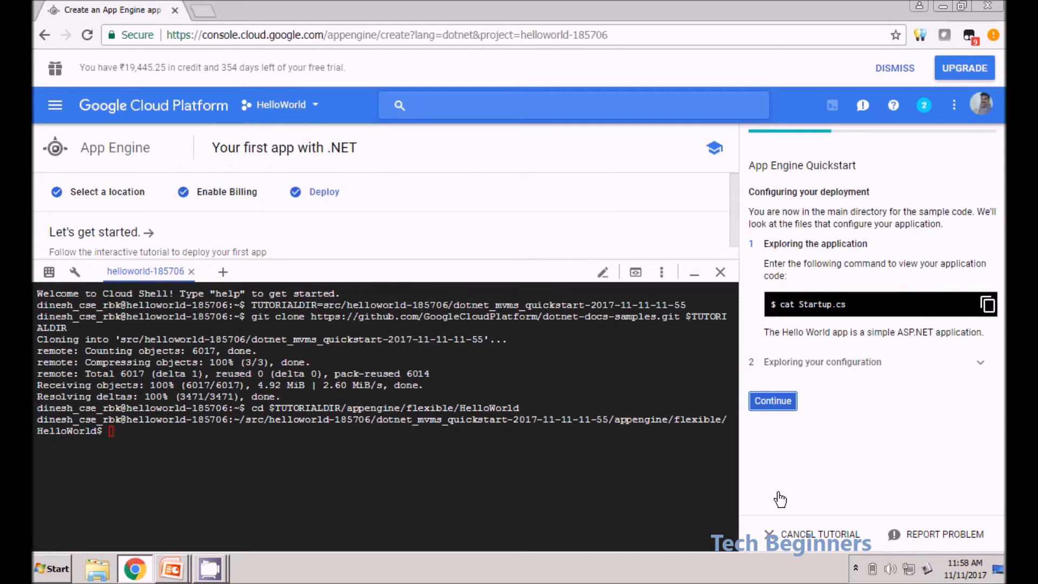
pyautogui.moveTo(913, 358)
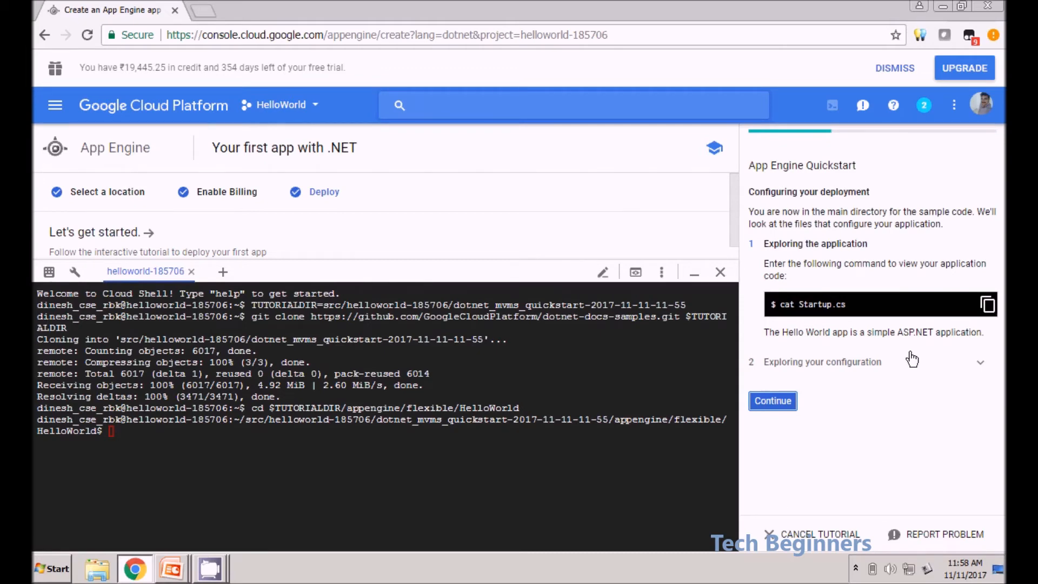
# Show Startup.cs and app.yaml with cat, then continue to the app-testing step
pyautogui.doubleClick(812, 304)
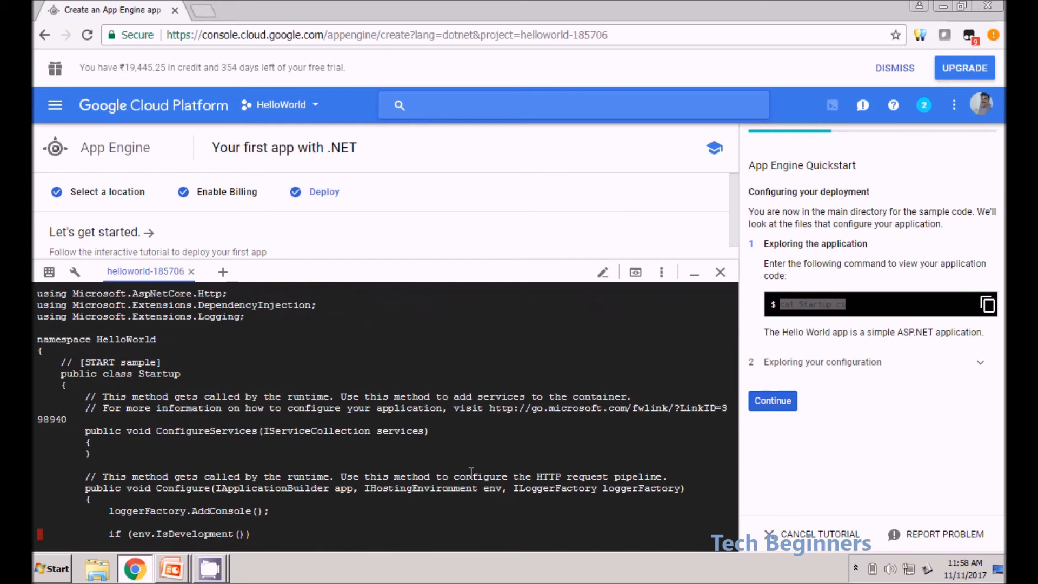
pyautogui.scroll(-3)
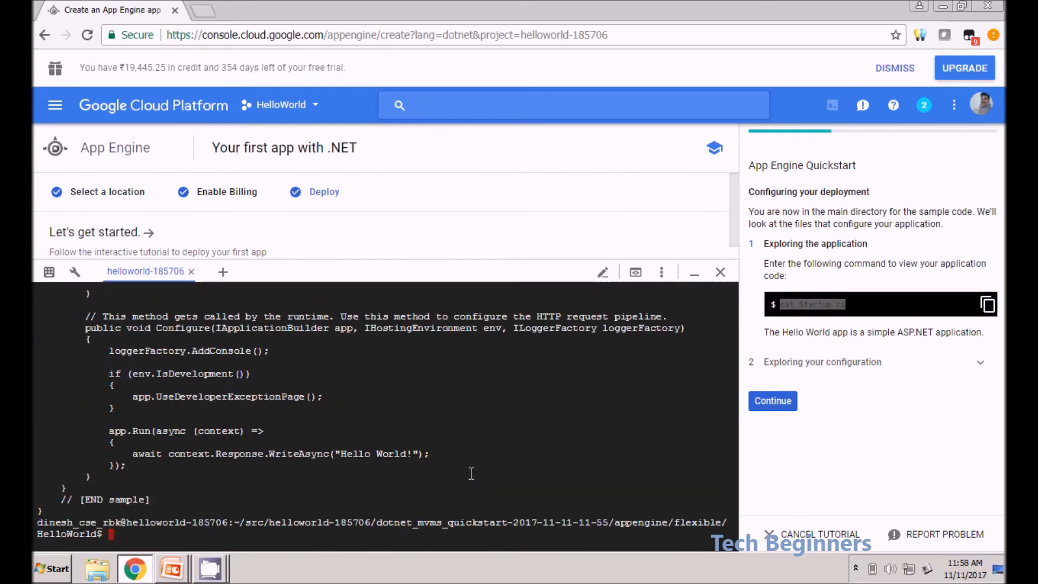
pyautogui.moveTo(263, 309)
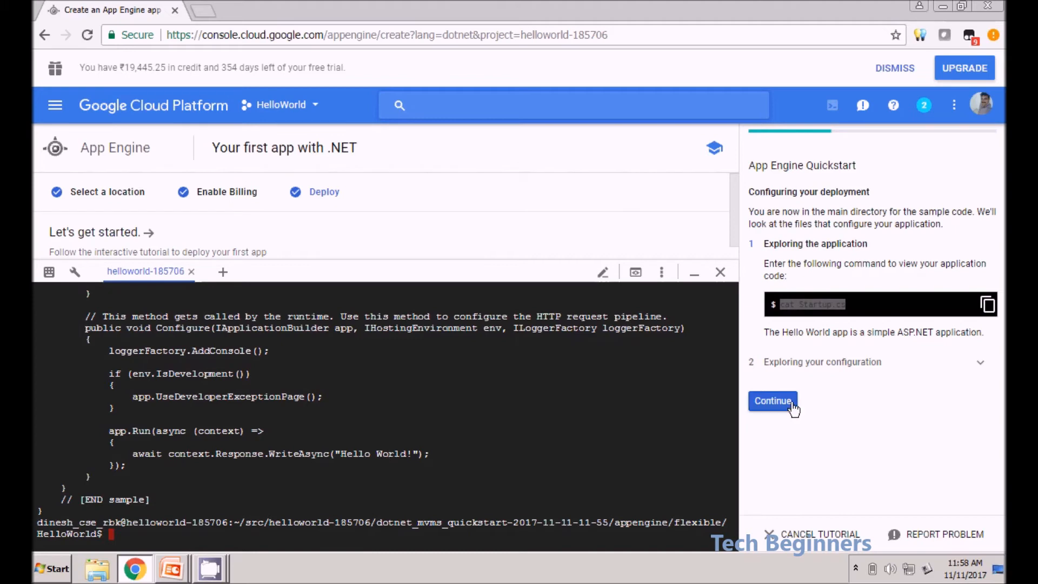
pyautogui.moveTo(851, 362)
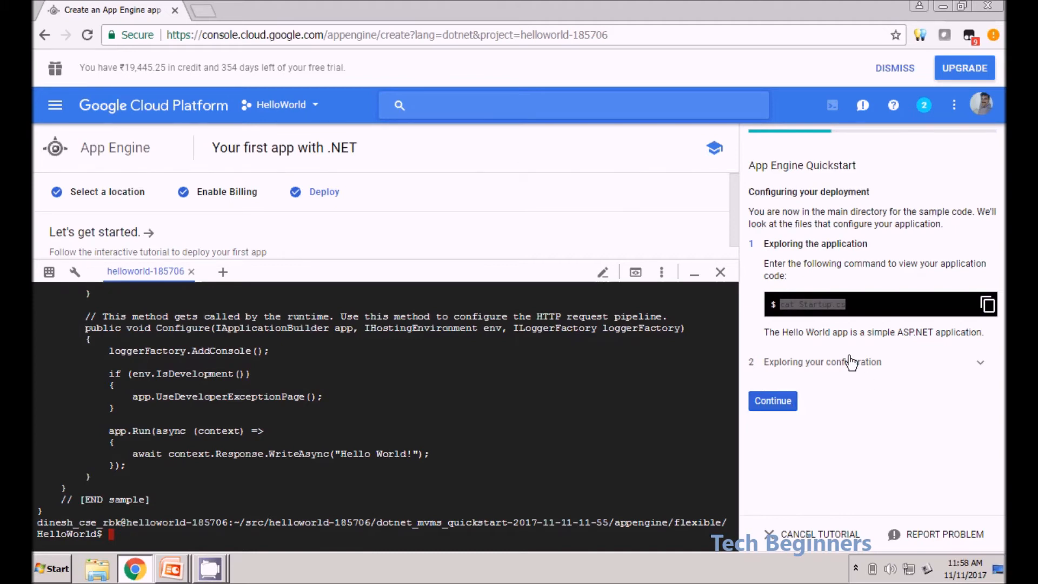
pyautogui.click(822, 361)
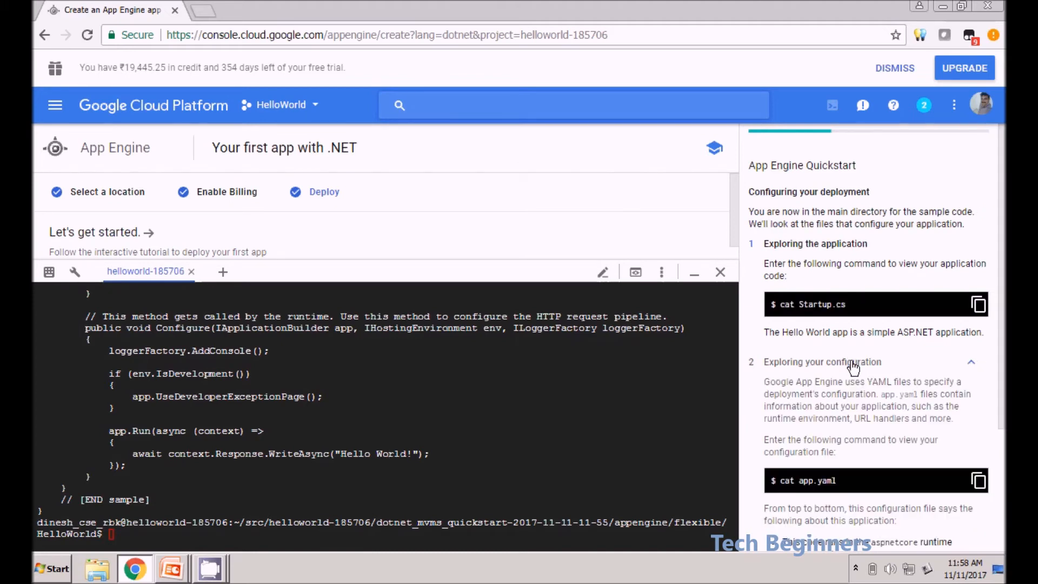
pyautogui.scroll(-3)
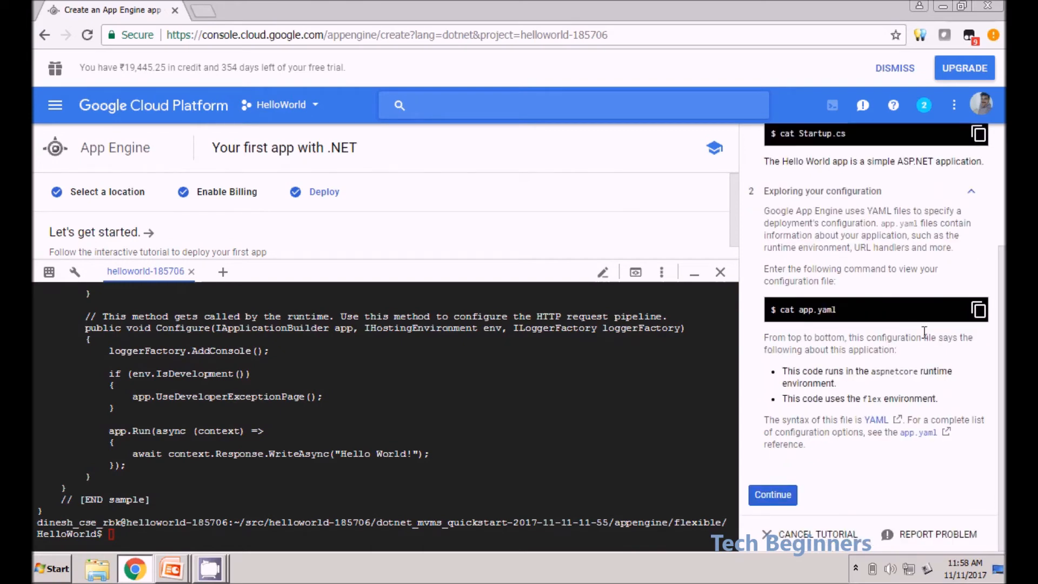
pyautogui.click(979, 309)
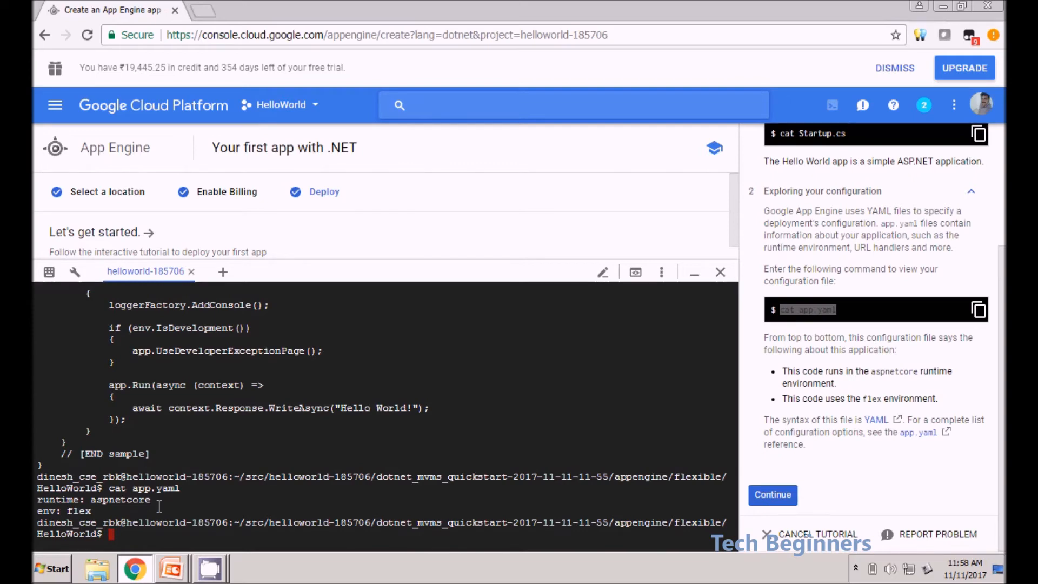
pyautogui.moveTo(837, 485)
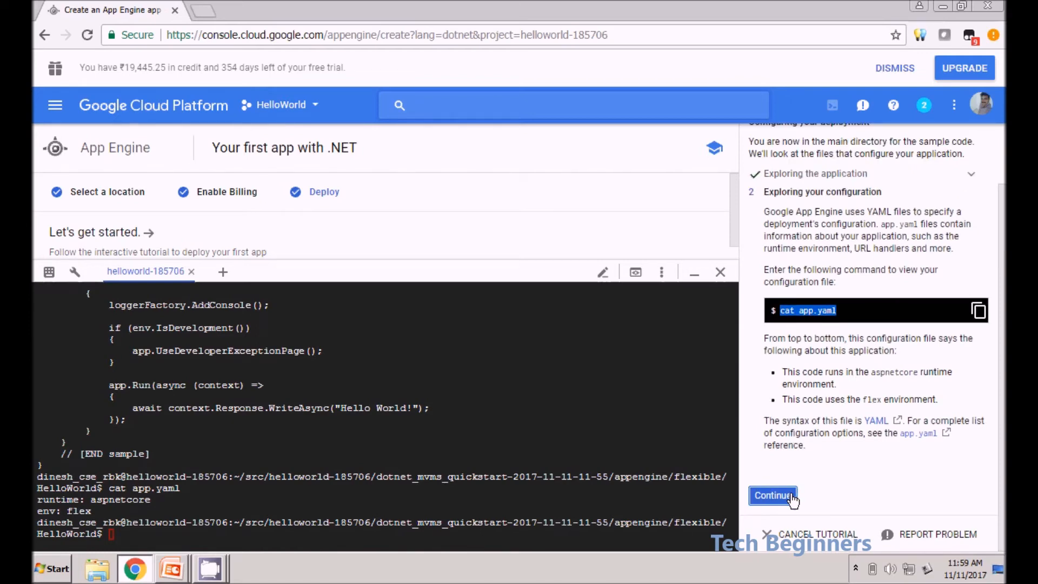
pyautogui.click(772, 495)
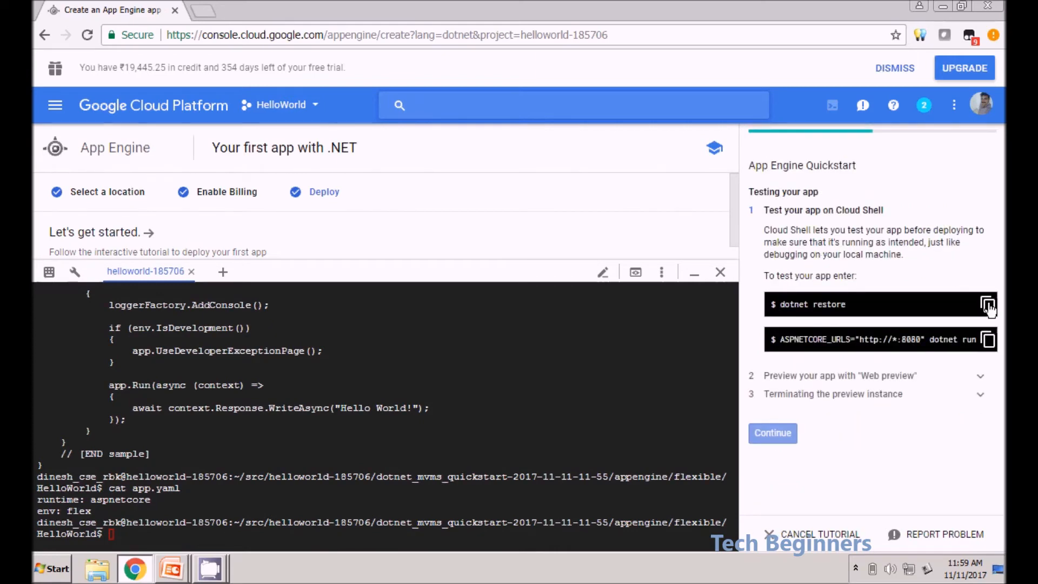
pyautogui.click(987, 304)
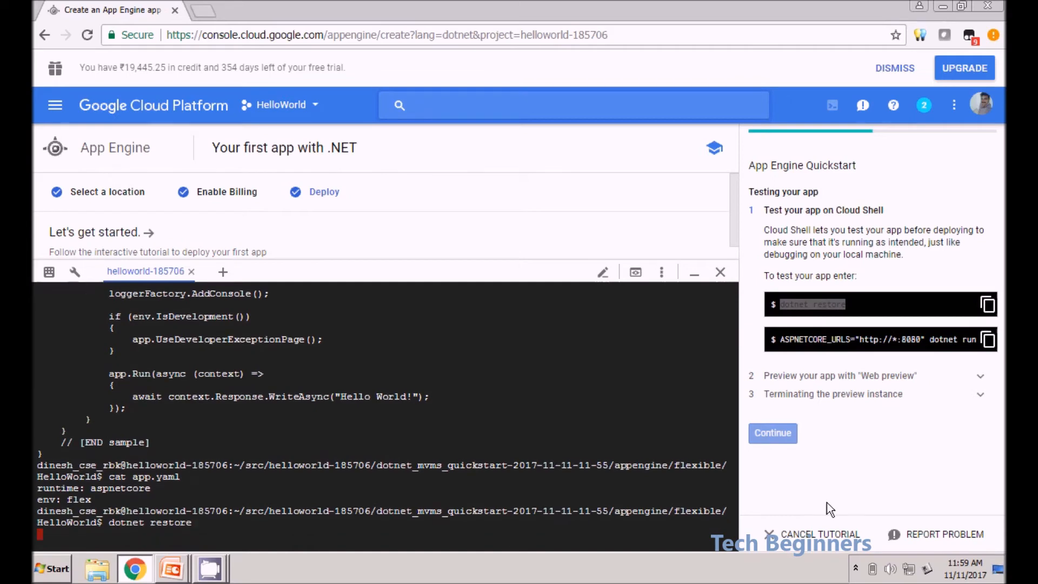
pyautogui.moveTo(987, 339)
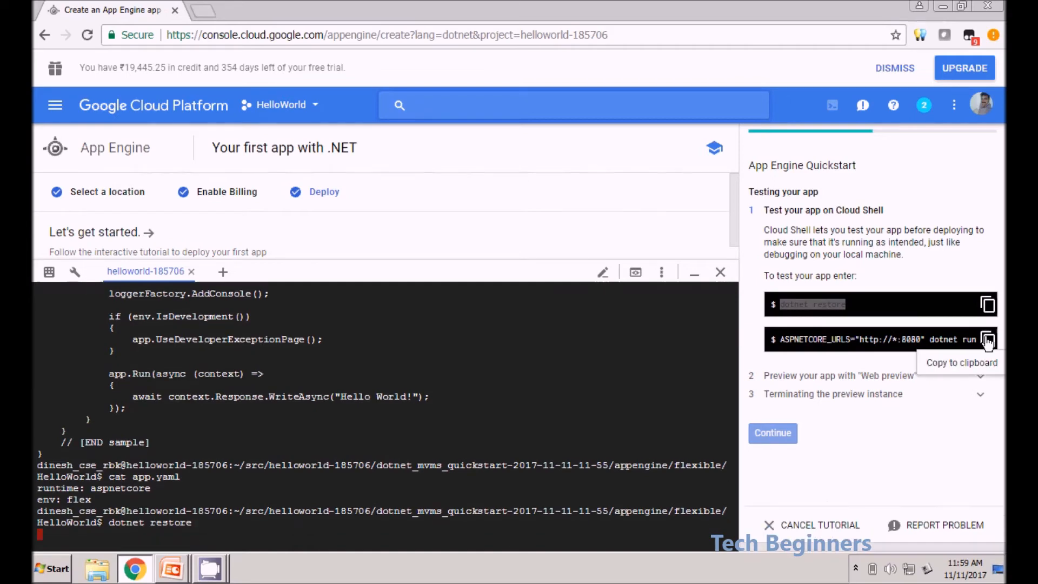
pyautogui.click(988, 339)
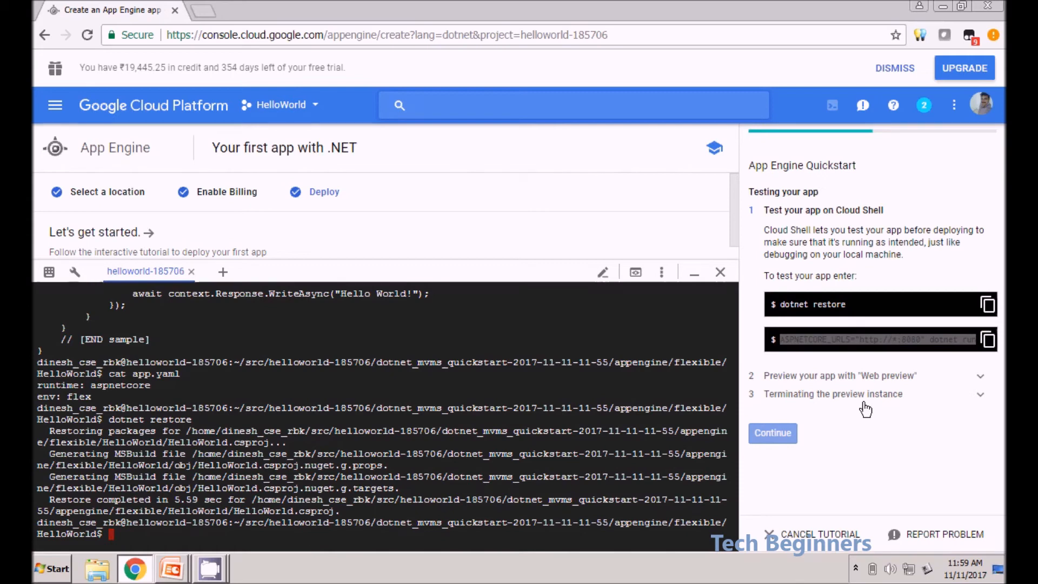
pyautogui.click(987, 339)
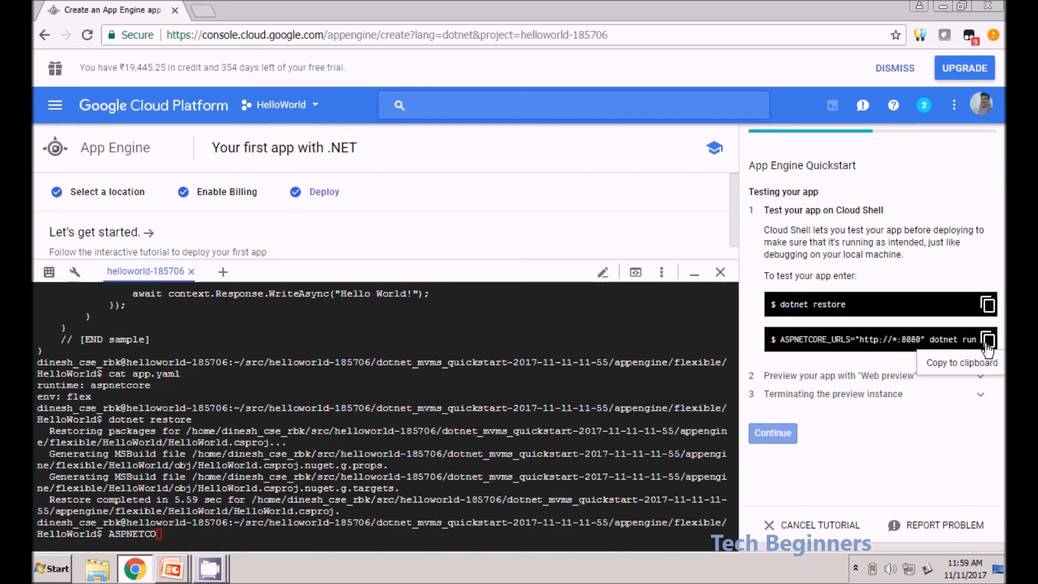
pyautogui.click(987, 339)
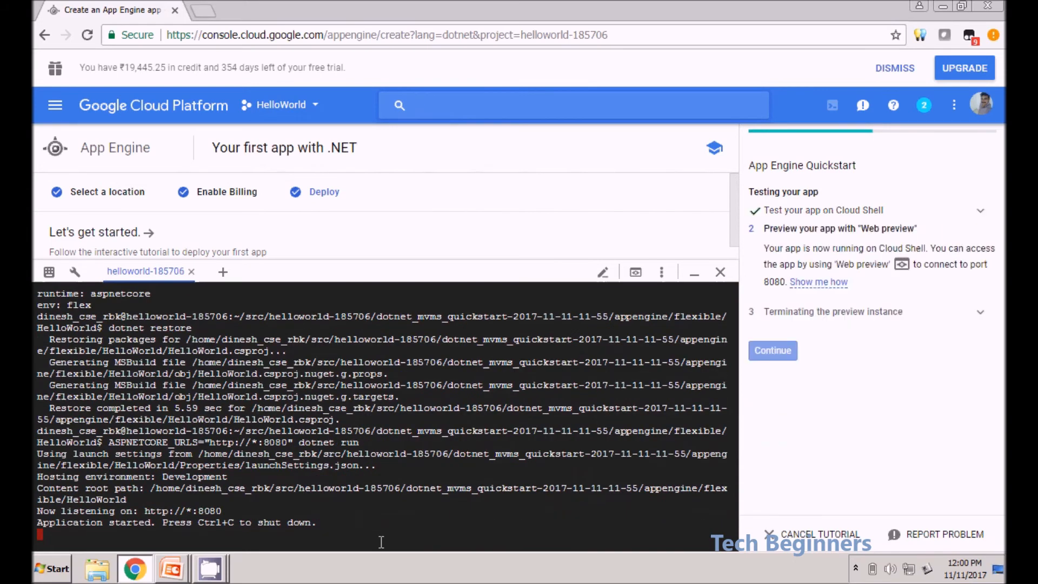
pyautogui.moveTo(781, 317)
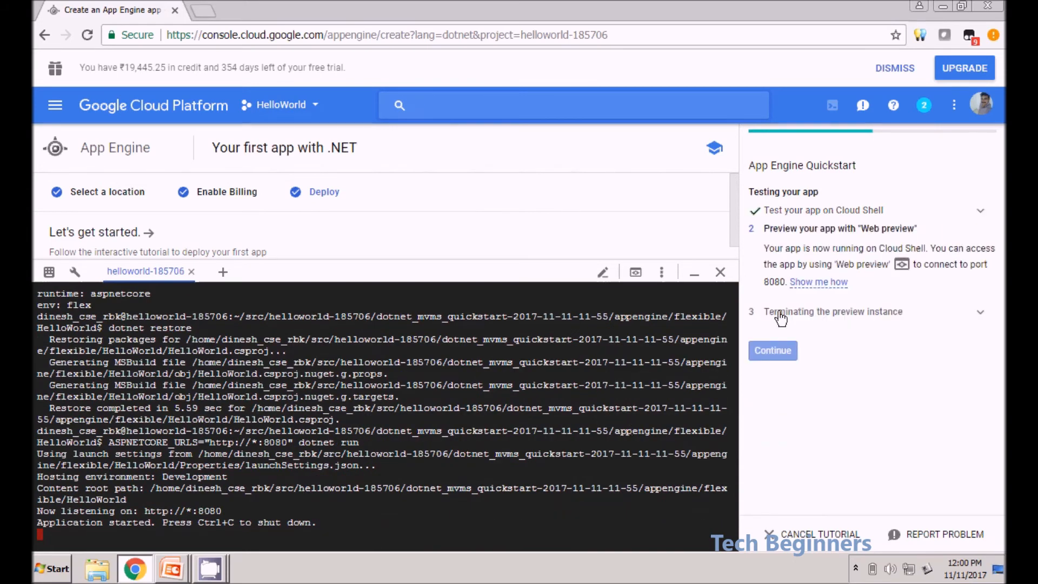
pyautogui.moveTo(647, 324)
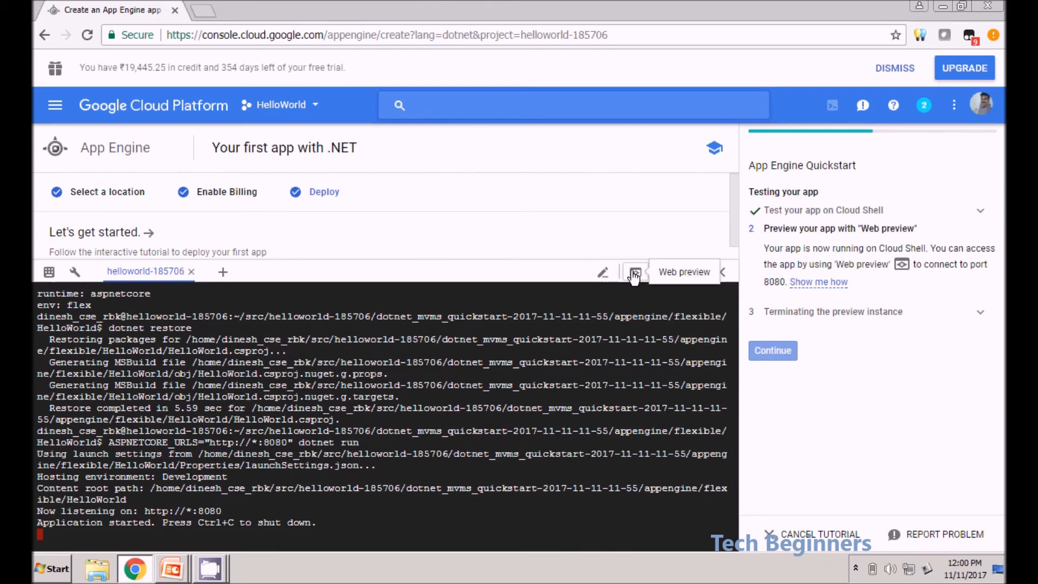
# Preview the running app on port 8080, see 'Hello World!', and return to the console
pyautogui.click(634, 273)
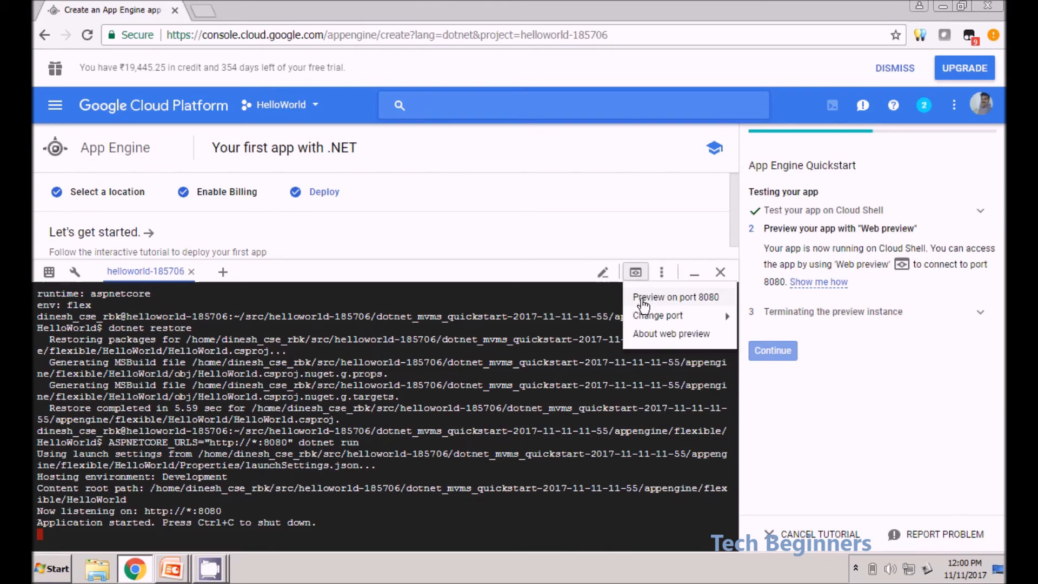
pyautogui.click(675, 297)
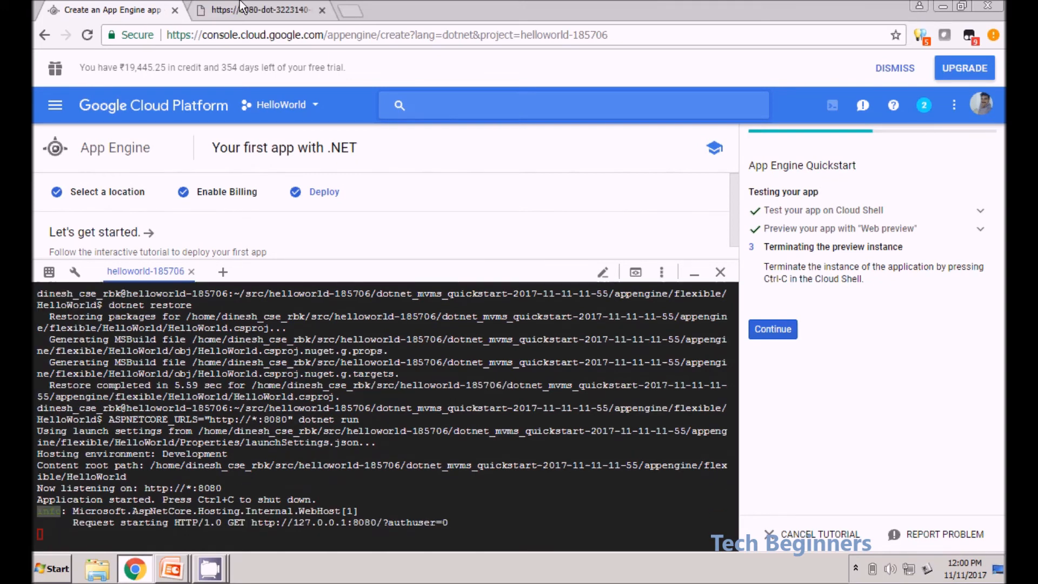
pyautogui.click(259, 10)
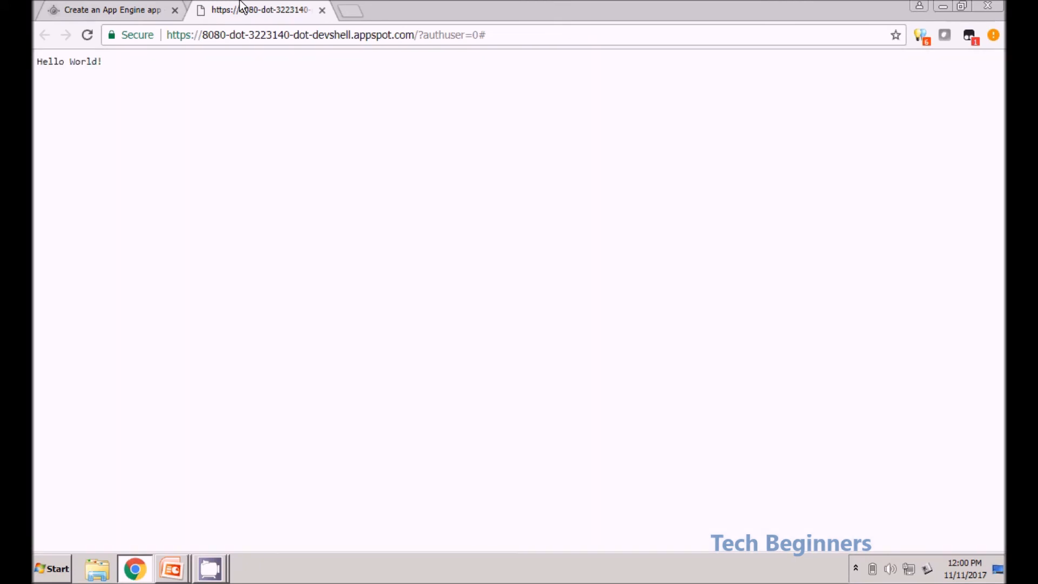
pyautogui.moveTo(117, 75)
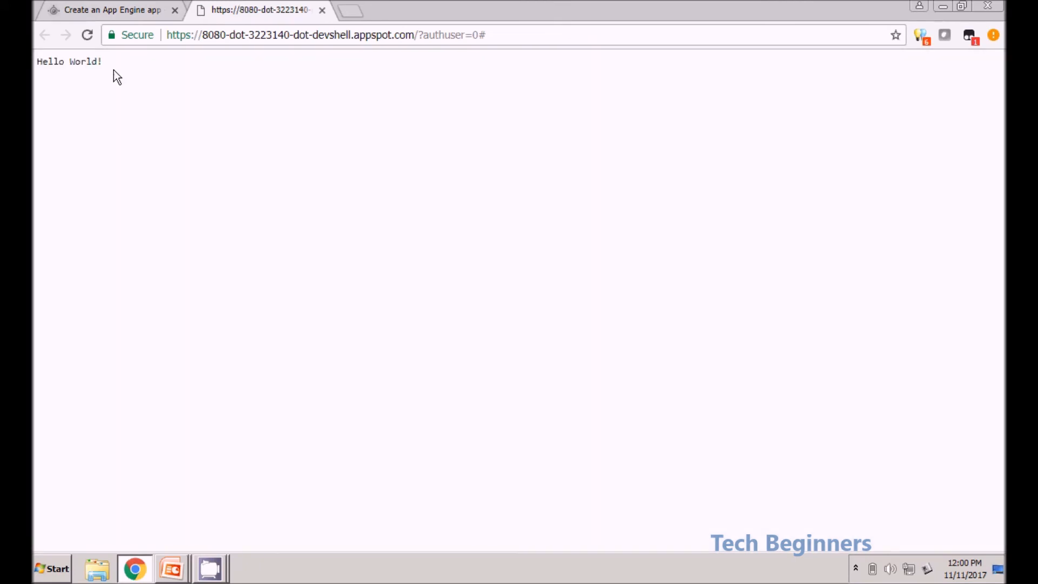
pyautogui.doubleClick(68, 61)
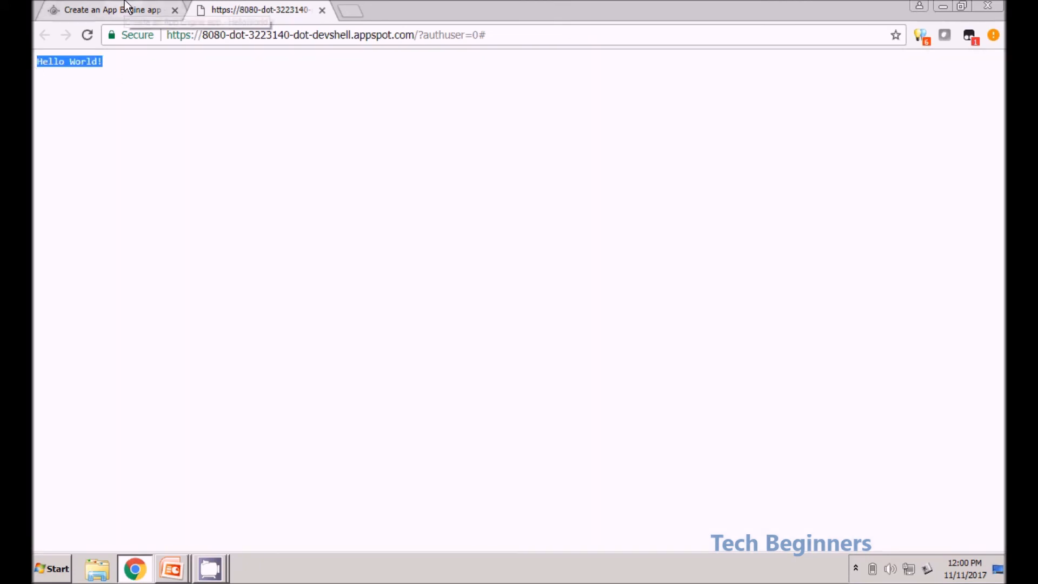
pyautogui.click(106, 9)
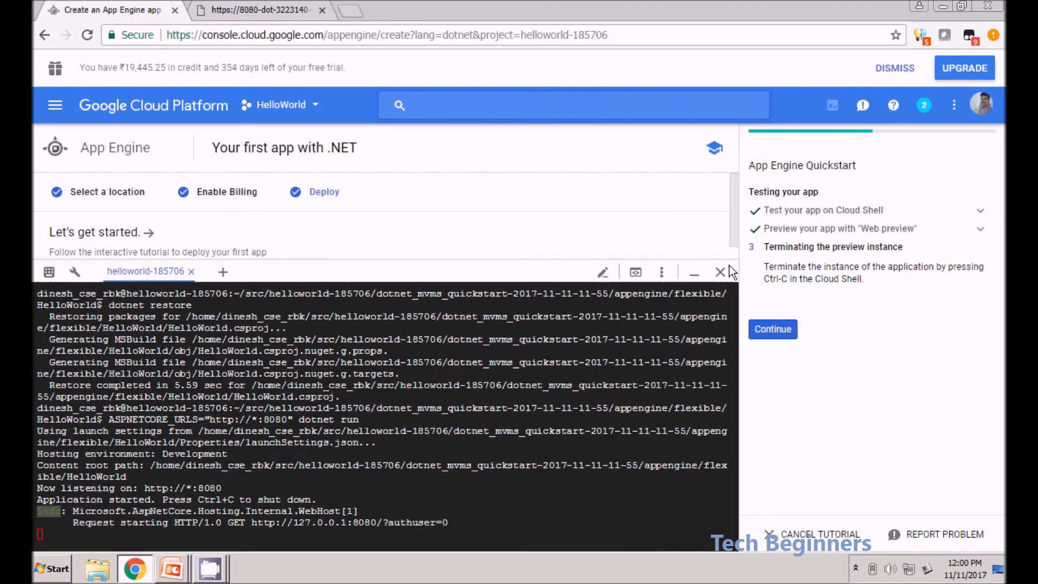
pyautogui.moveTo(773, 328)
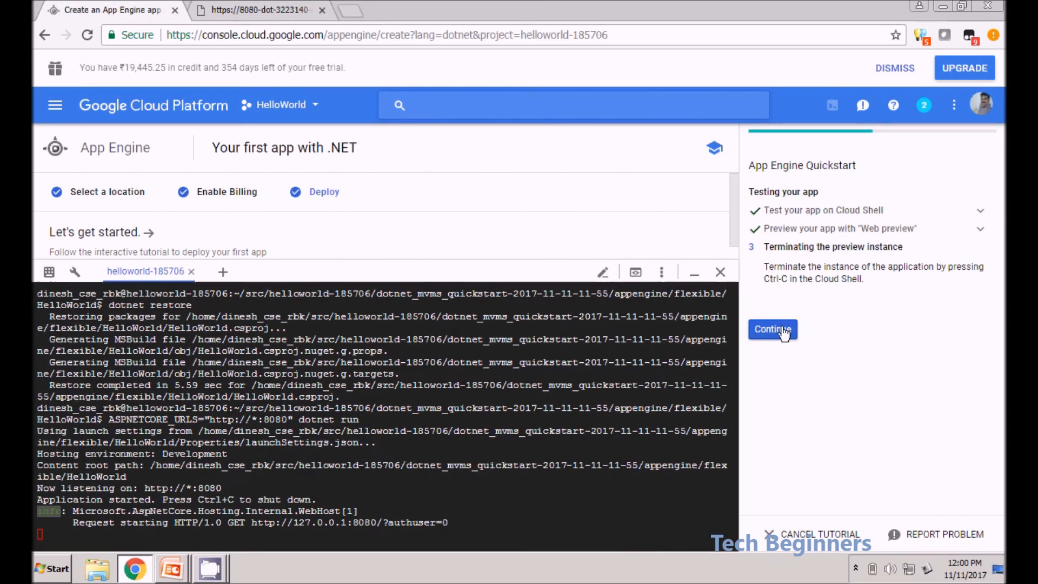
# Advance to the quickstart's last steps and run 'dotnet publish -c Release' in Cloud Shell
pyautogui.click(772, 329)
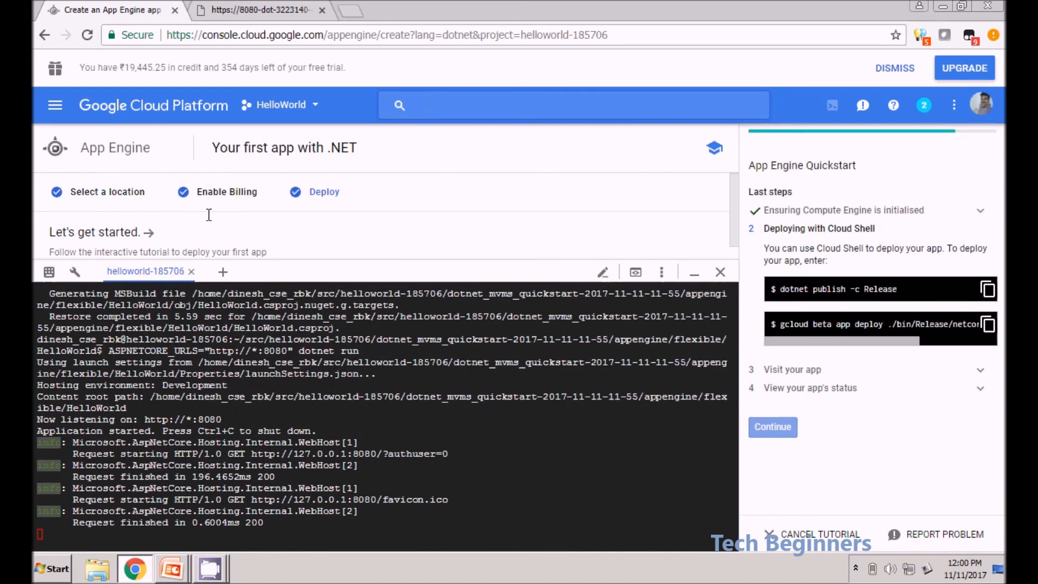
pyautogui.scroll(-3)
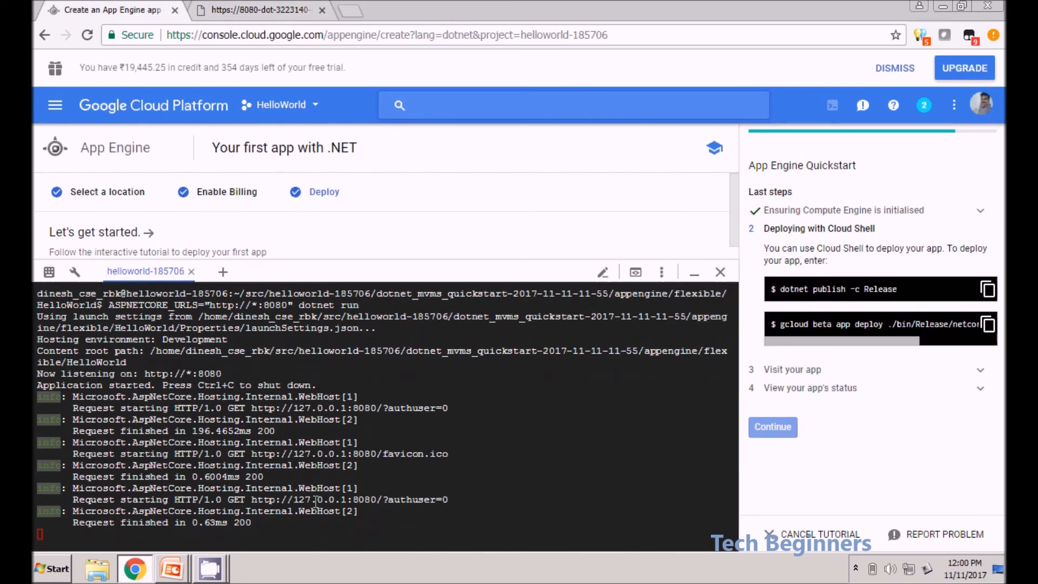
pyautogui.scroll(-3)
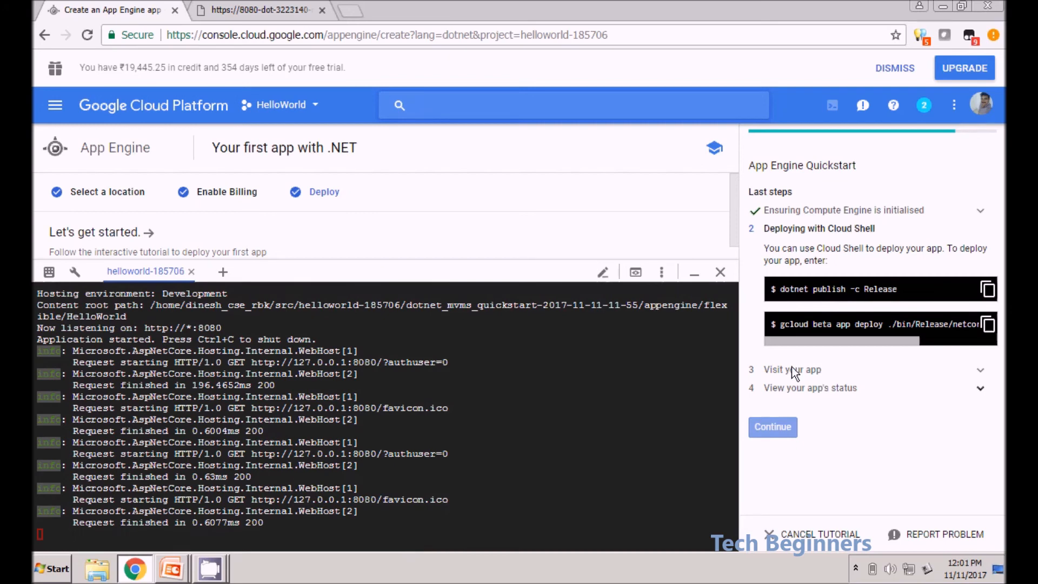
pyautogui.moveTo(955, 271)
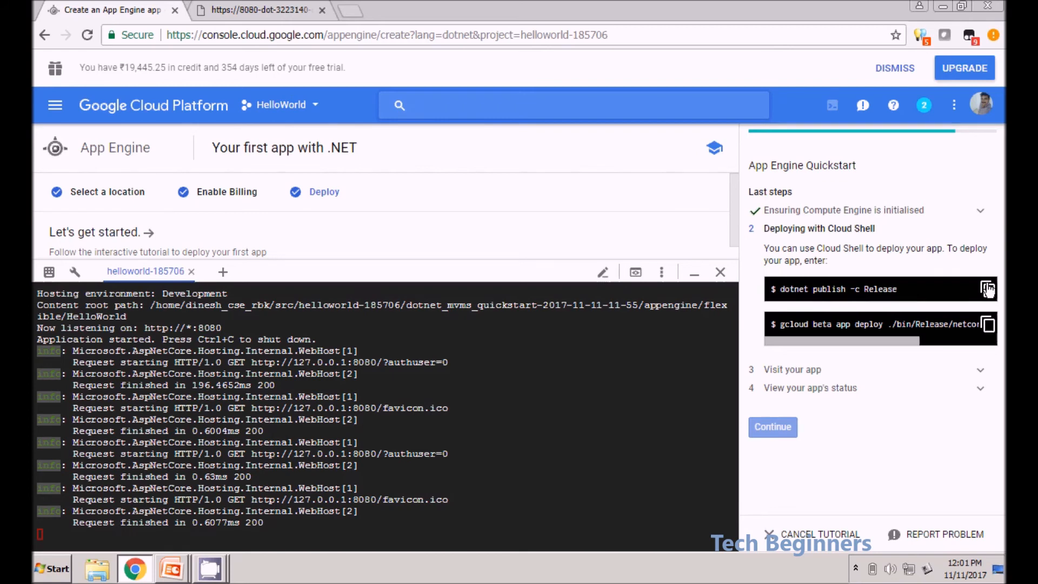
pyautogui.click(987, 288)
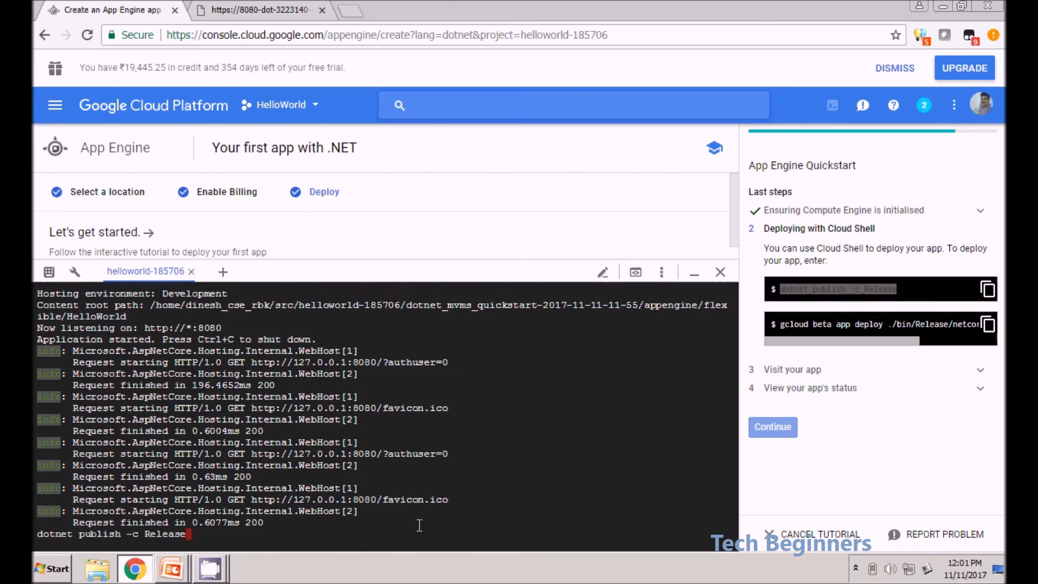
pyautogui.scroll(-3)
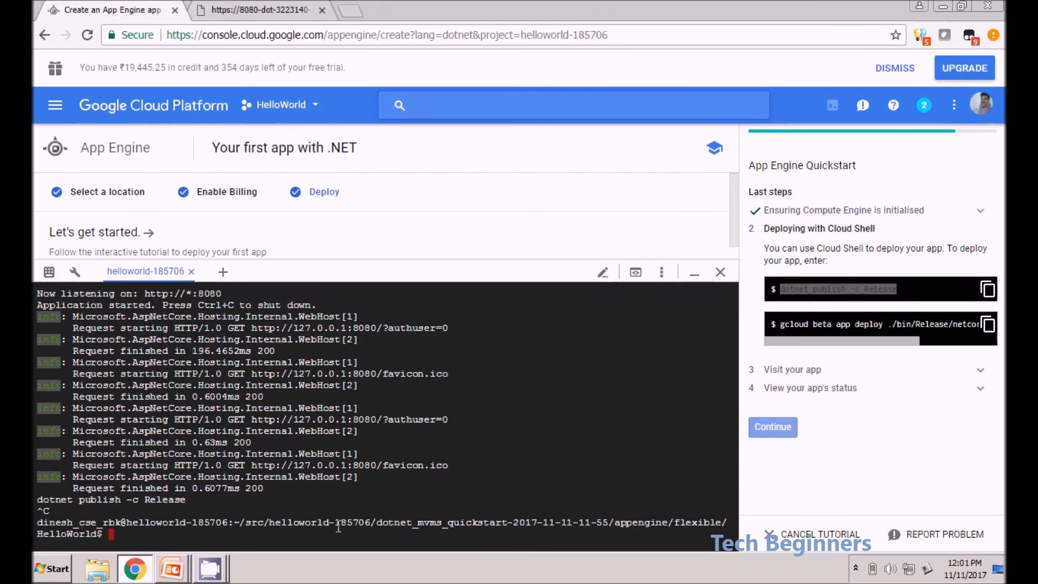
pyautogui.moveTo(323, 536)
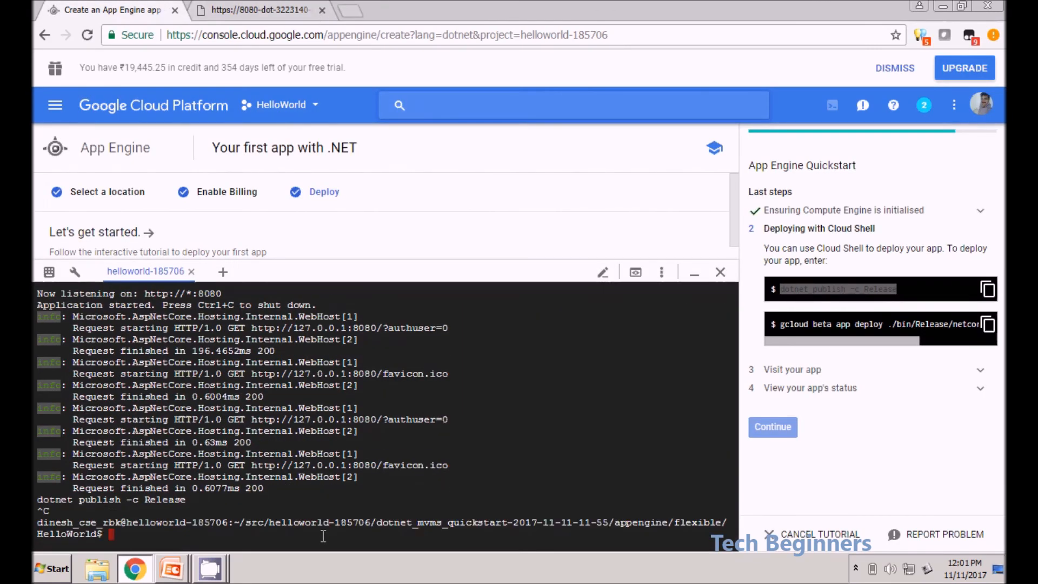
pyautogui.write('dotnet publish -c Release')
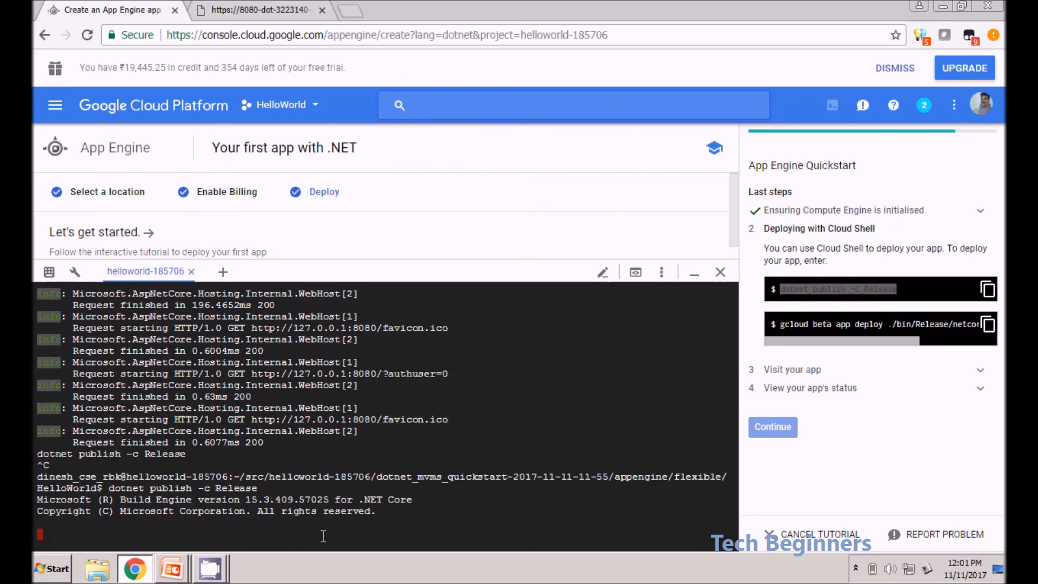
pyautogui.moveTo(689, 473)
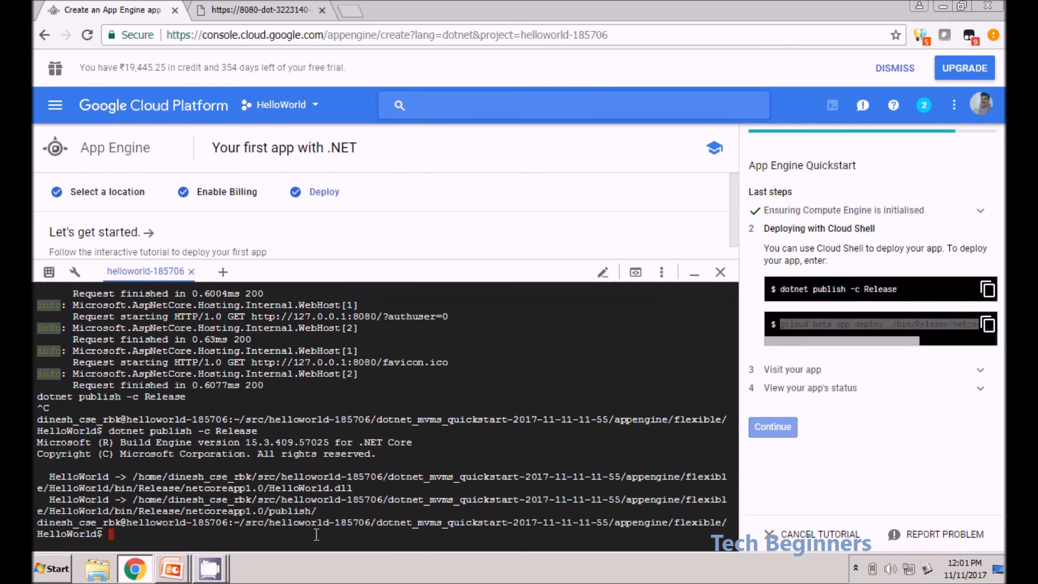
# Run 'gcloud beta app deploy ./bin/Release/netcoreapp1.0/publish/app.yaml' in Cloud Shell
pyautogui.write('gcloud beta app deploy ./bin/Release/netcoreapp1.0/publish/app.yaml')
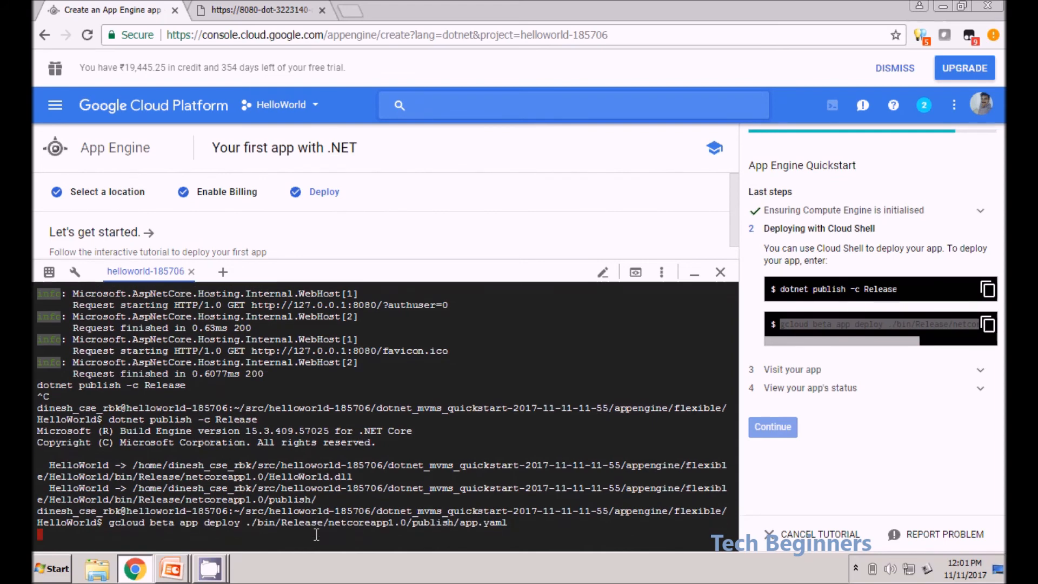
pyautogui.moveTo(930, 414)
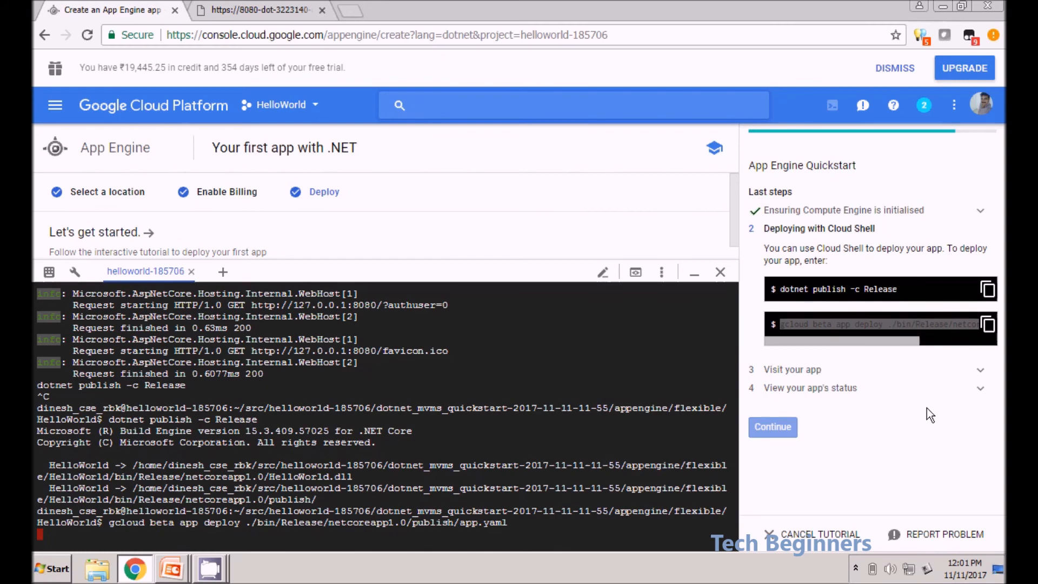
pyautogui.moveTo(853, 430)
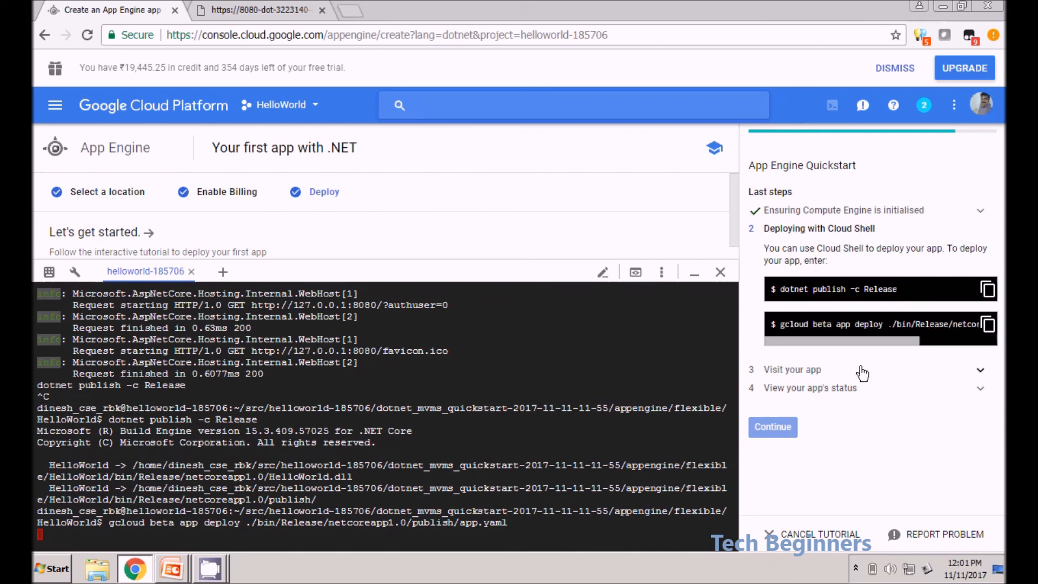
# Expand Visit your app and answer 'y' to continue deploying the default service
pyautogui.click(793, 370)
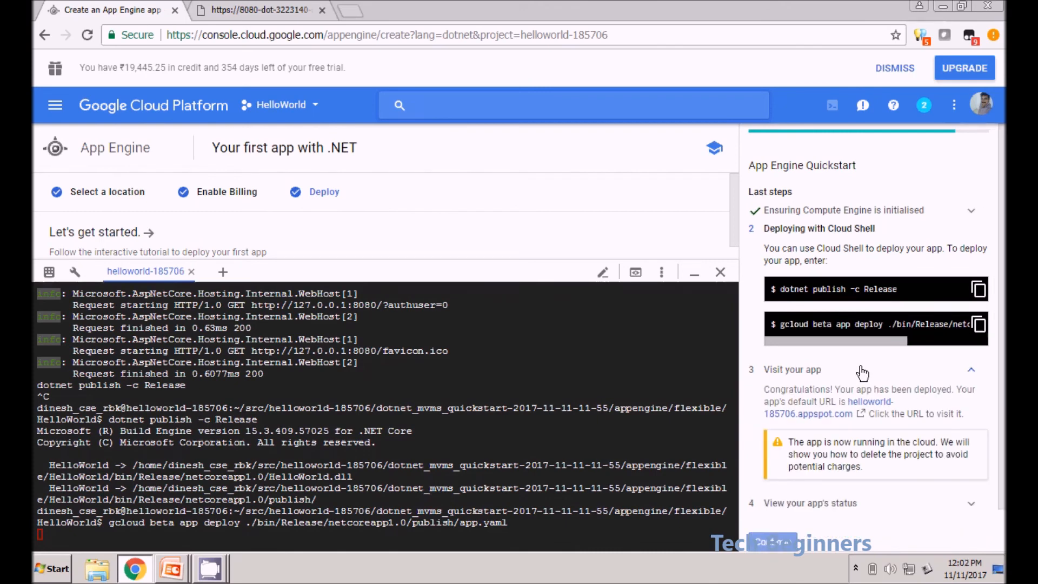
pyautogui.moveTo(808, 408)
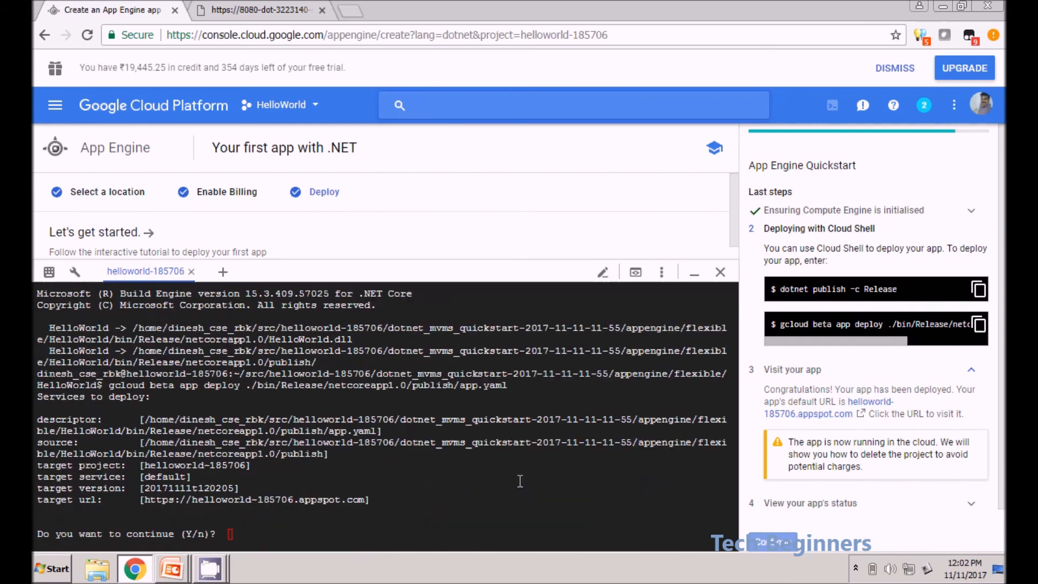
pyautogui.write('y')
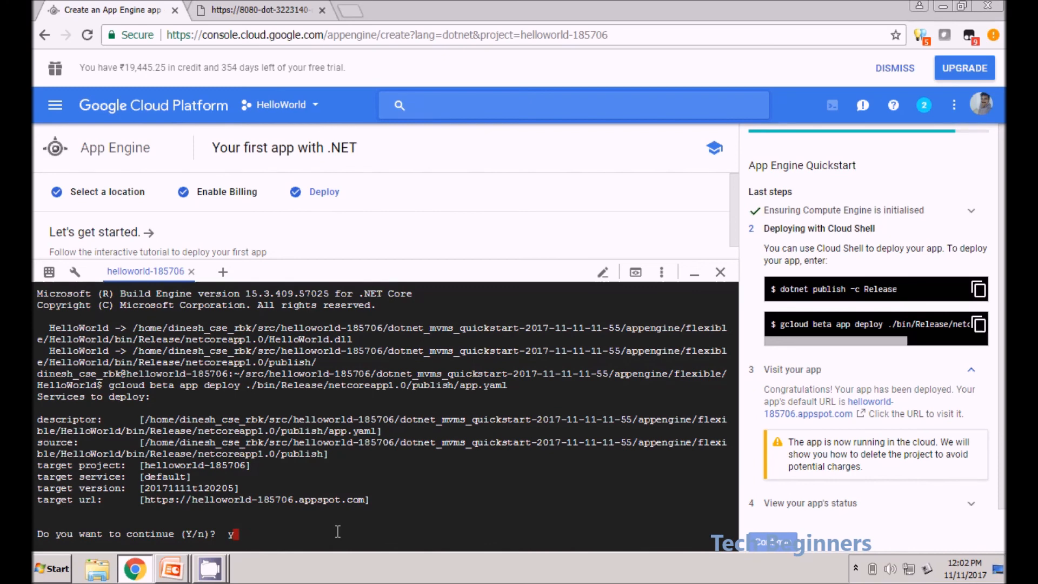
pyautogui.press('Return')
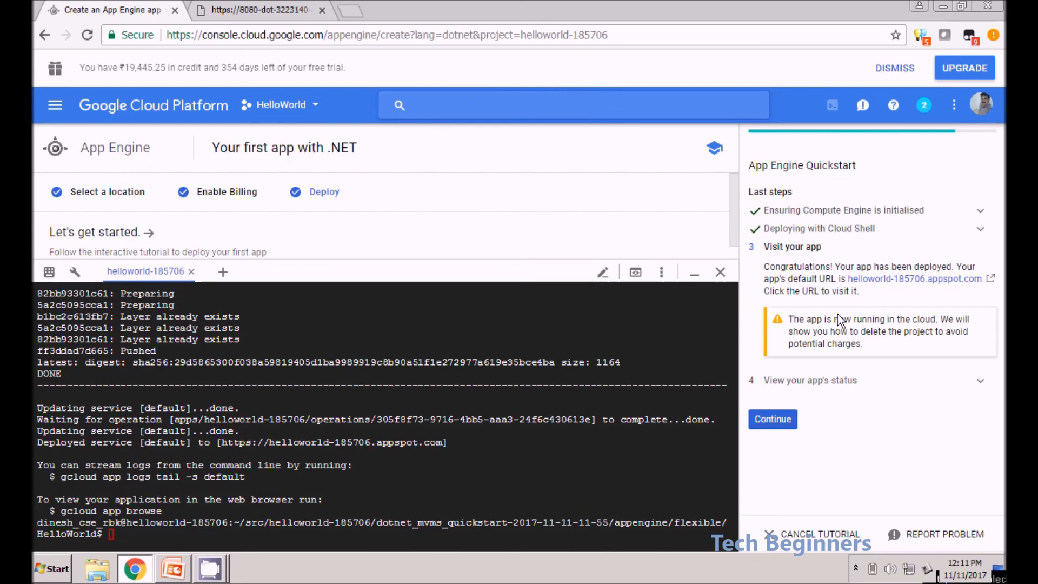
pyautogui.moveTo(853, 288)
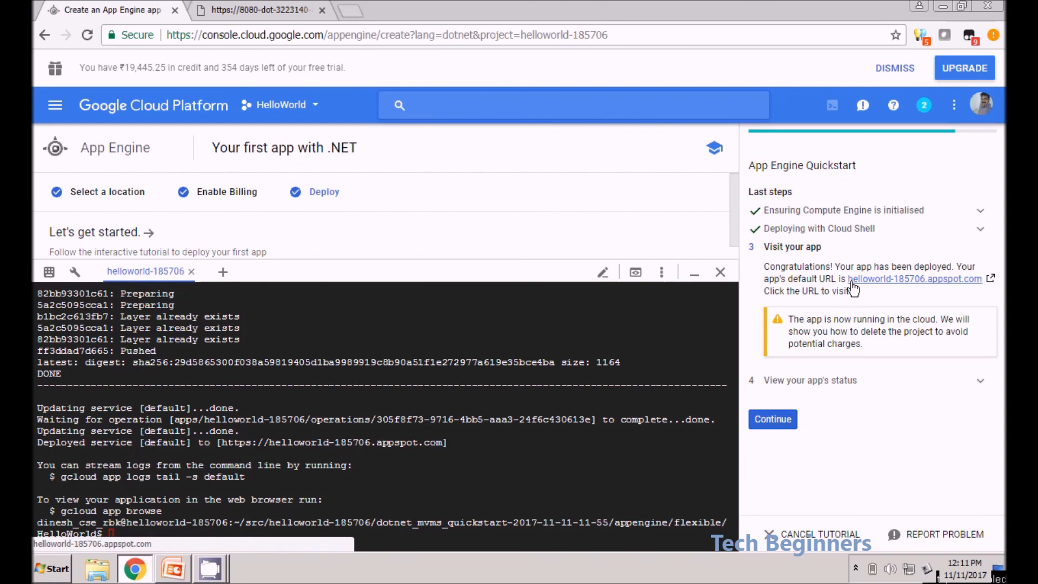
pyautogui.moveTo(860, 290)
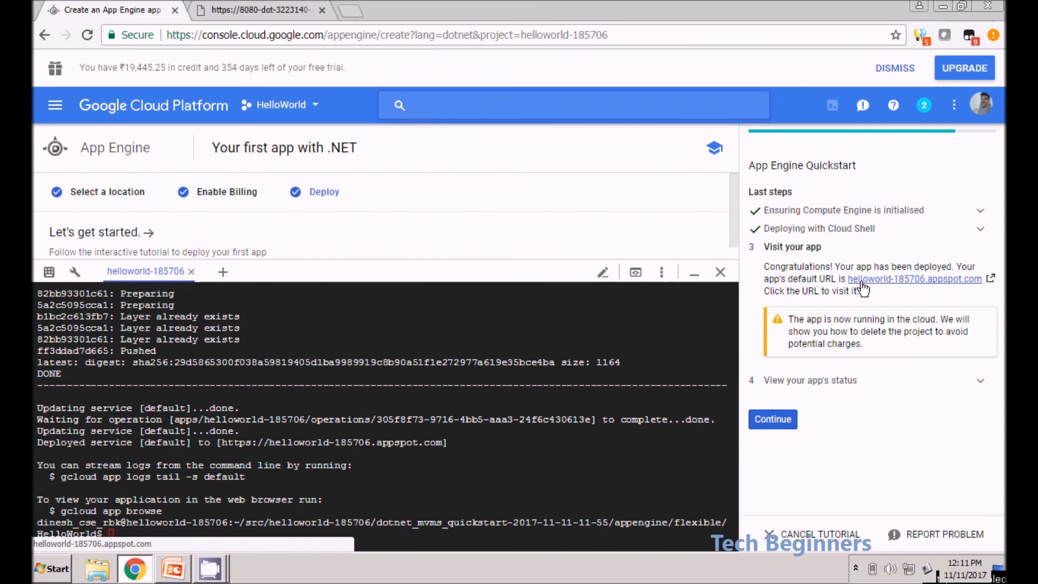
# Visit helloworld-185706.appspot.com showing 'Hello World!', then mark the step done with Continue
pyautogui.click(914, 279)
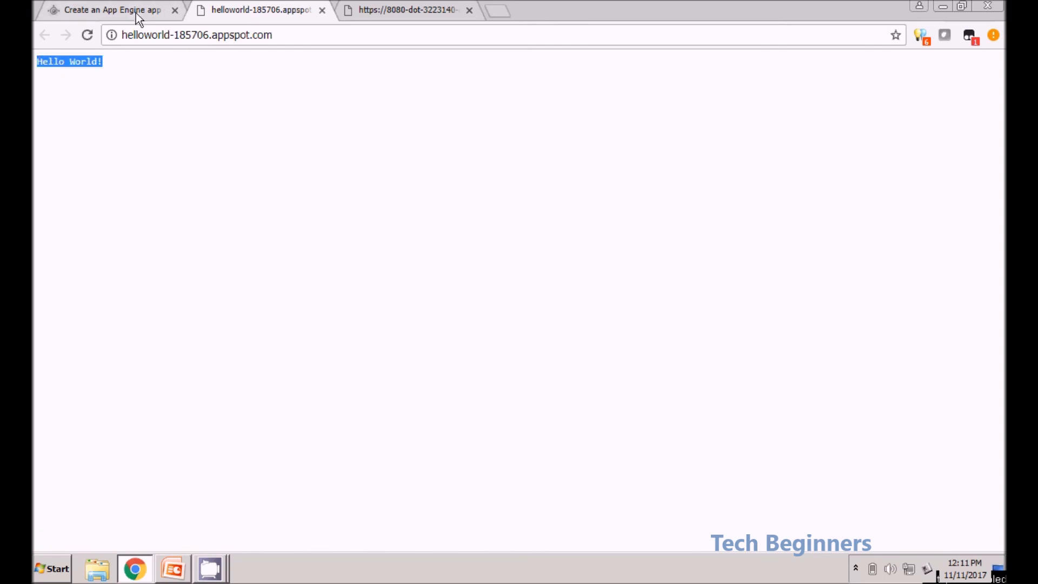
pyautogui.moveTo(252, 52)
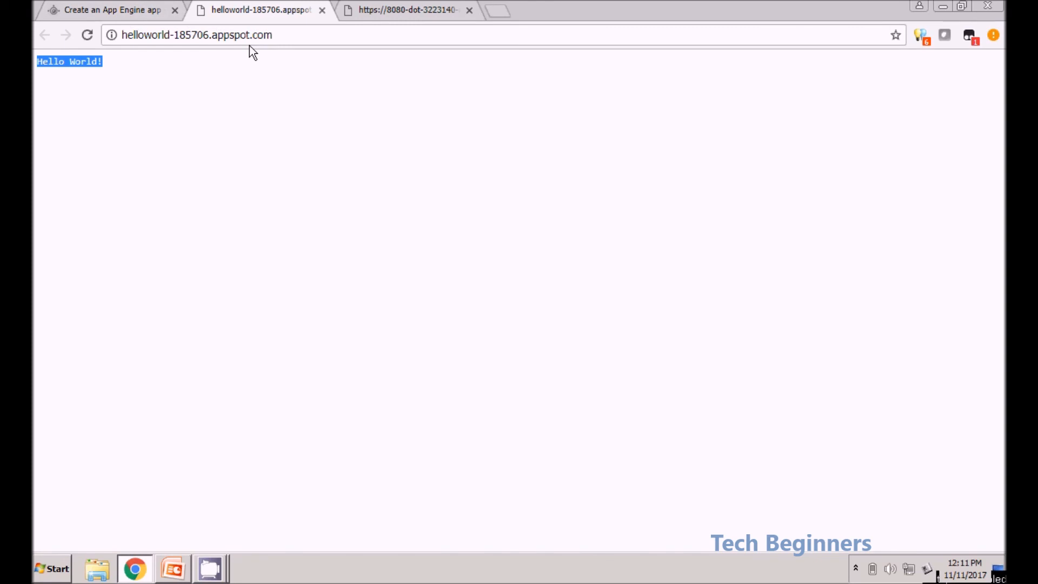
pyautogui.click(110, 10)
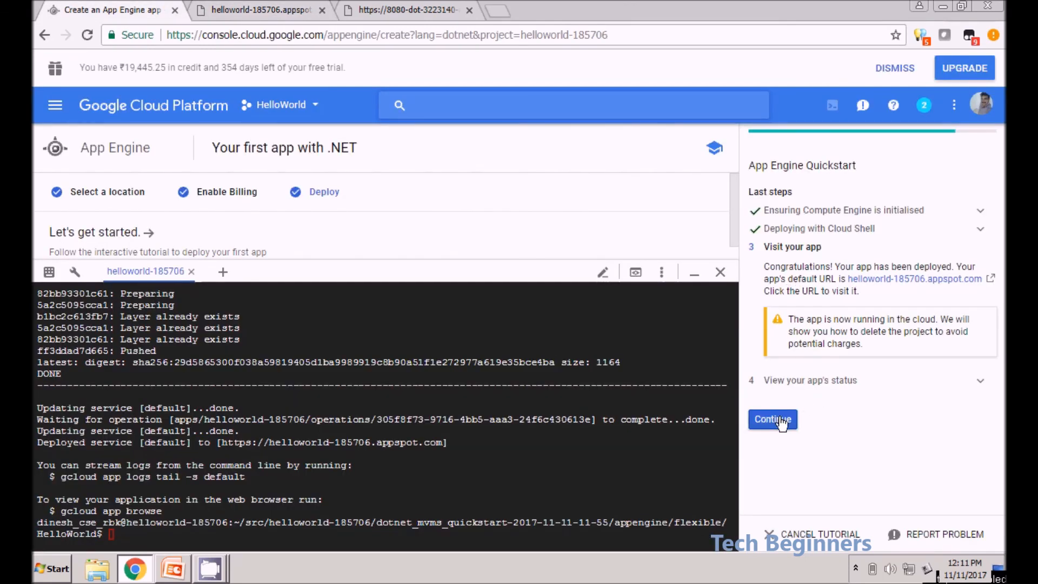
pyautogui.click(772, 419)
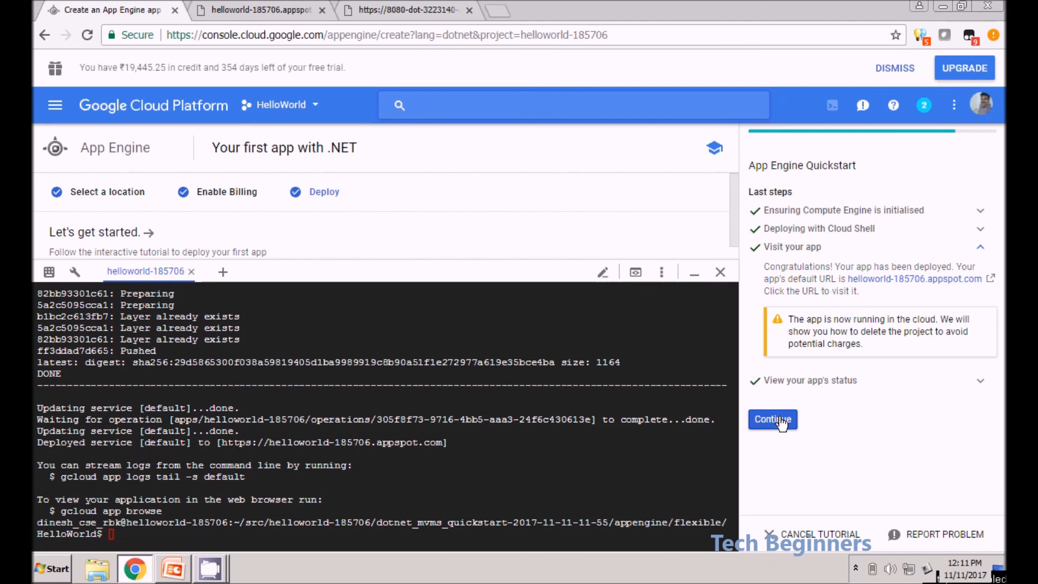